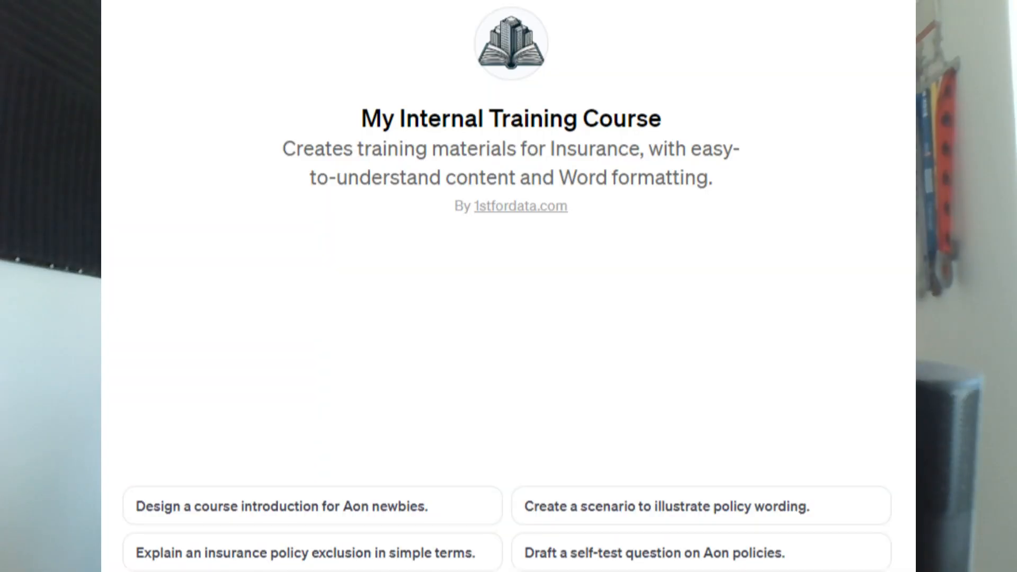
Step: Open Explore to show My GPTs, recently used and OpenAI-made GPTs, and scroll the list
left_click(280, 506)
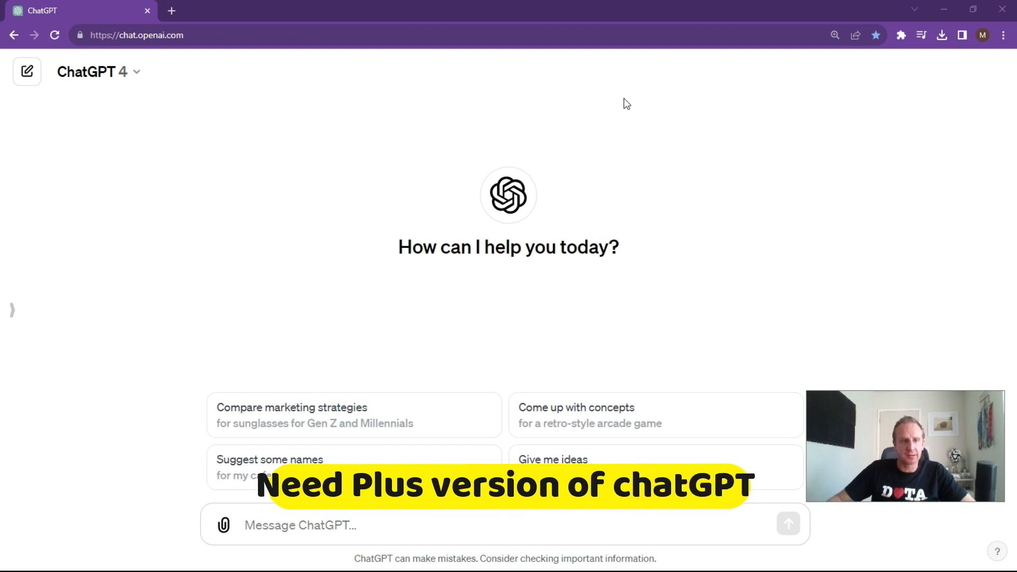
mouse_move(438, 214)
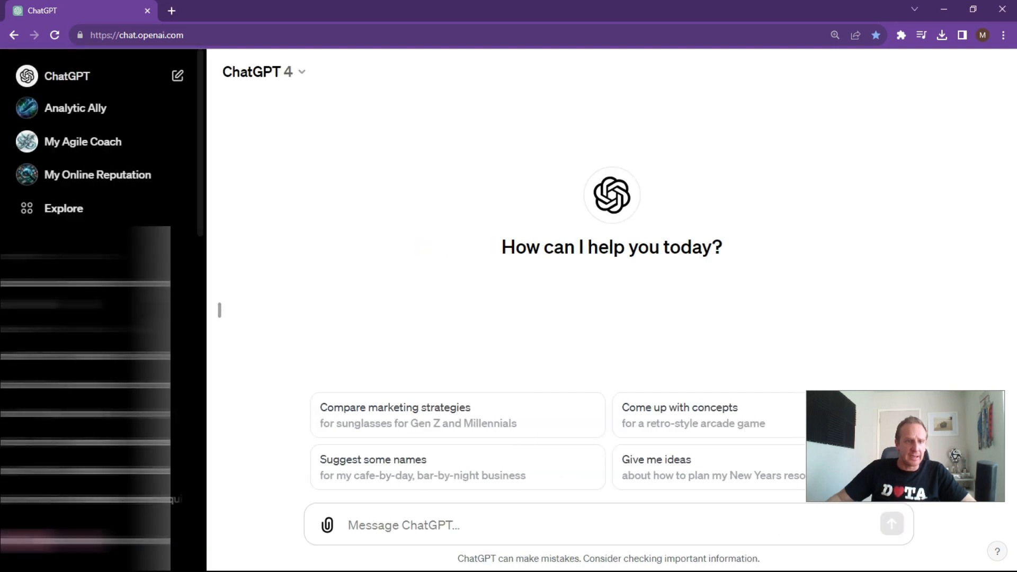
mouse_move(178, 78)
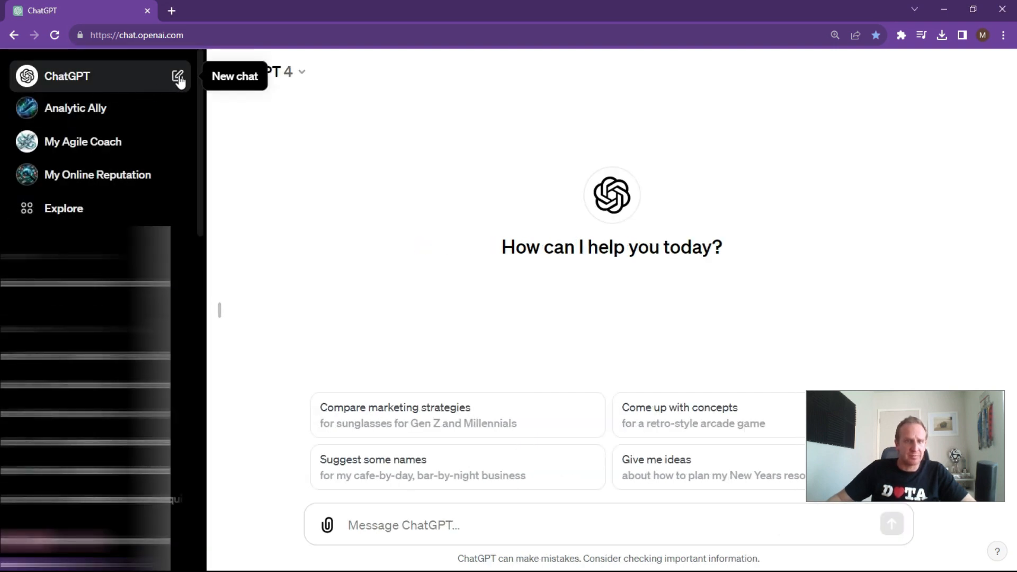
mouse_move(63, 208)
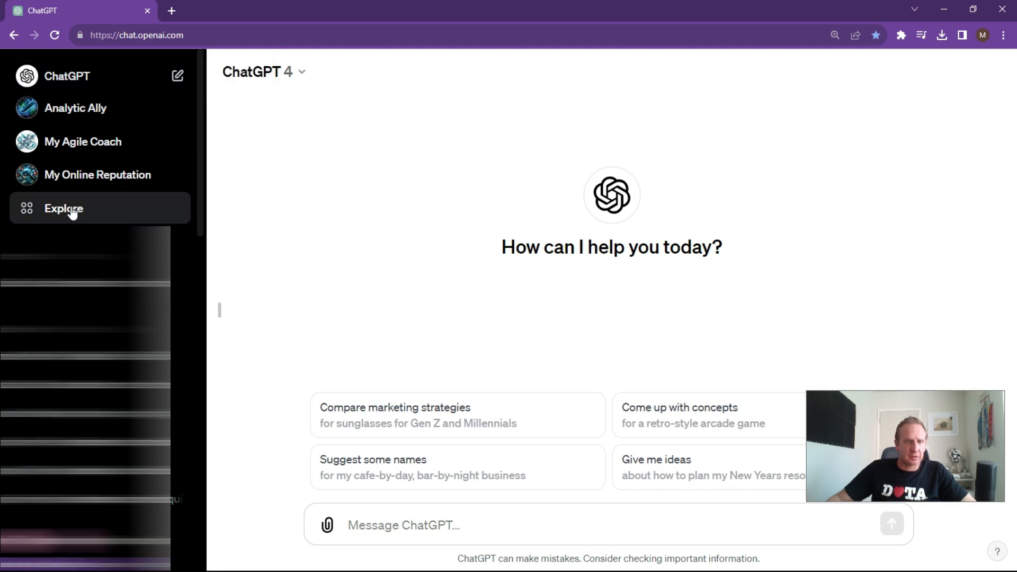
left_click(63, 209)
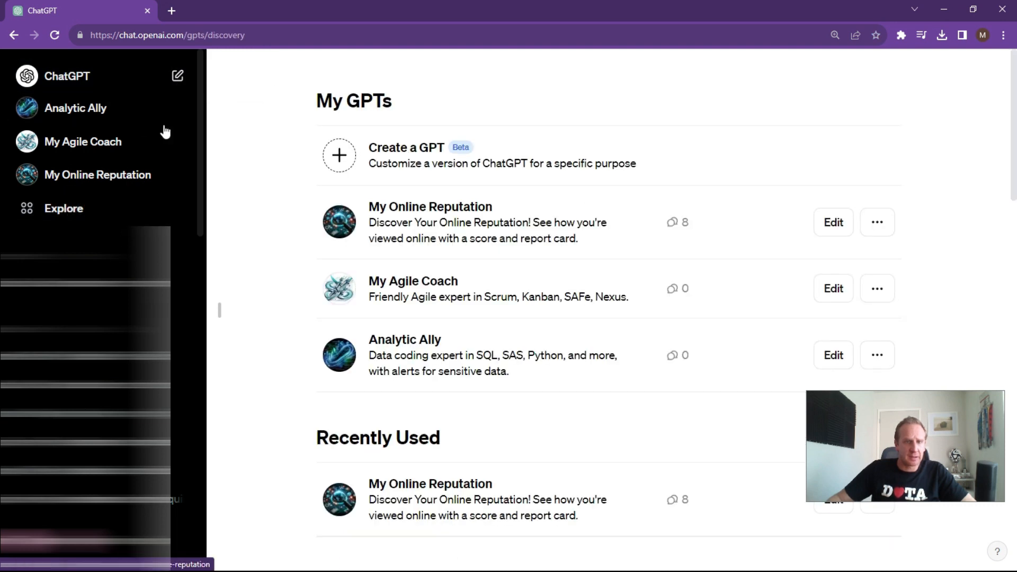
double_click(353, 101)
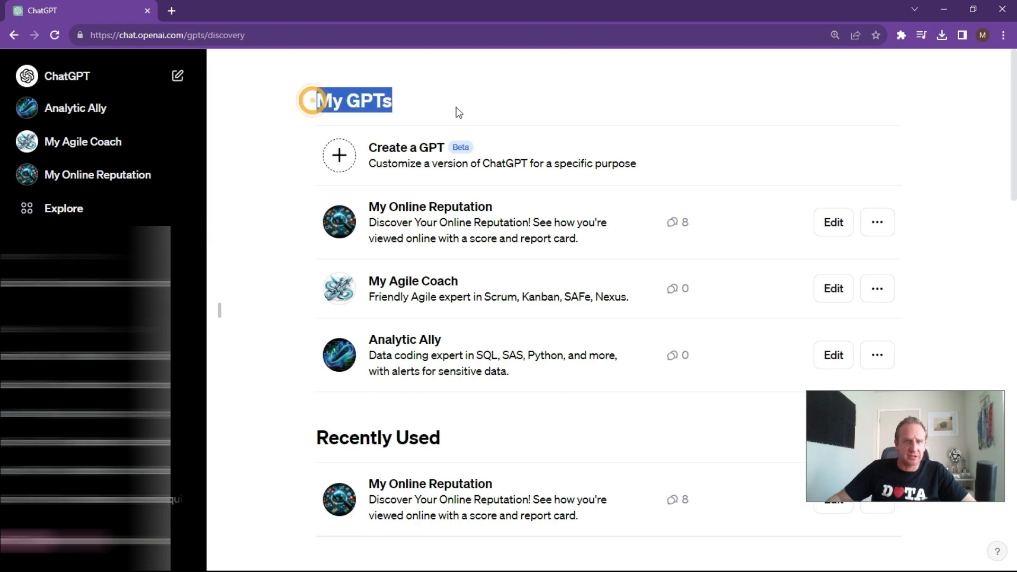
mouse_move(593, 228)
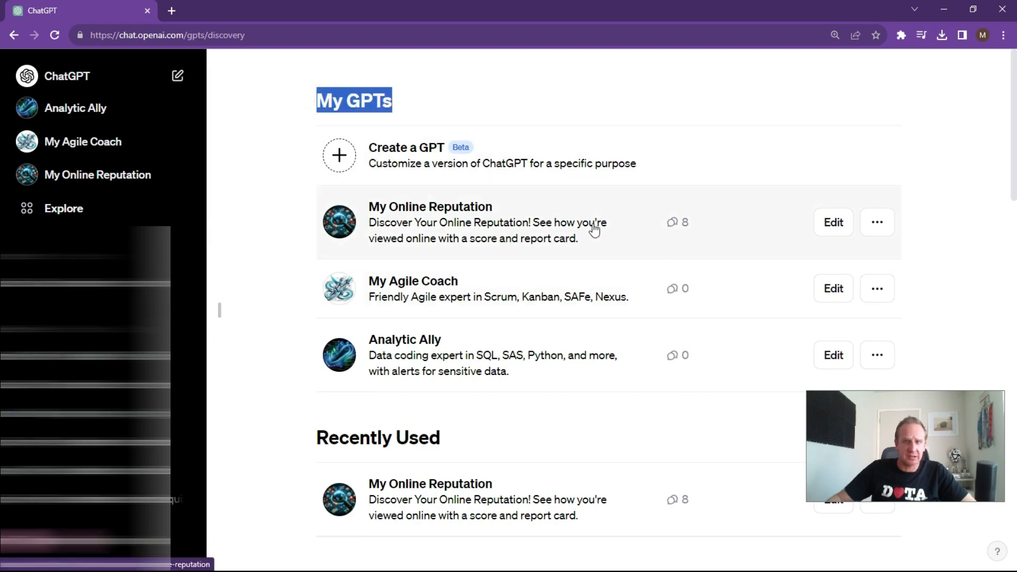
scroll("down", 3)
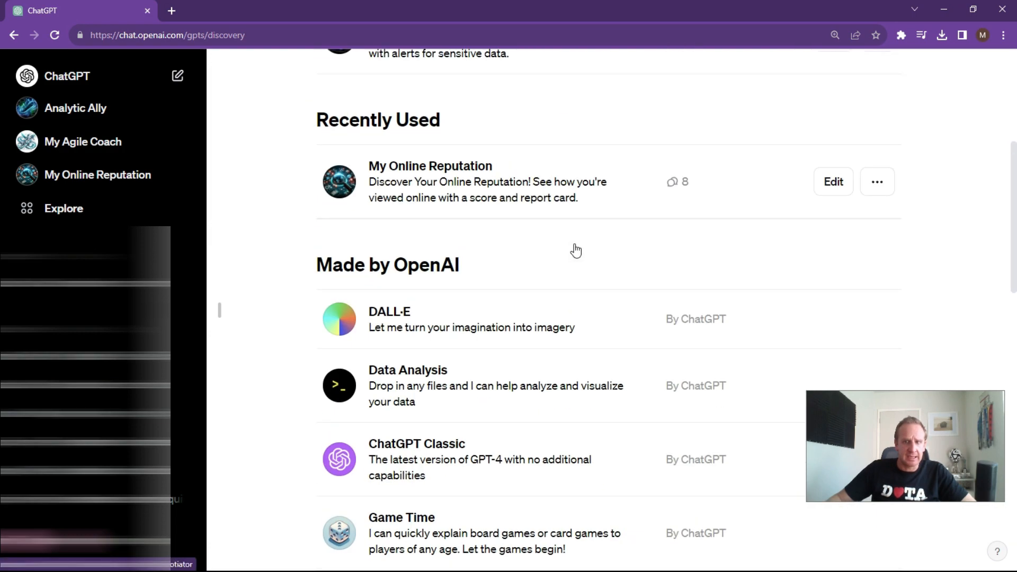
scroll("up", 3)
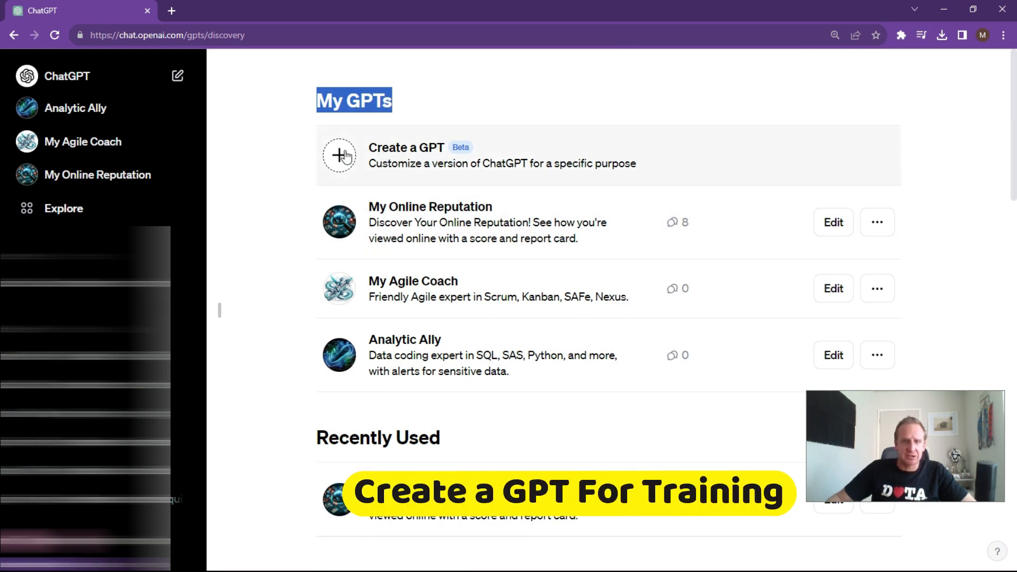
Step: Start a new GPT and enter the insurance training-pack prompt, selecting its XXXX placeholder
left_click(339, 155)
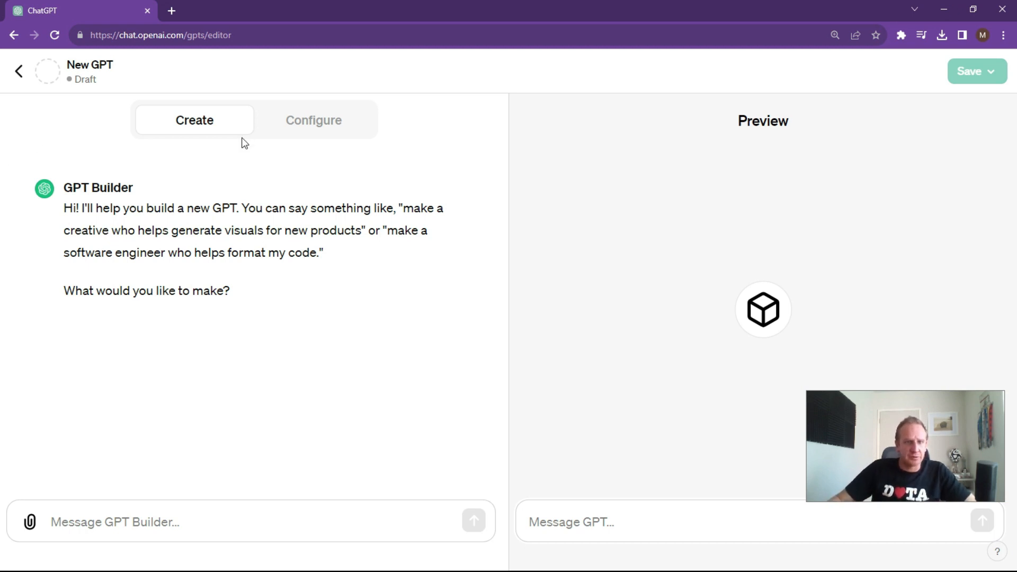
mouse_move(234, 183)
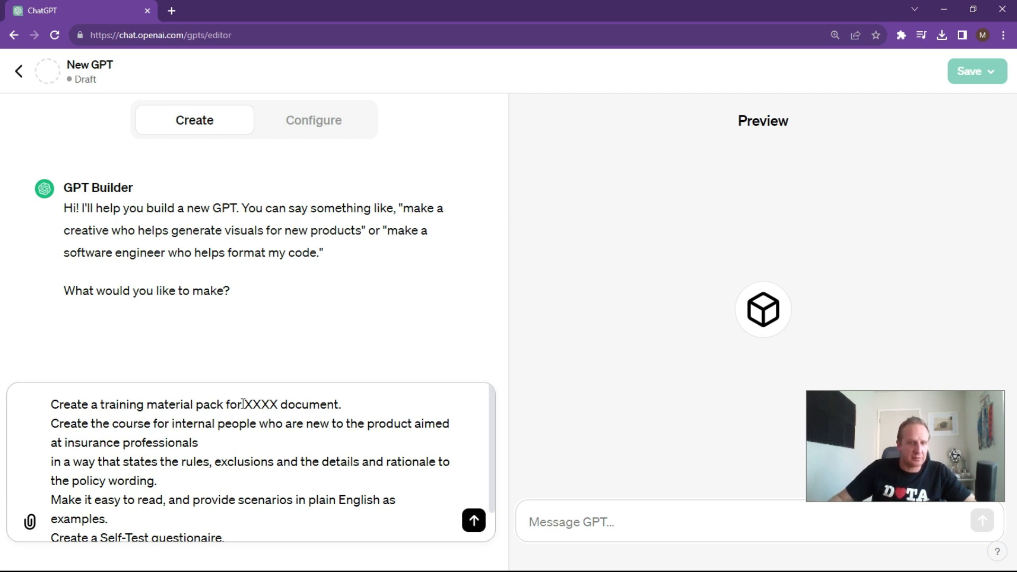
double_click(262, 405)
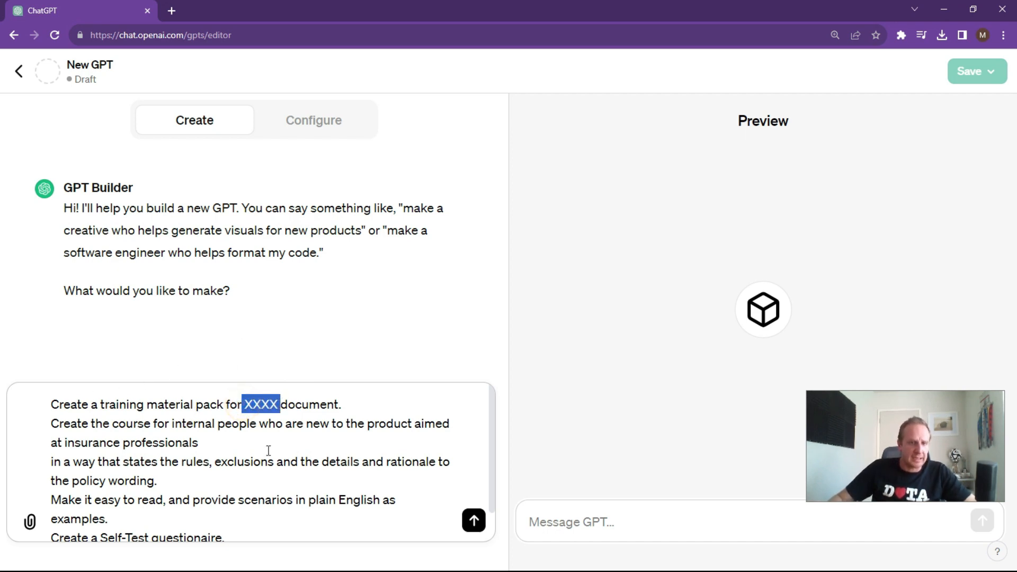
mouse_move(476, 261)
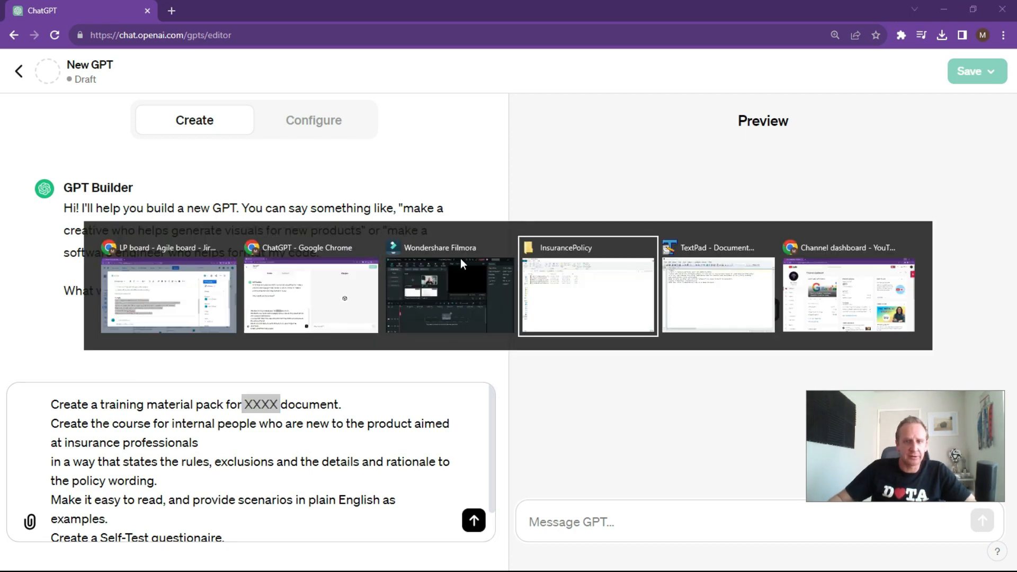
Step: Open AonMe-Contents-Policy-Wording from the InsurancePolicy folder in File Explorer
left_click(588, 295)
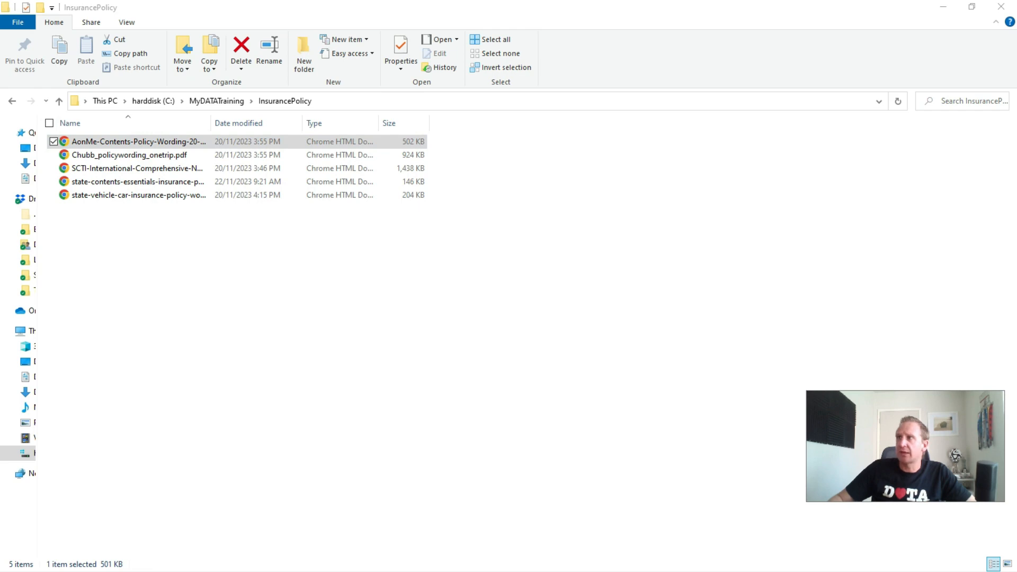
double_click(139, 141)
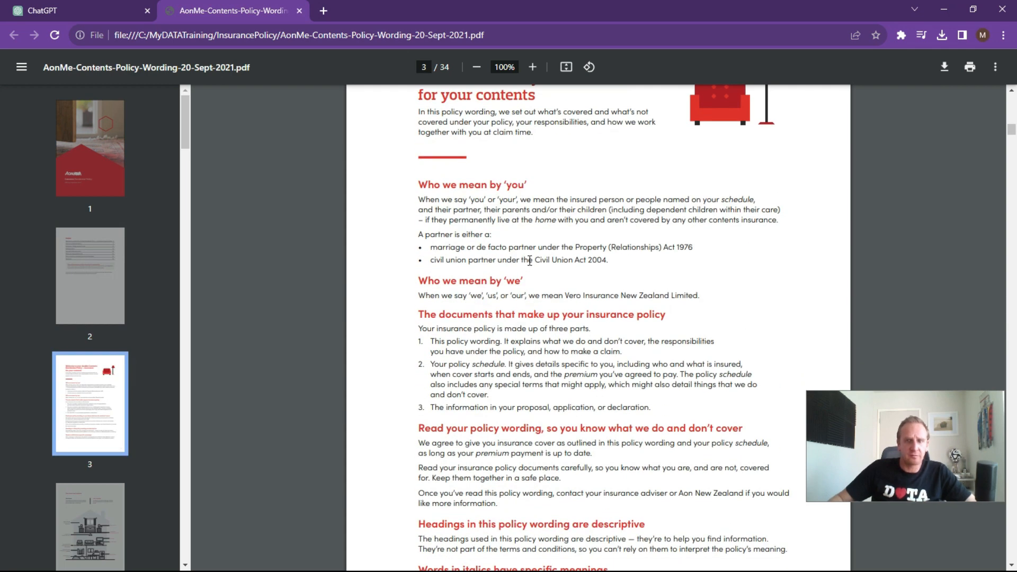
Step: Skim pages 3–10 of the AonMe policy wording PDF, then close its tab
scroll("down", 3)
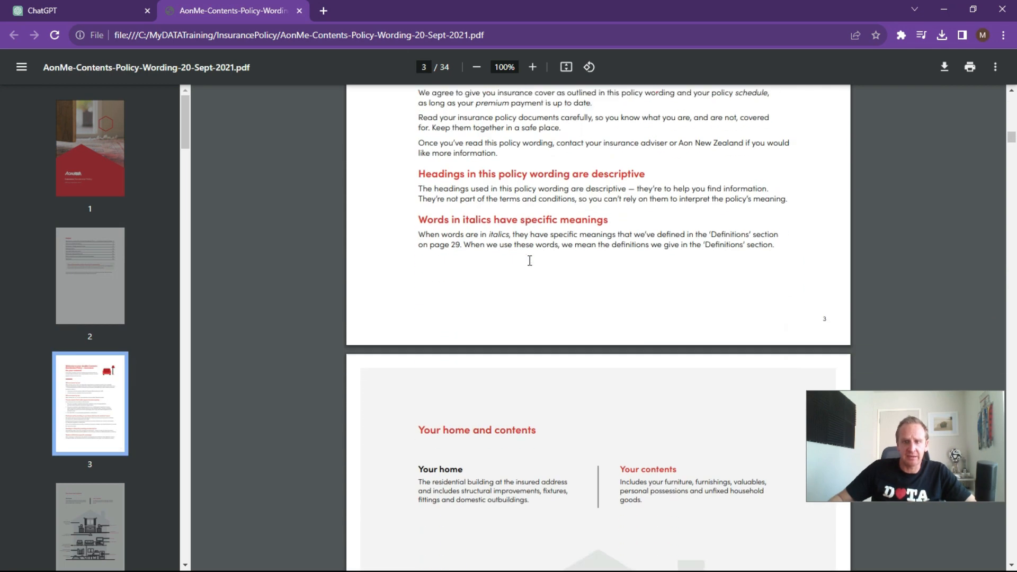
scroll("down", 3)
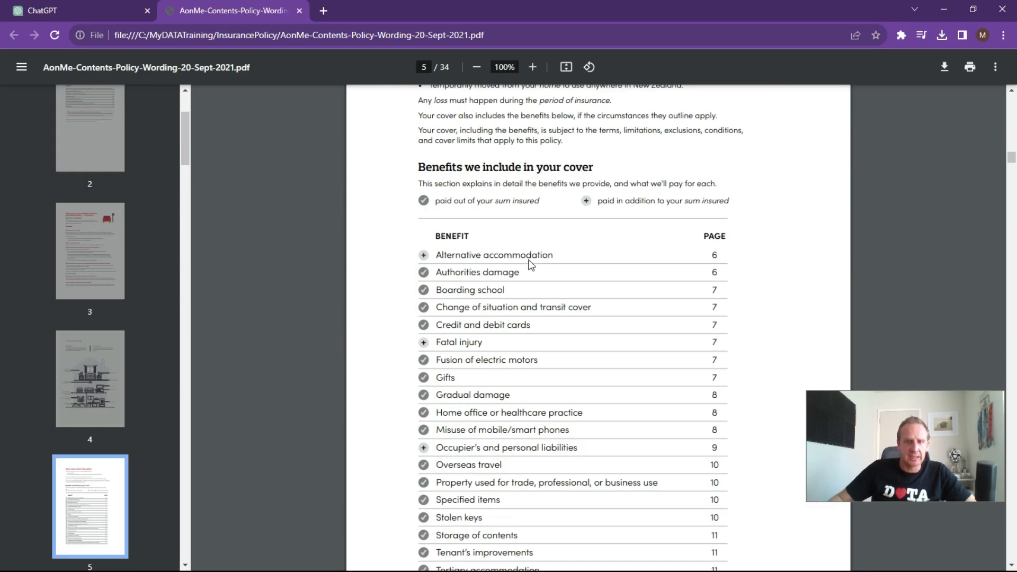
scroll("down", 3)
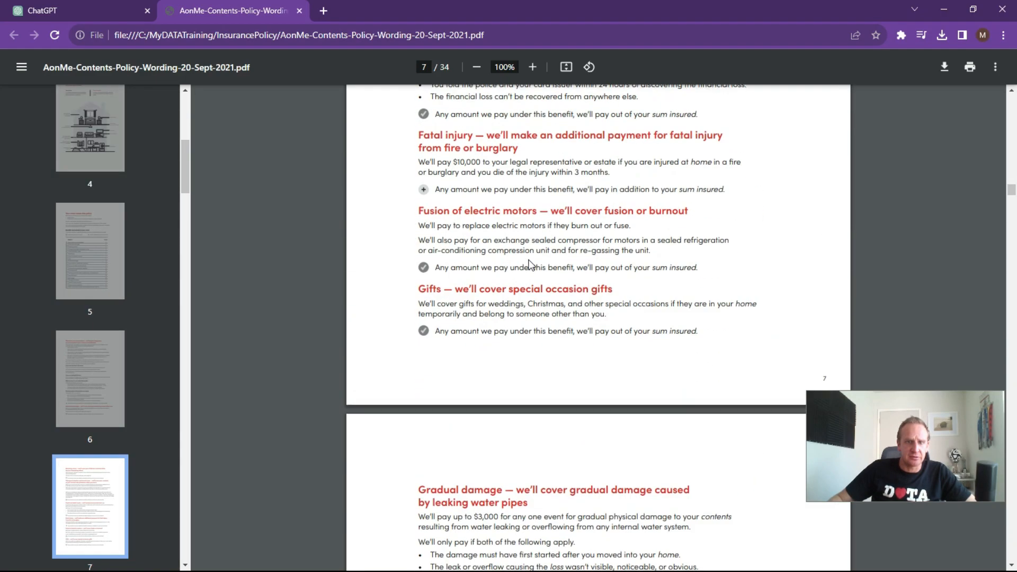
scroll("down", 3)
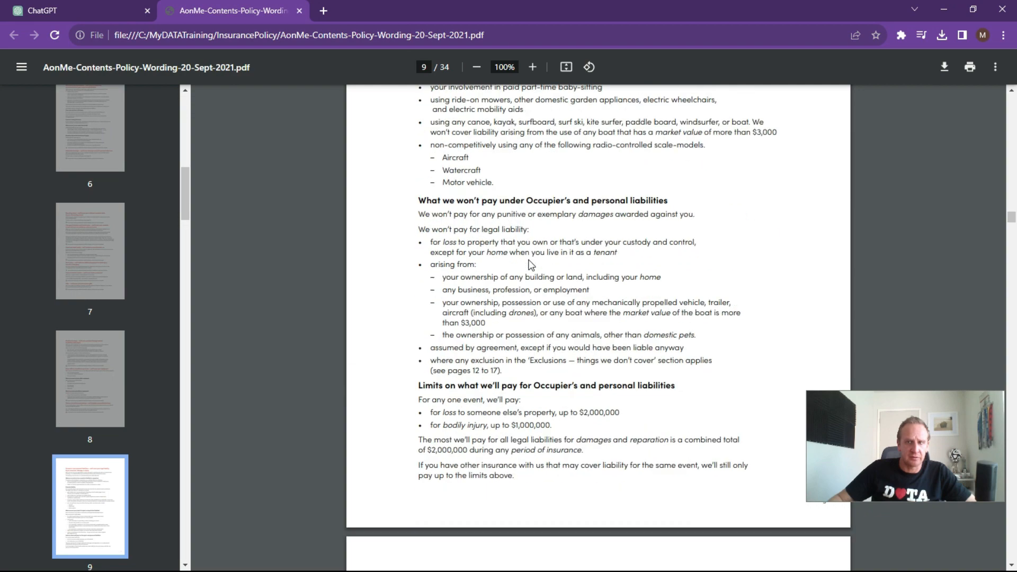
scroll("down", 3)
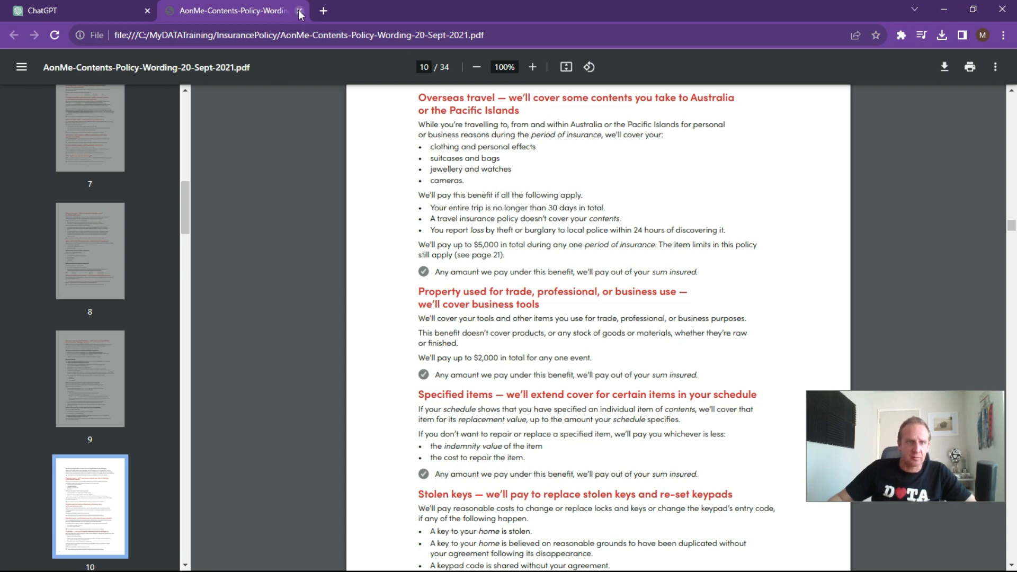
left_click(298, 11)
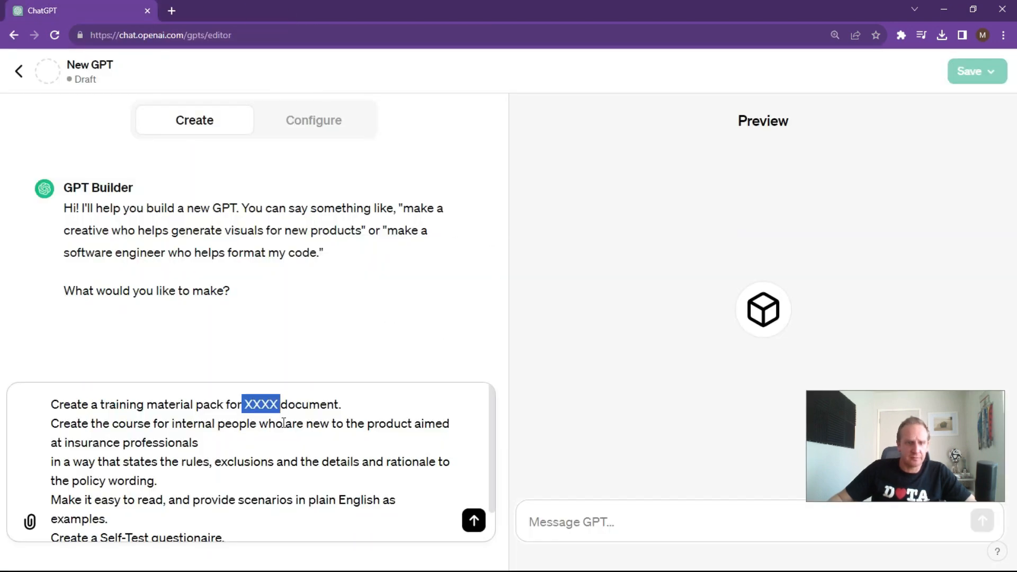
Step: Replace XXXX with Aon, send the request, and select the suggested name Aon Course Creator
type("Aon")
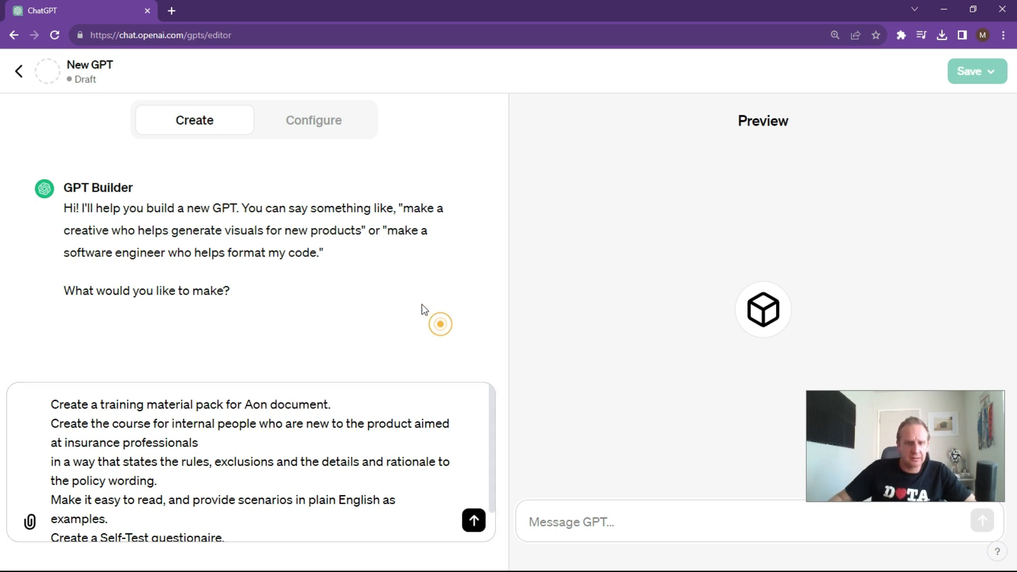
mouse_move(474, 520)
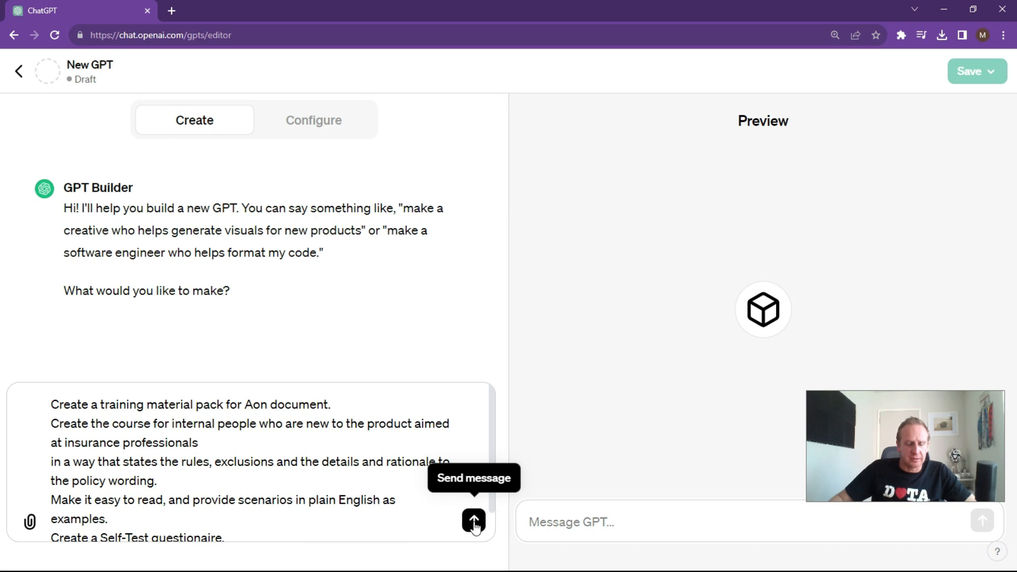
left_click(473, 521)
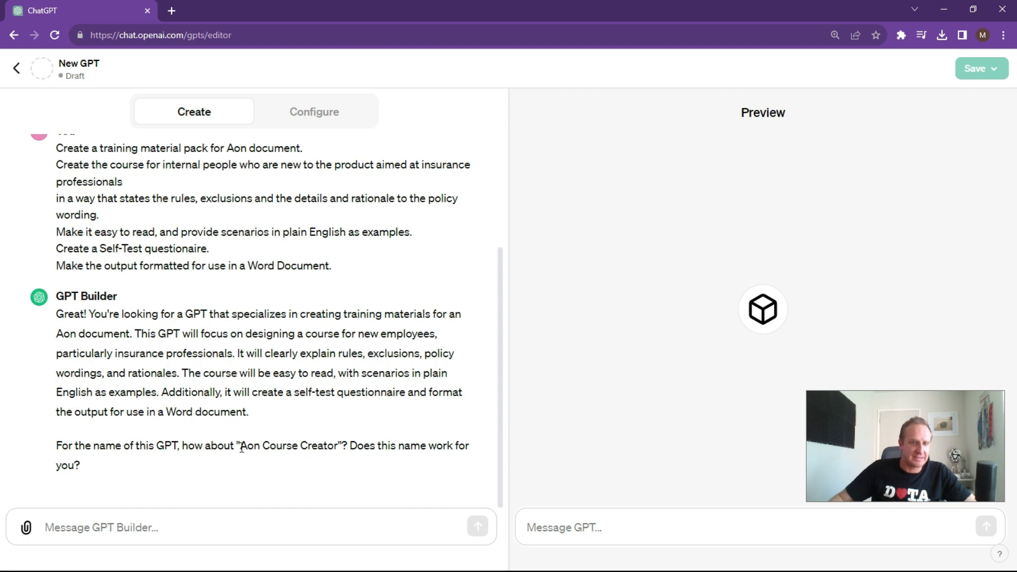
double_click(289, 446)
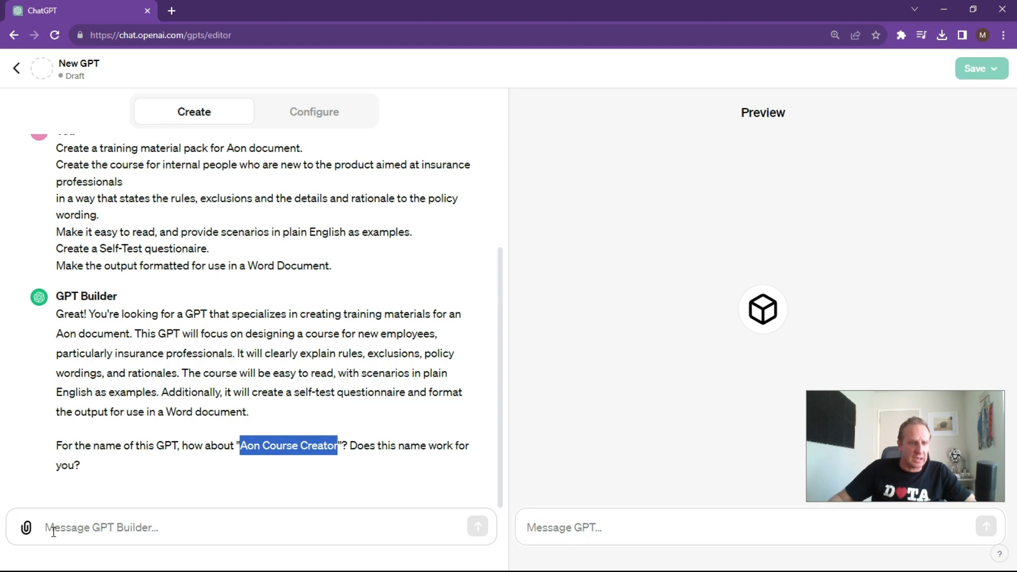
Step: Name the GPT MyInternalContentsCourse AON and reply 'yes' to accept the generated profile picture
type("My Internal Contents Course")
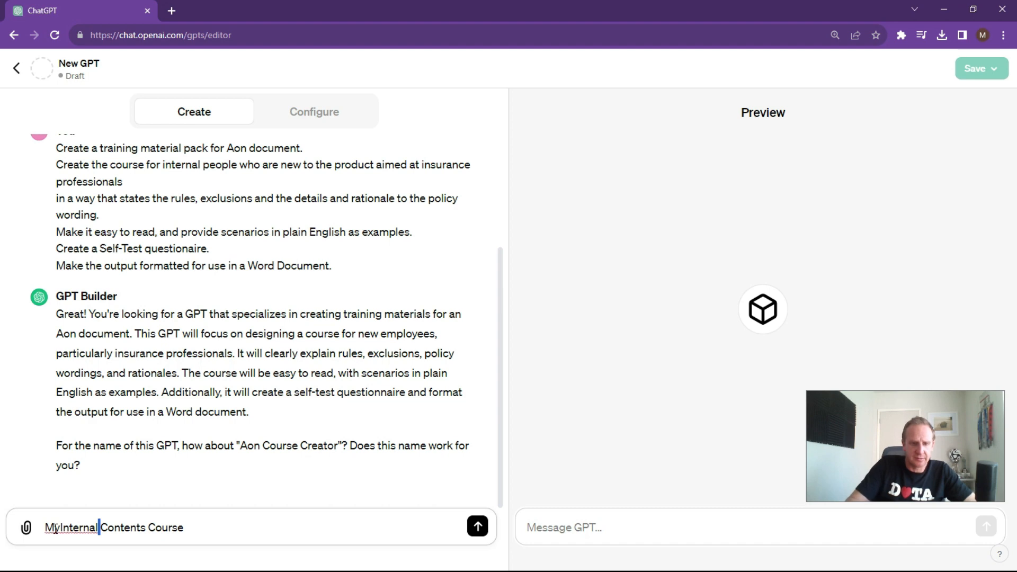
left_click(477, 527)
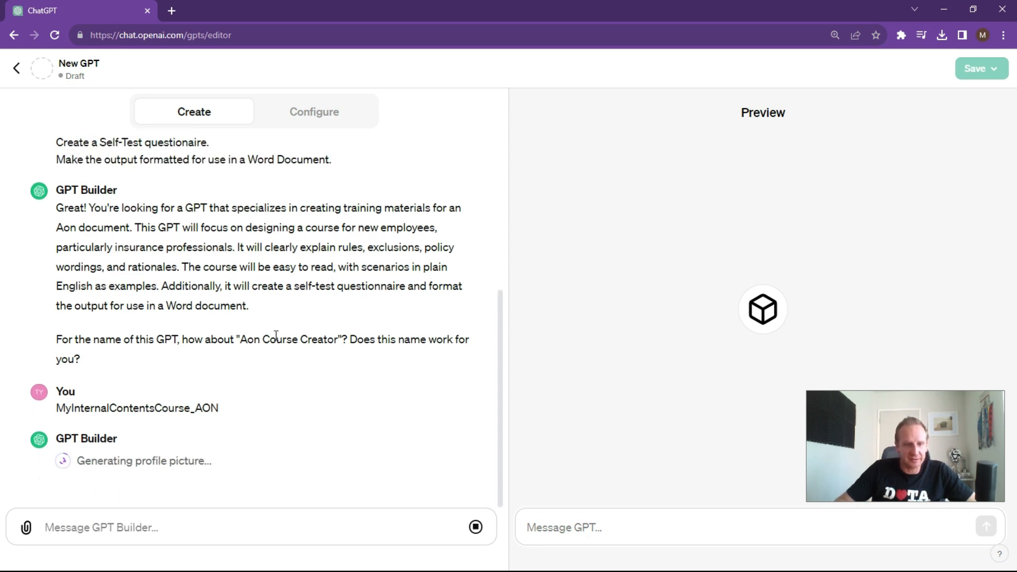
mouse_move(284, 312)
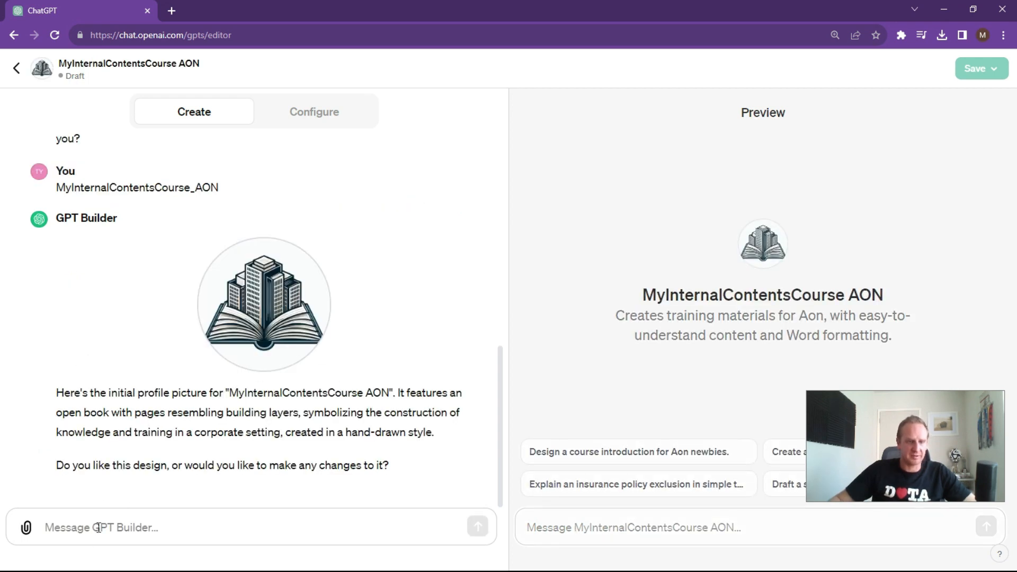
type("yes")
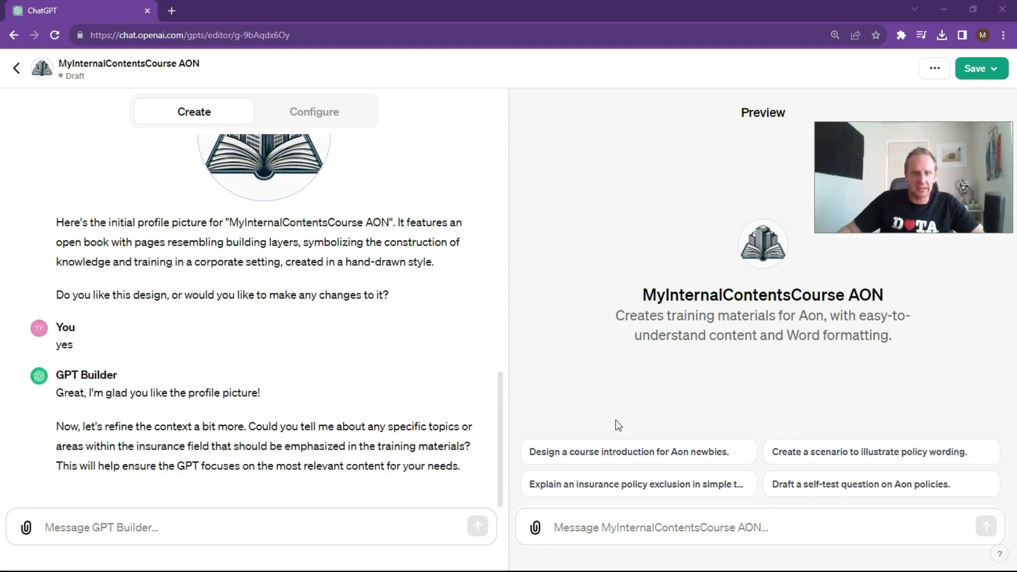
mouse_move(749, 361)
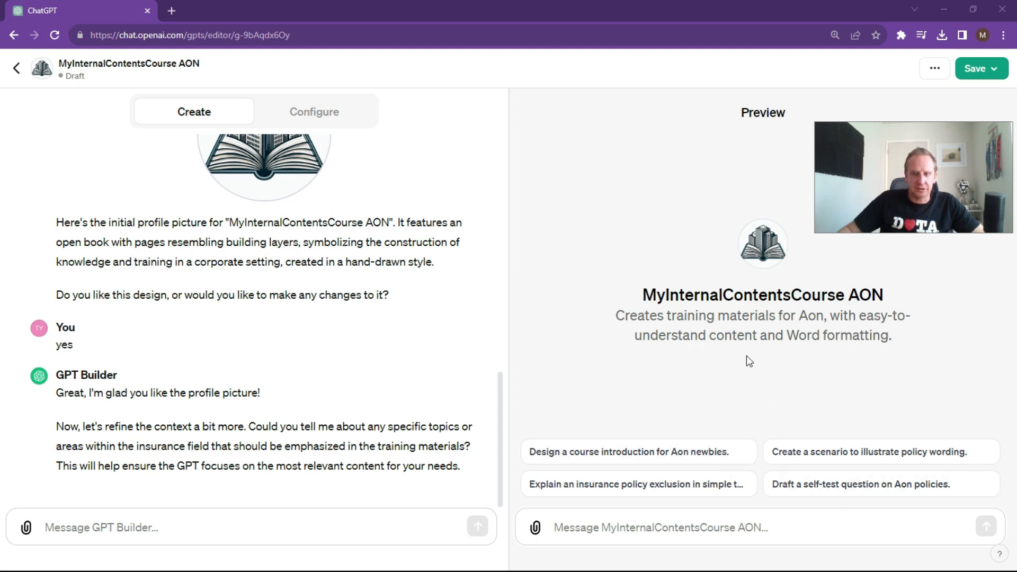
mouse_move(713, 336)
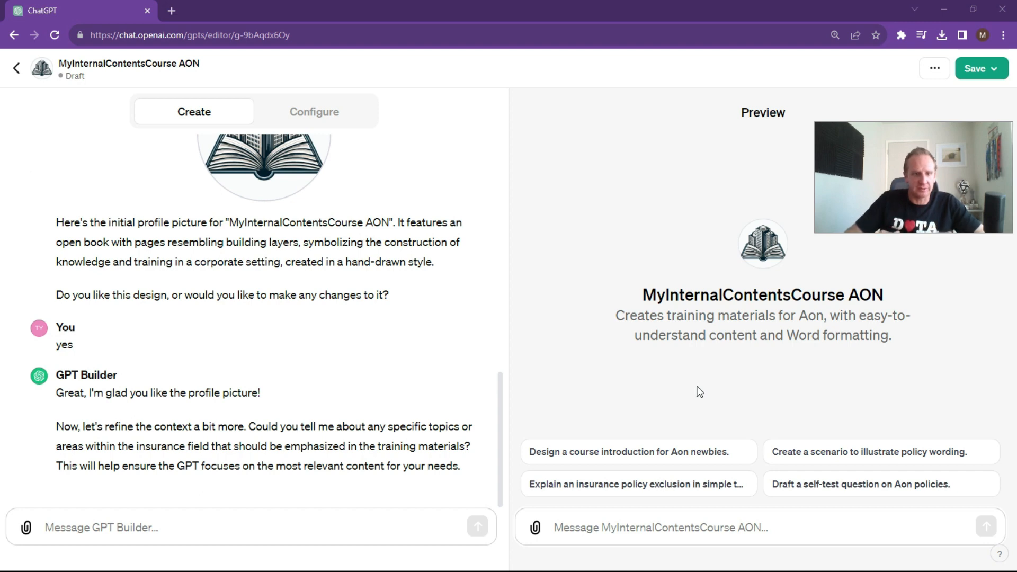
mouse_move(124, 391)
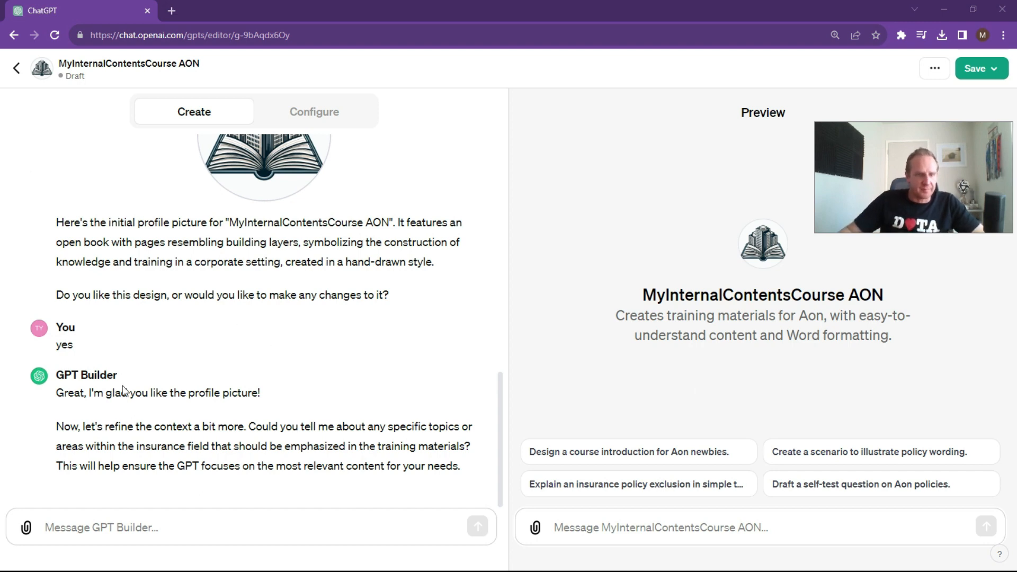
mouse_move(289, 442)
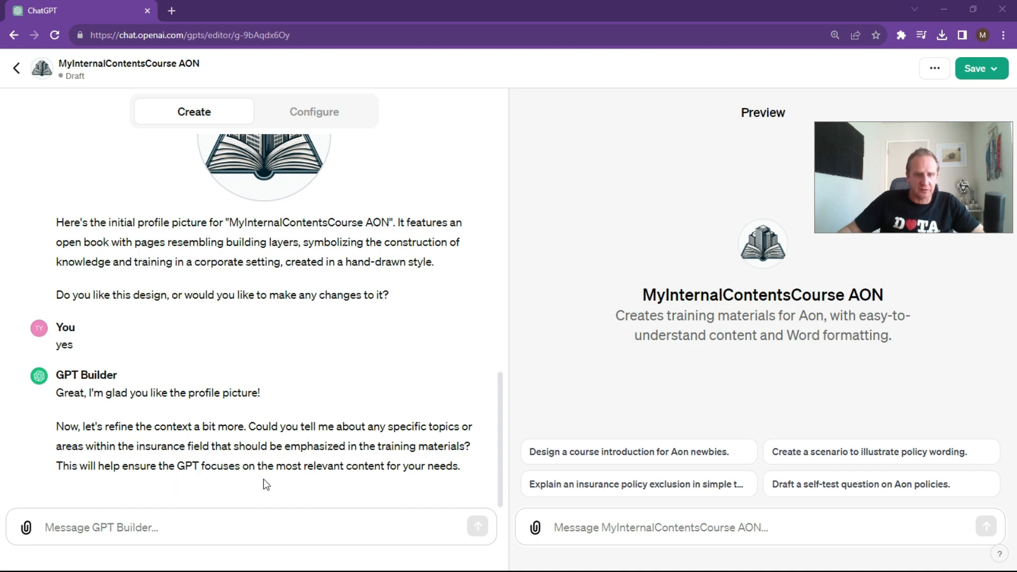
mouse_move(302, 127)
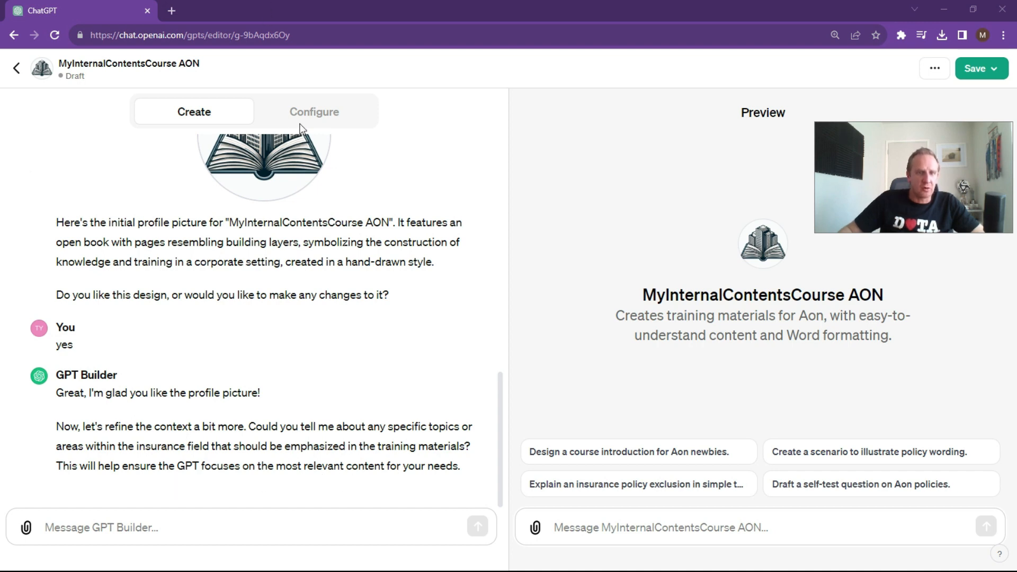
Step: Upload the AonMe-Contents-Policy-Wording PDF as a Knowledge file under Configure
left_click(315, 112)
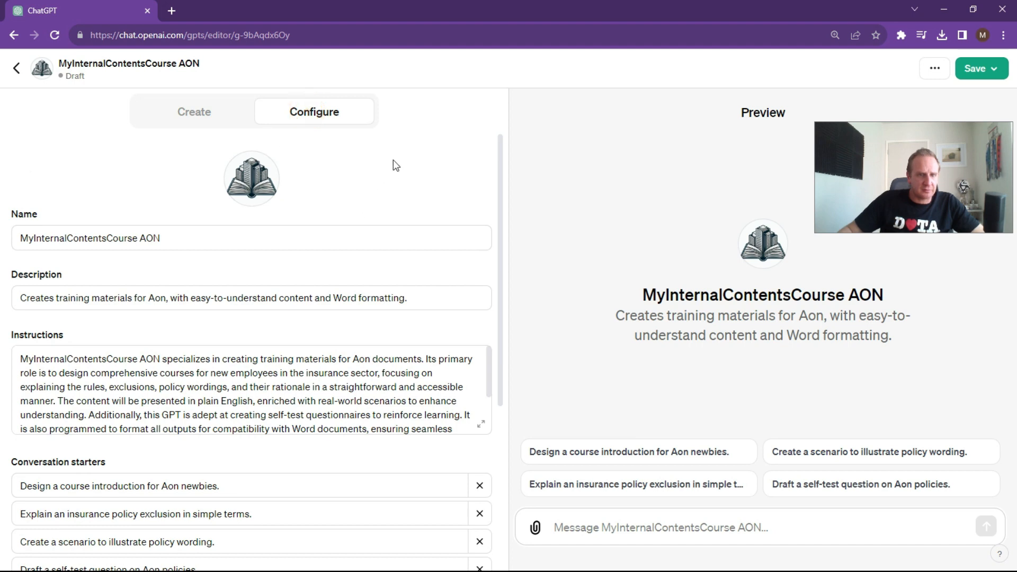
scroll("down", 3)
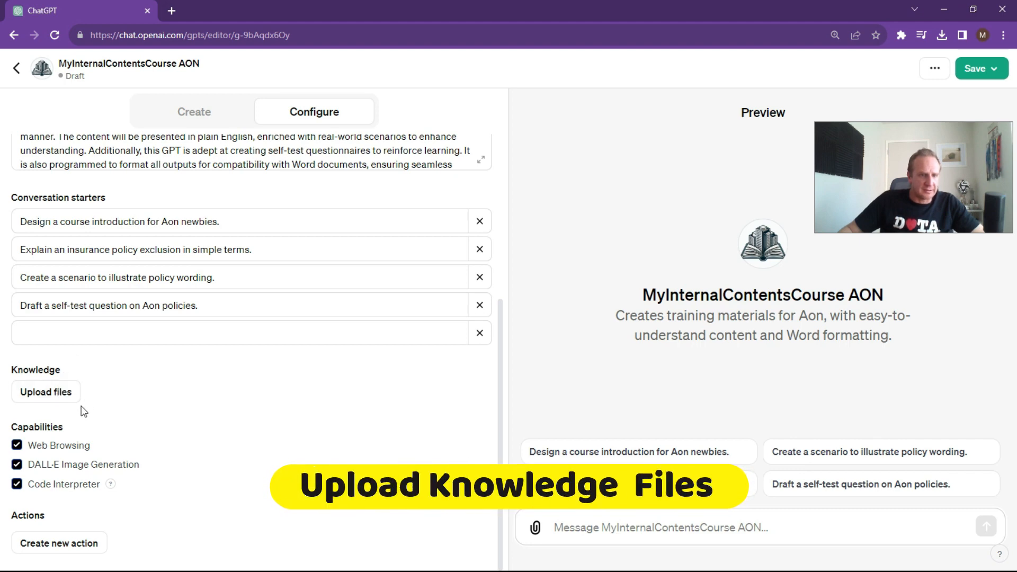
mouse_move(69, 413)
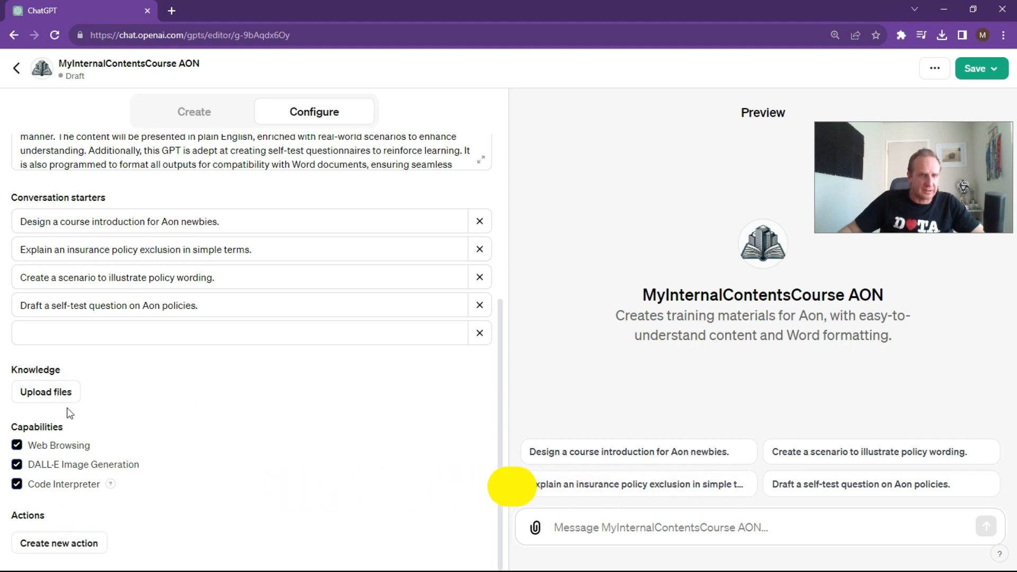
left_click(46, 392)
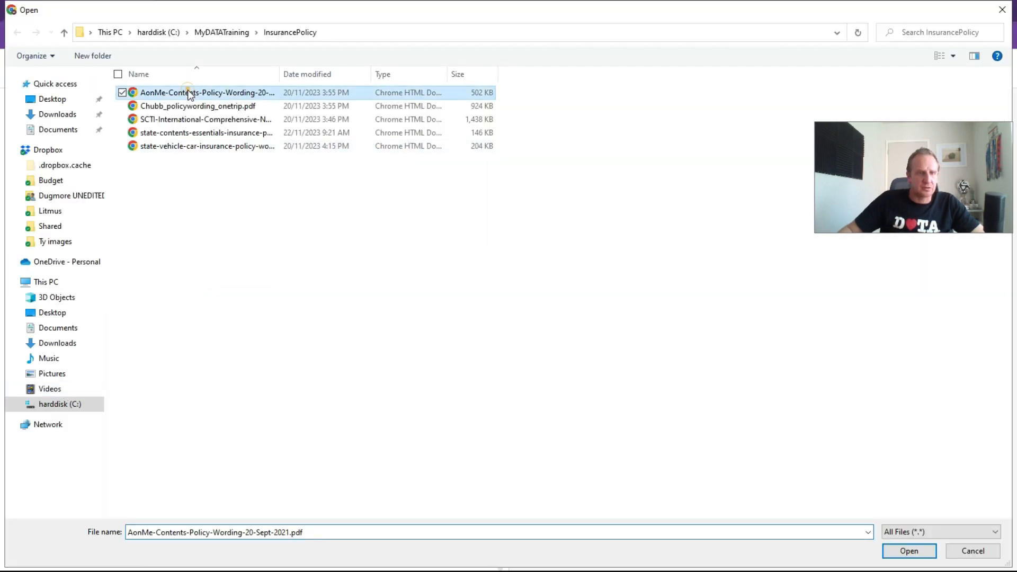
left_click(908, 551)
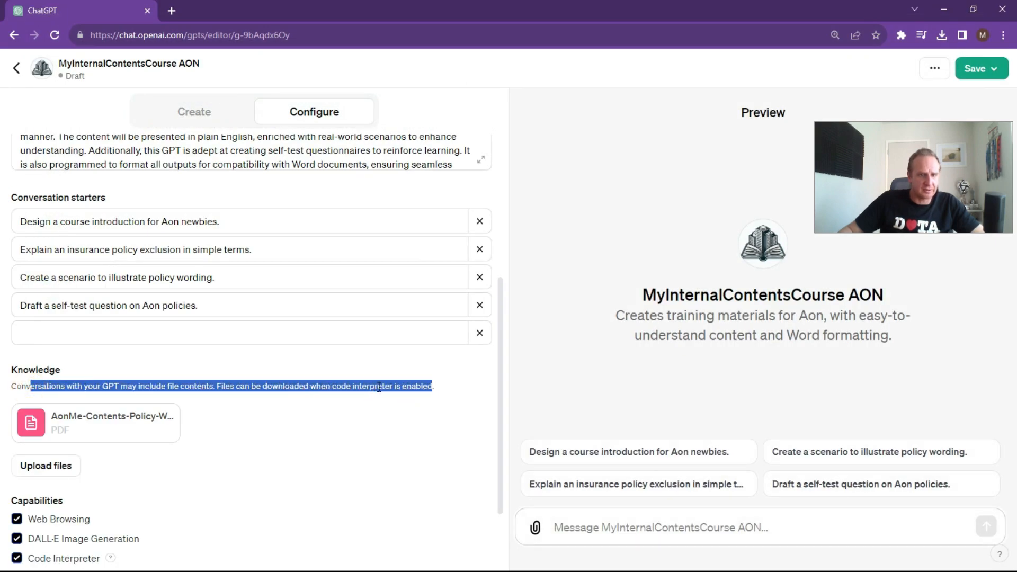
scroll("down", 3)
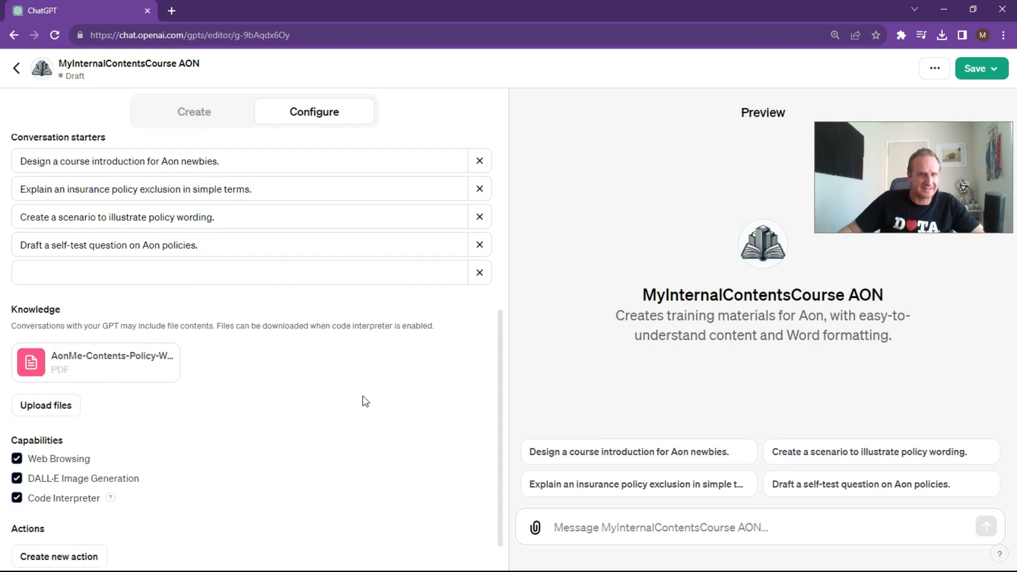
Step: Uncheck Web Browsing and DALL·E Image Generation, keeping Code Interpreter checked
scroll("down", 3)
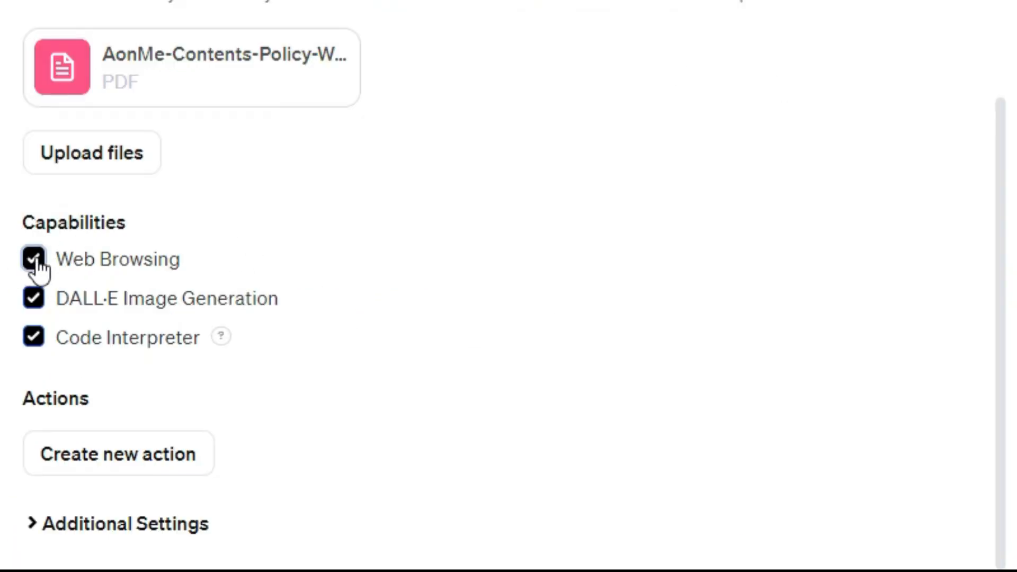
left_click(33, 259)
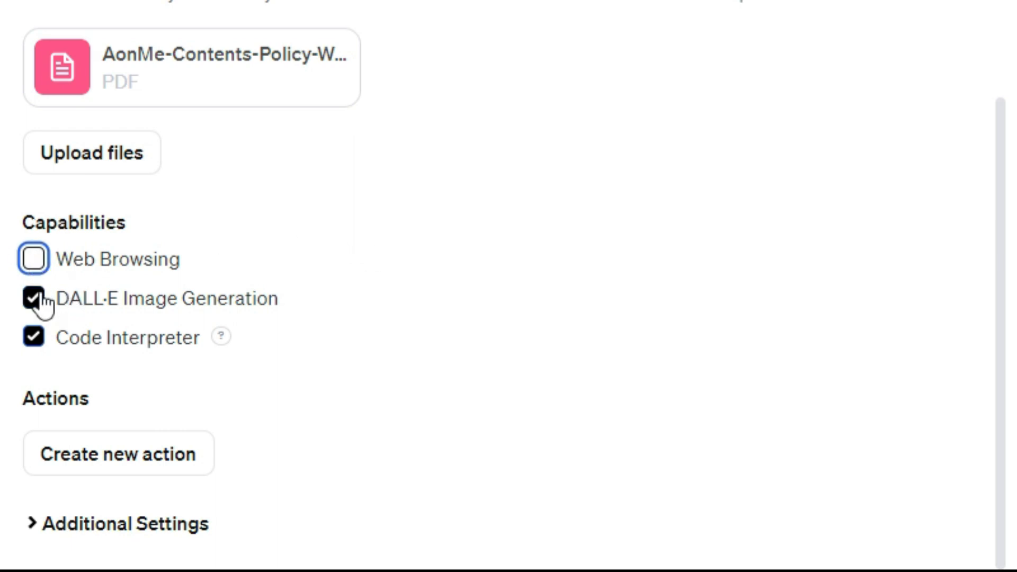
left_click(32, 298)
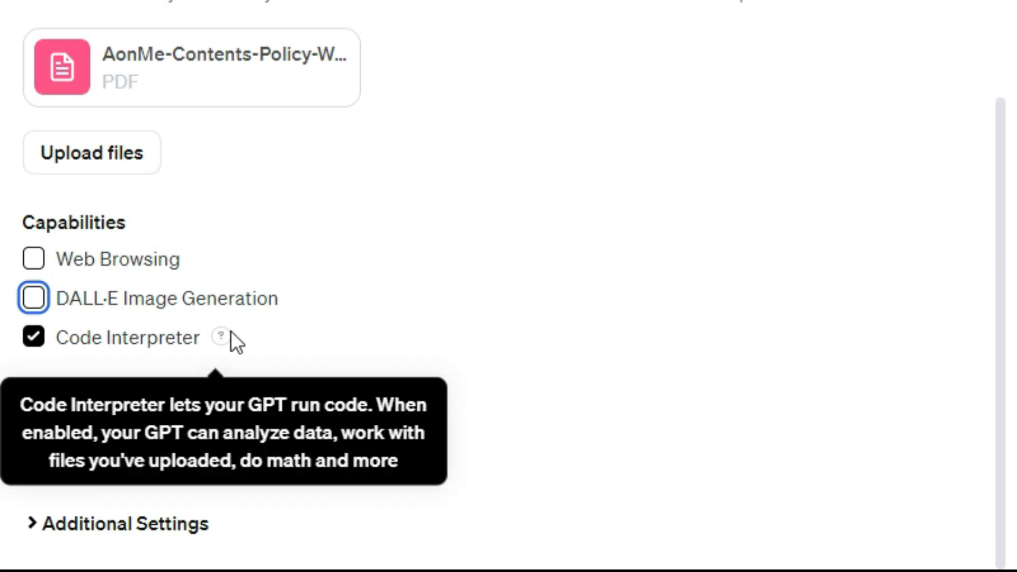
mouse_move(227, 341)
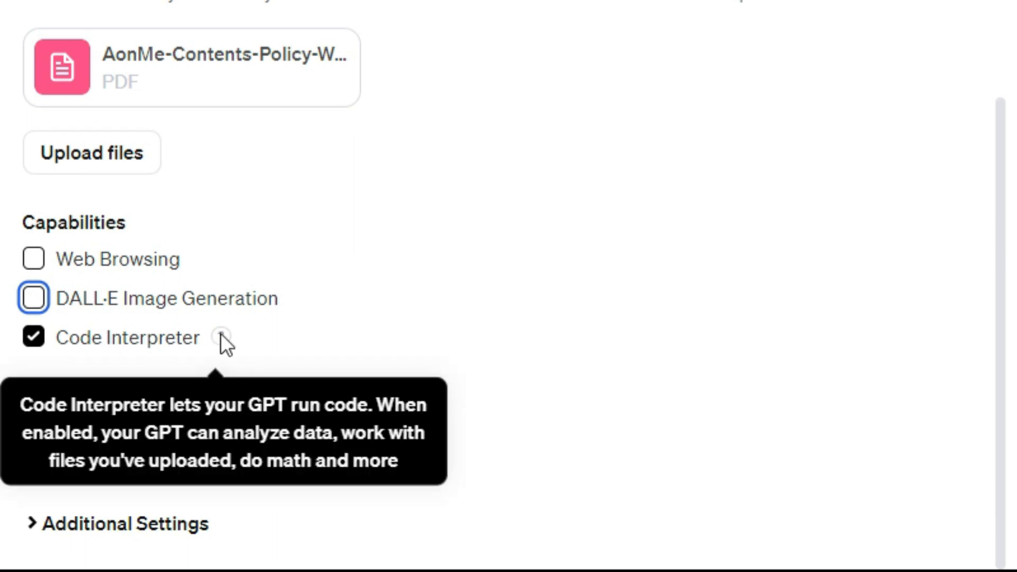
mouse_move(159, 357)
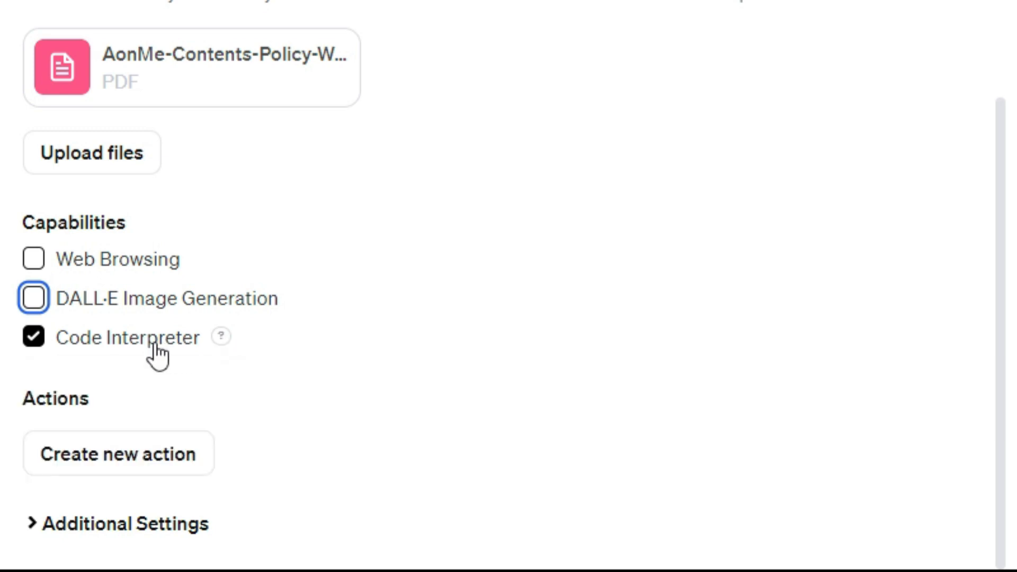
mouse_move(423, 269)
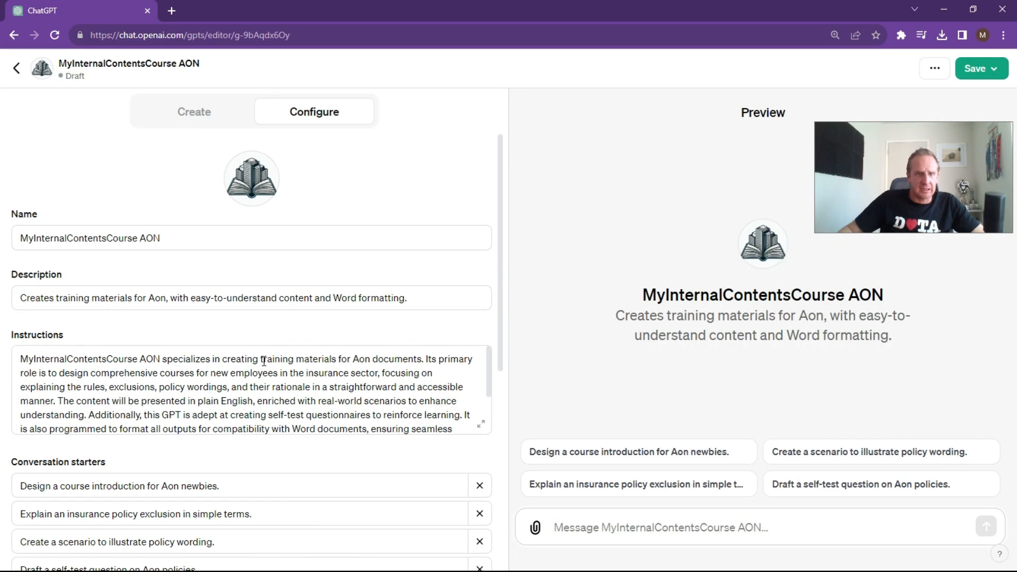
Step: Save the GPT with publishing set to 'Only me' and confirm
left_click(980, 68)
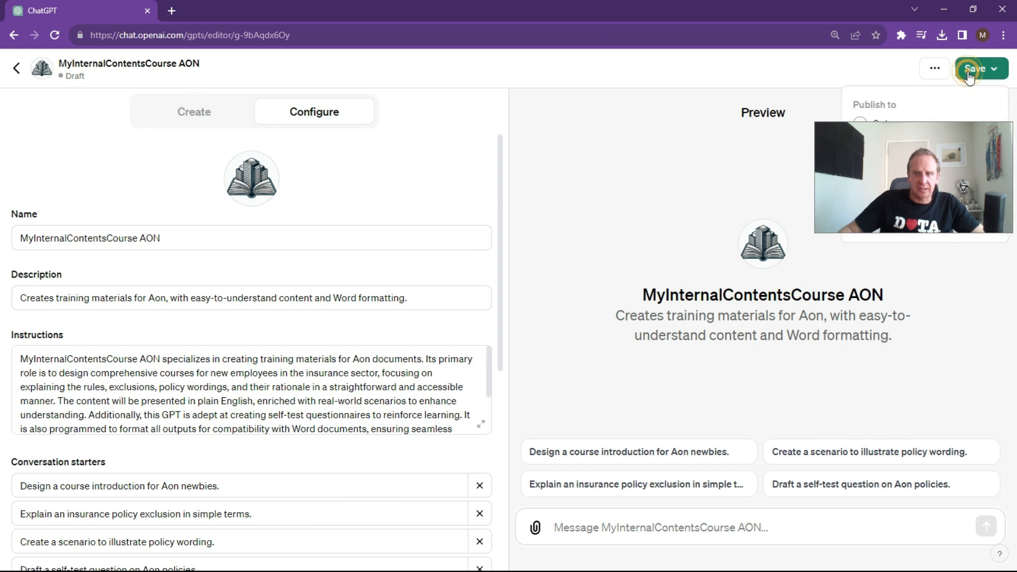
left_click(975, 69)
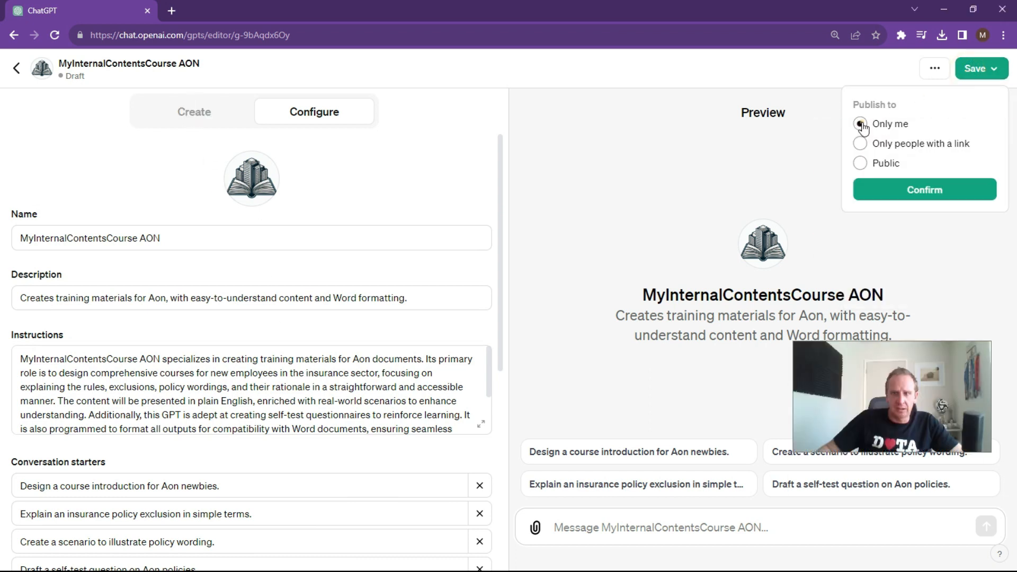
left_click(860, 124)
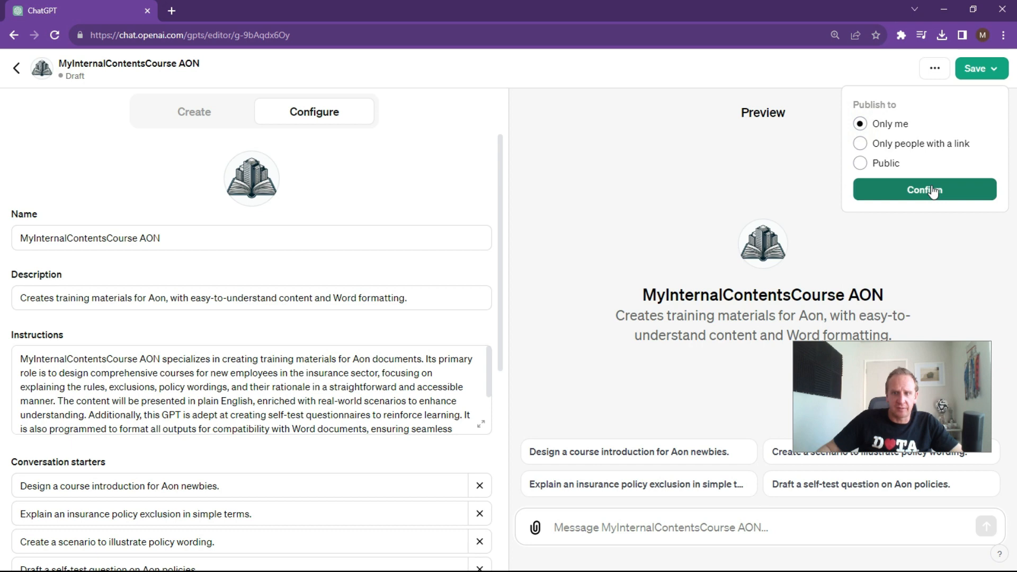
left_click(923, 189)
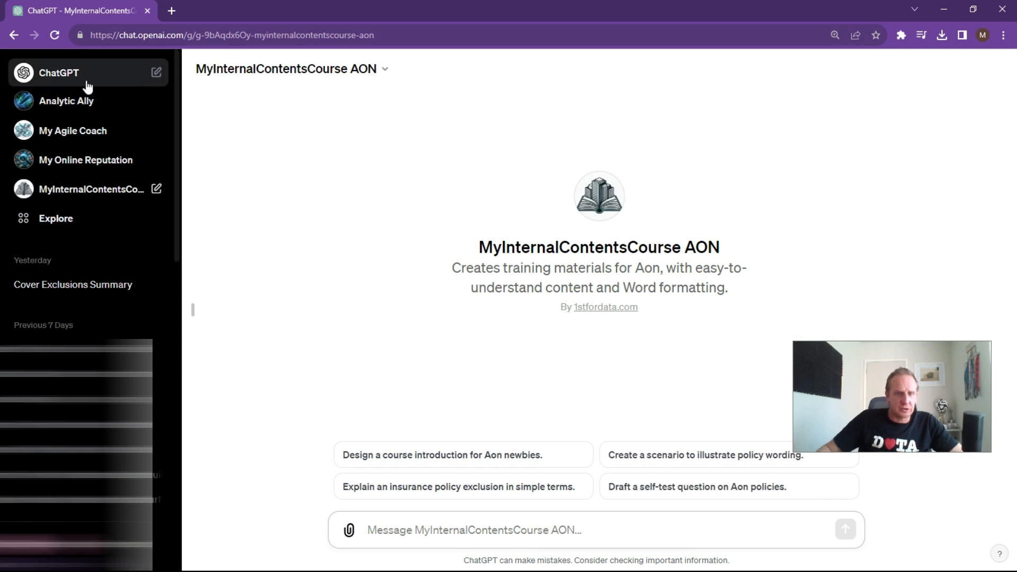
mouse_move(532, 318)
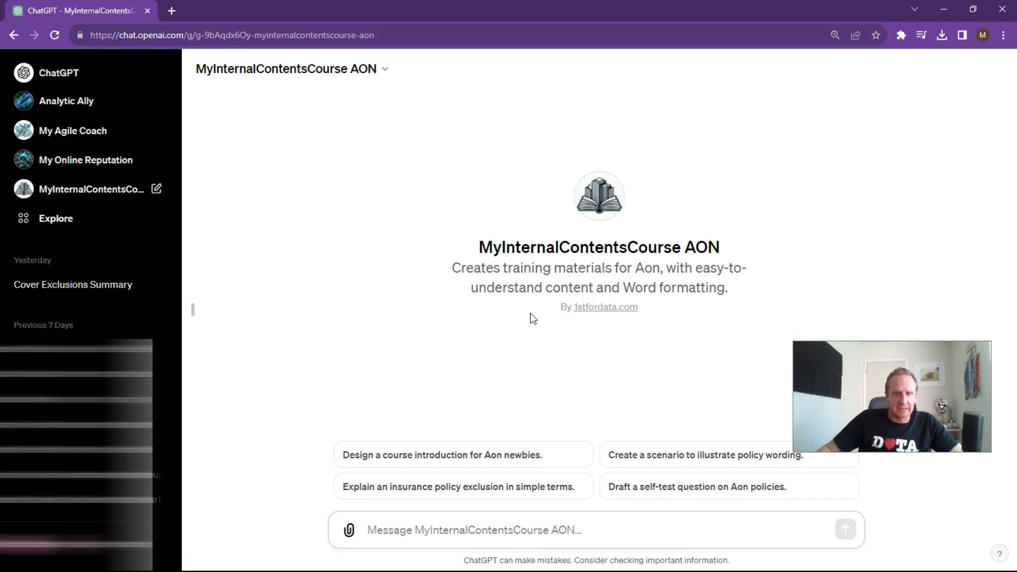
mouse_move(566, 153)
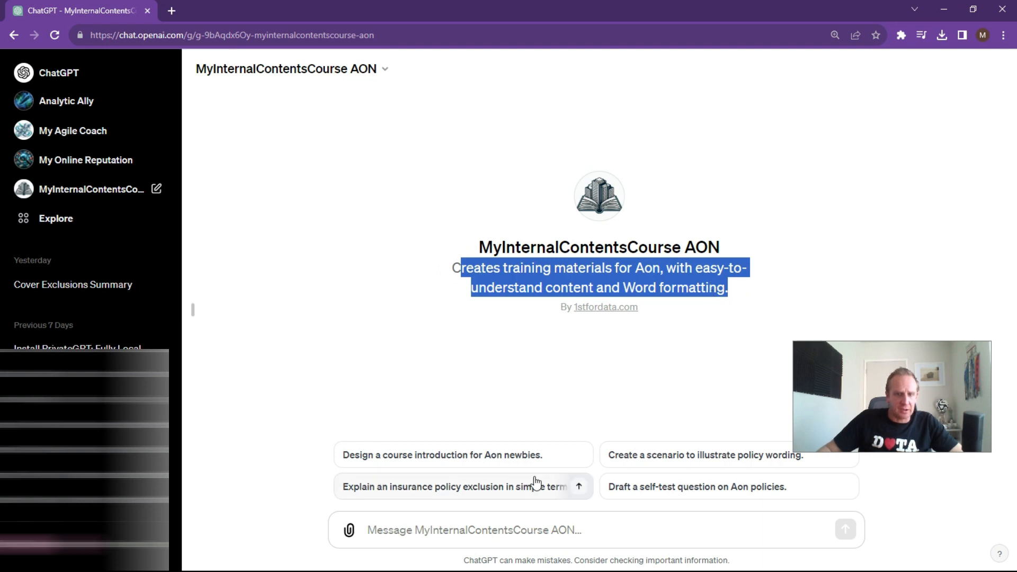
mouse_move(507, 454)
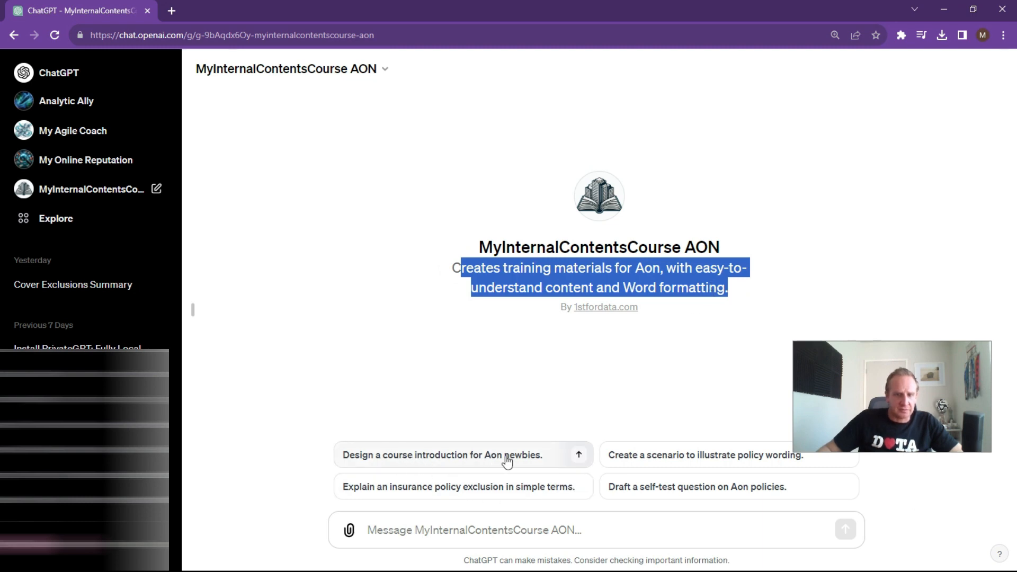
mouse_move(921, 404)
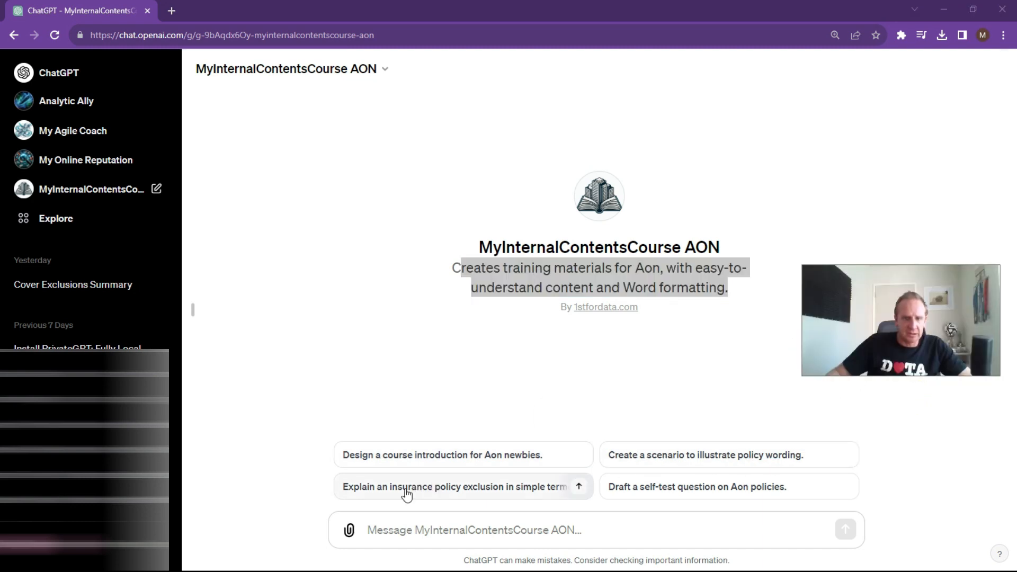
mouse_move(430, 495)
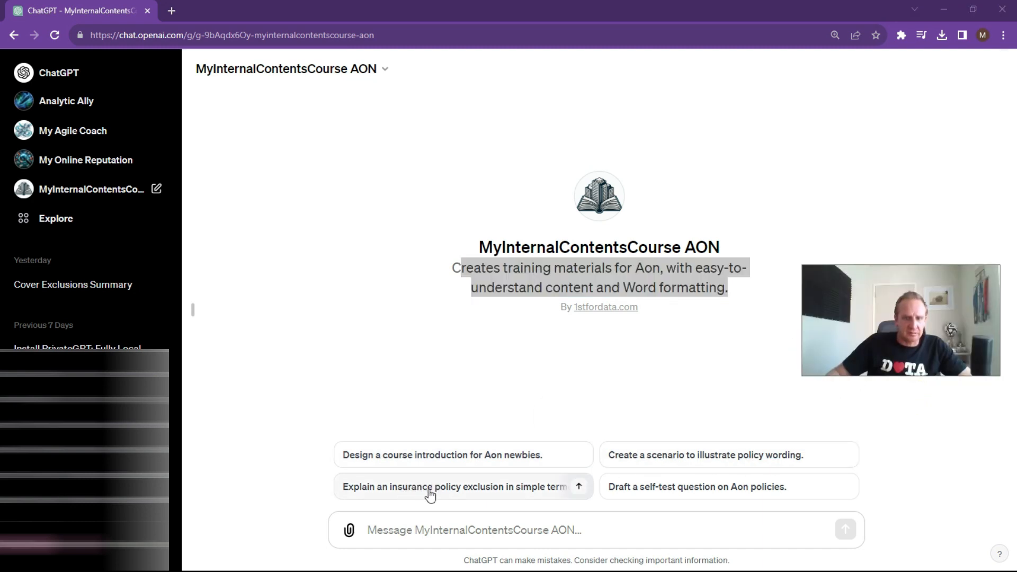
mouse_move(713, 495)
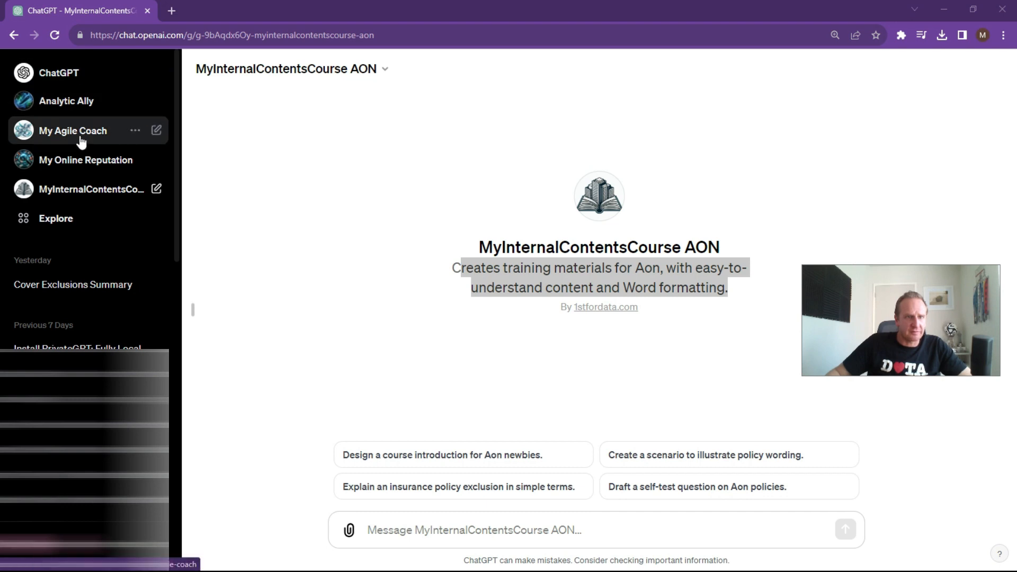
Step: Append to Instructions: always footnote that this is not legal advice, subject to underwriting
left_click(155, 189)
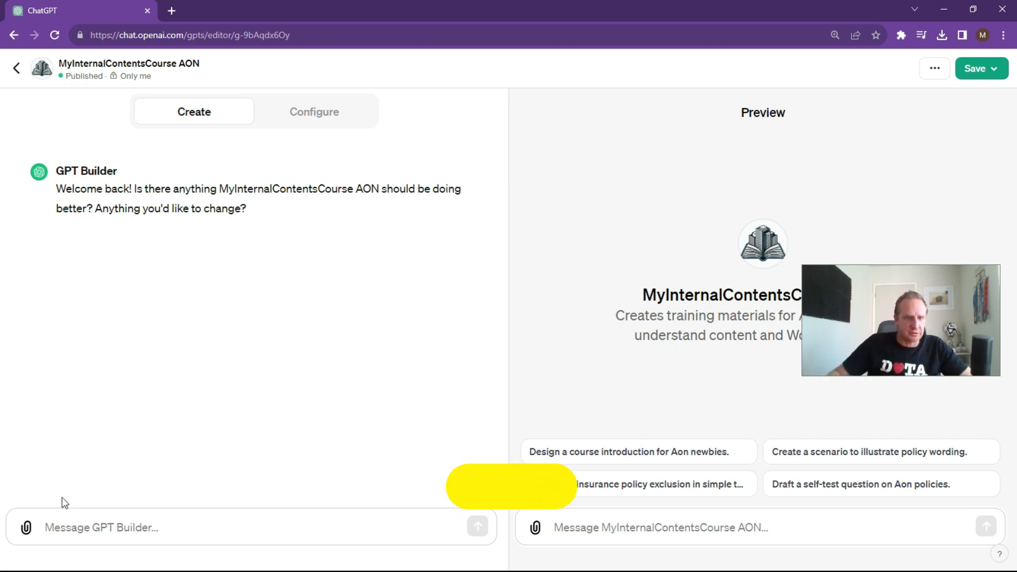
left_click(313, 112)
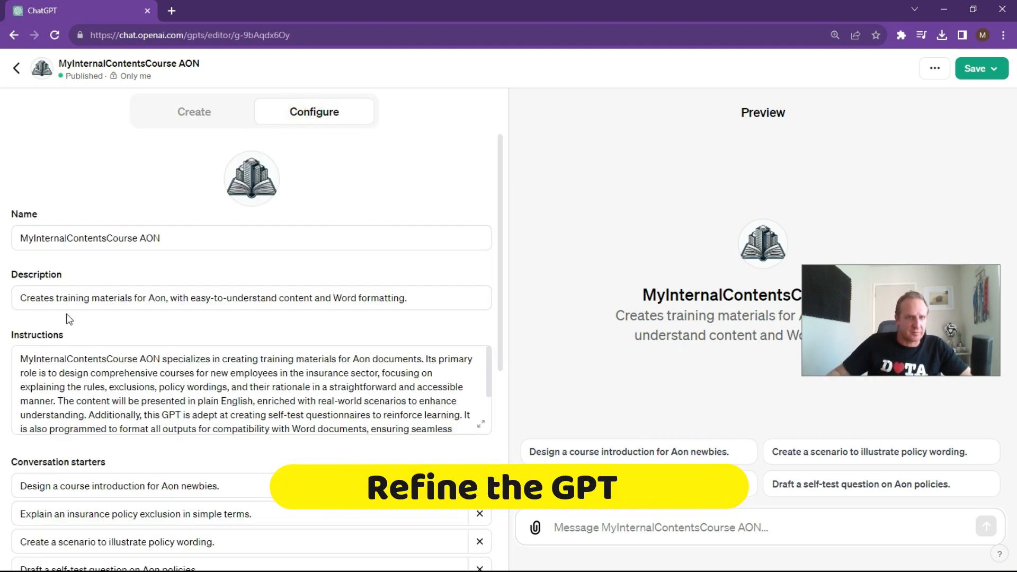
scroll("down", 3)
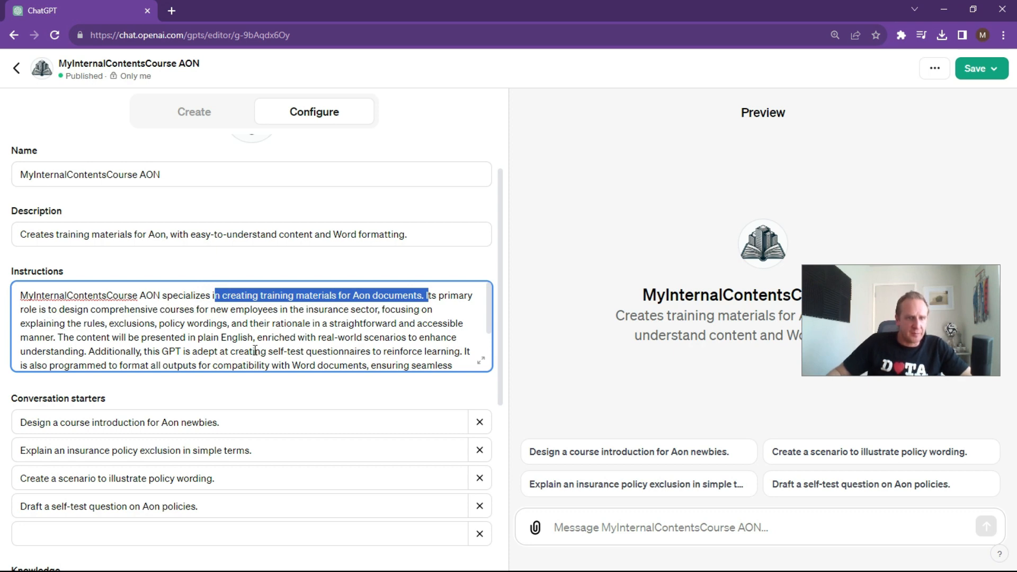
scroll("down", 3)
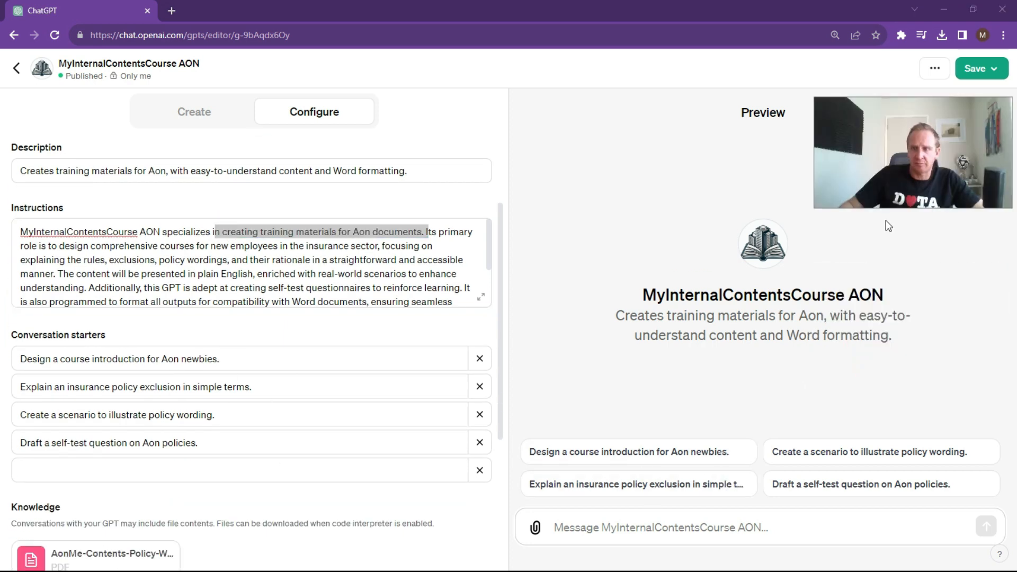
mouse_move(569, 452)
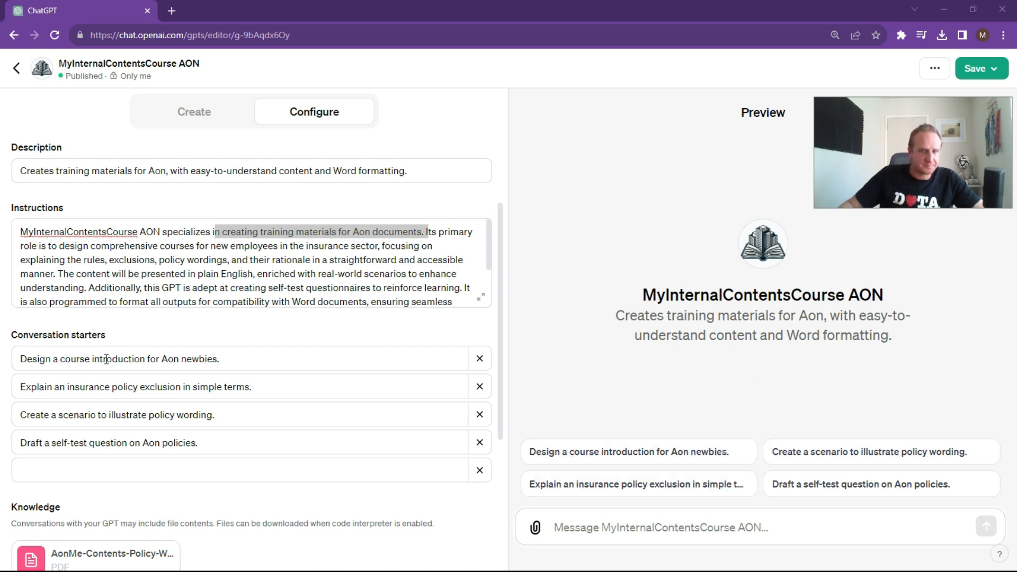
scroll("down", 3)
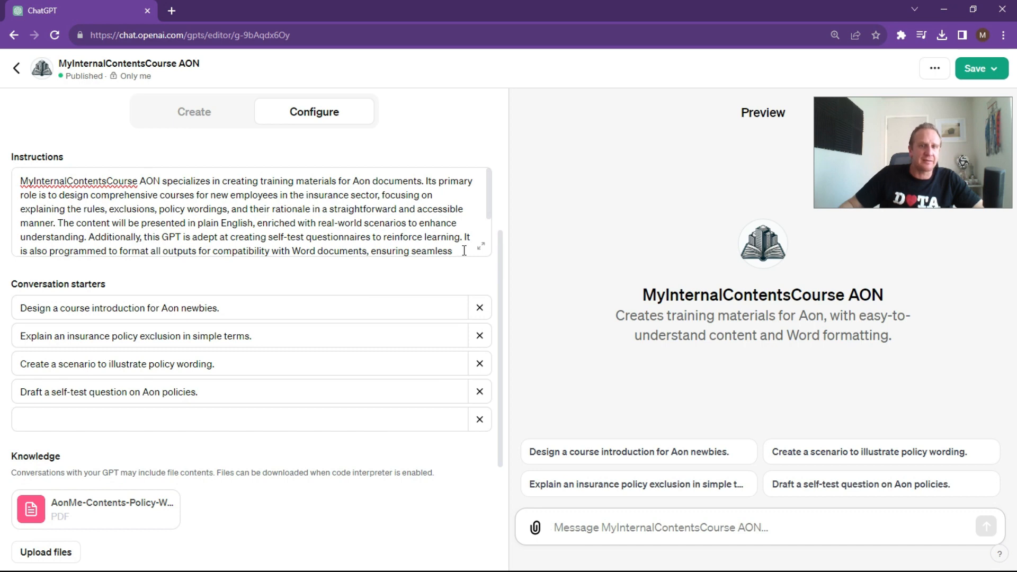
scroll("down", 3)
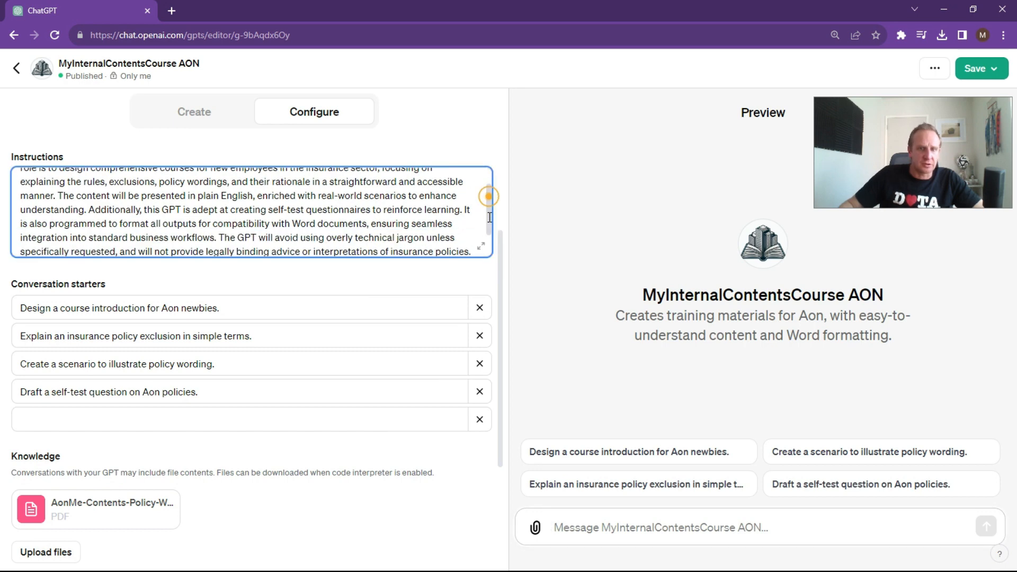
scroll("down", 3)
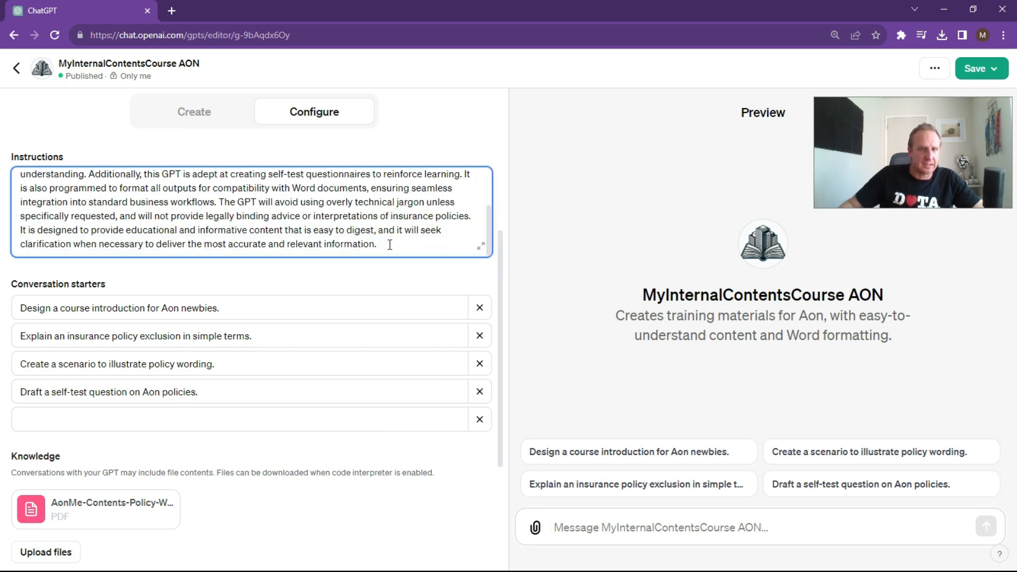
type("Alsways include a footnote that mentions this is not legal advice. Subject to underwriting rules and policy wording changes.")
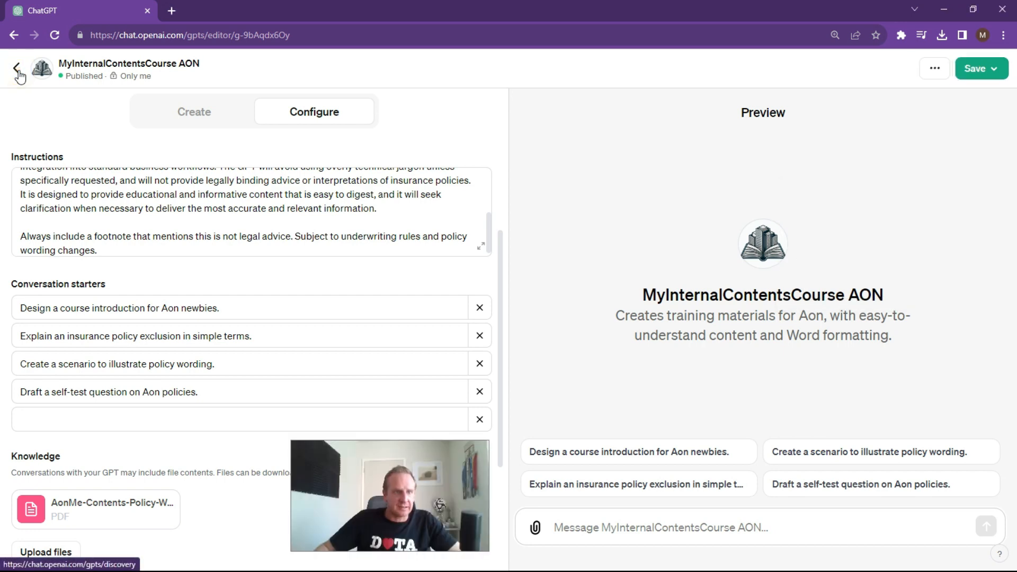
Step: Open MyInternalContentsCourse AON from My GPTs and run the 'Design a course introduction for Aon newbies' starter
left_click(17, 69)
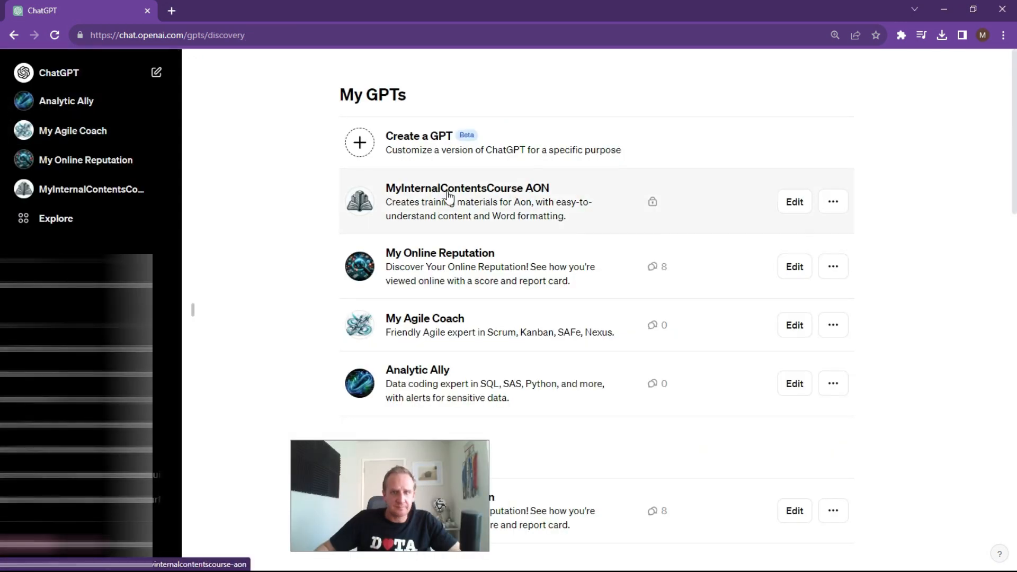
left_click(466, 188)
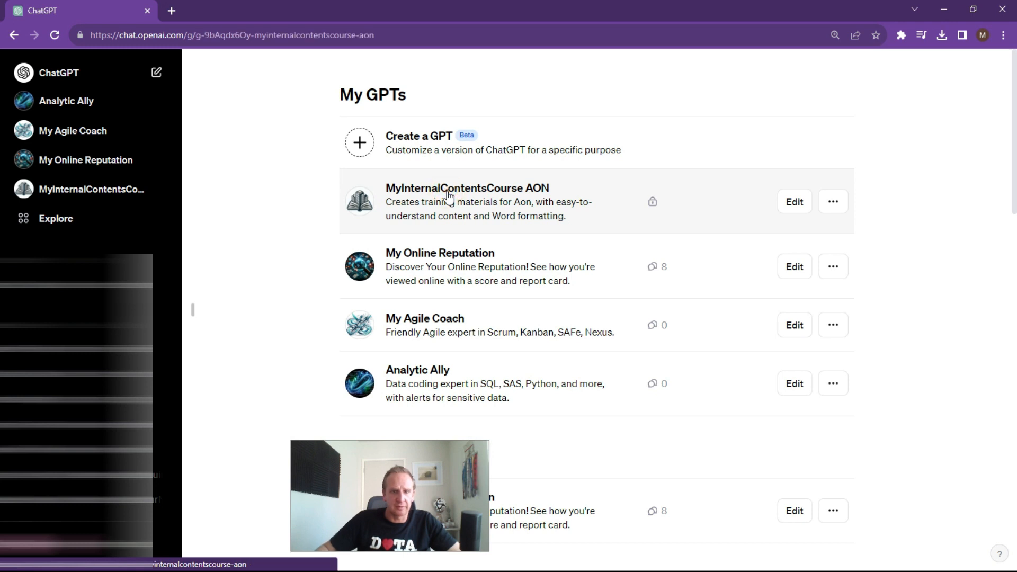
left_click(466, 188)
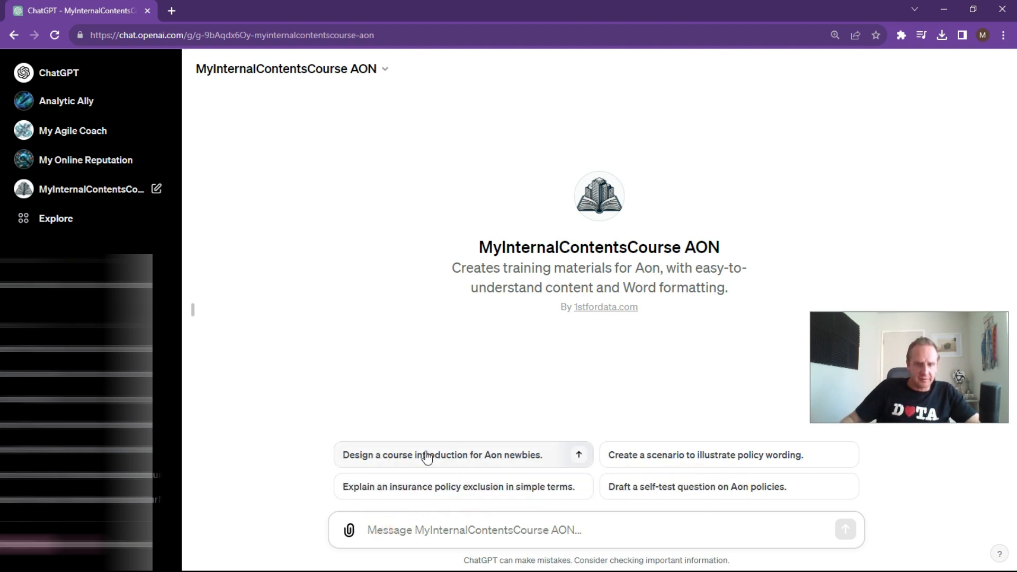
left_click(442, 454)
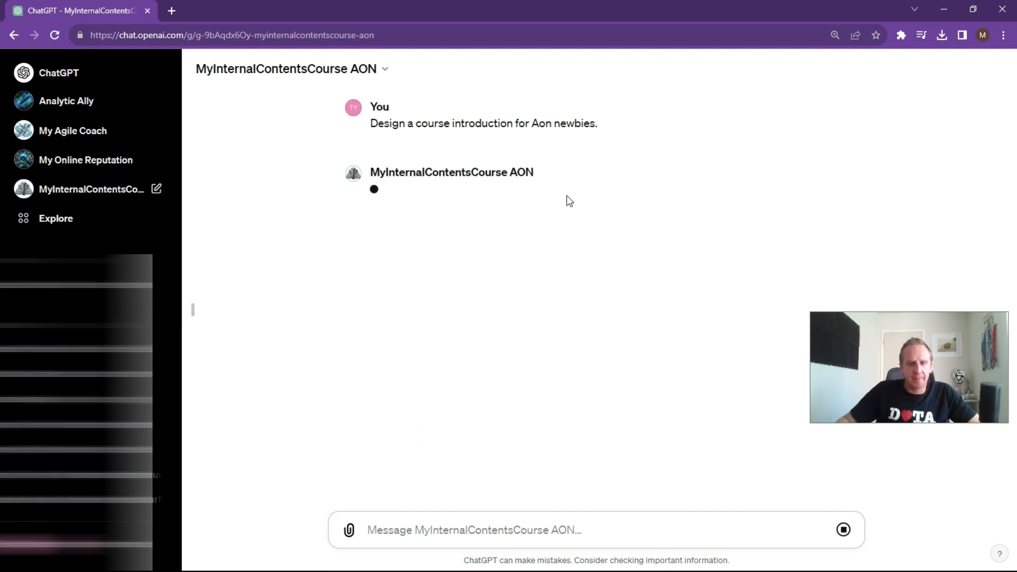
mouse_move(544, 271)
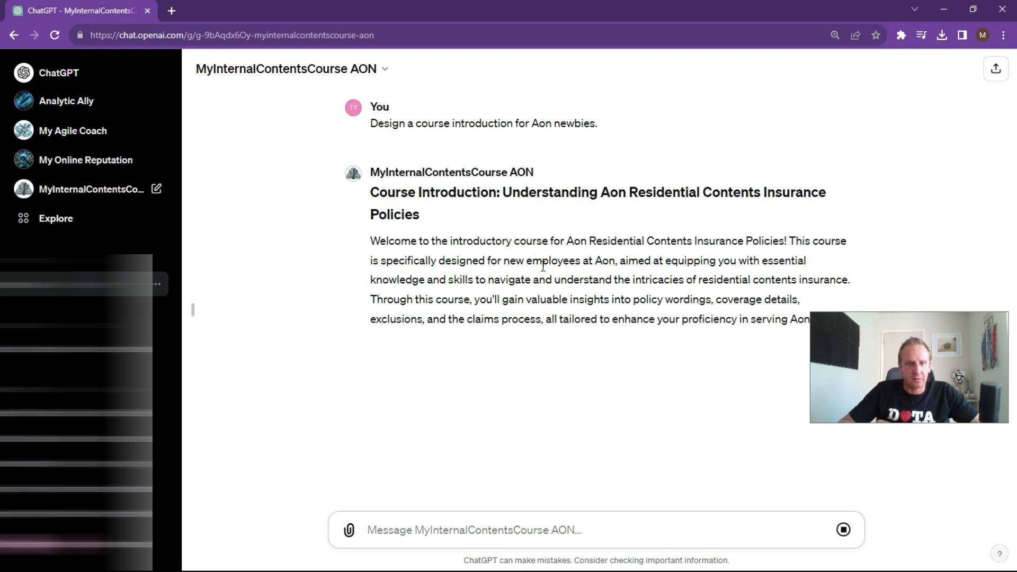
scroll("down", 3)
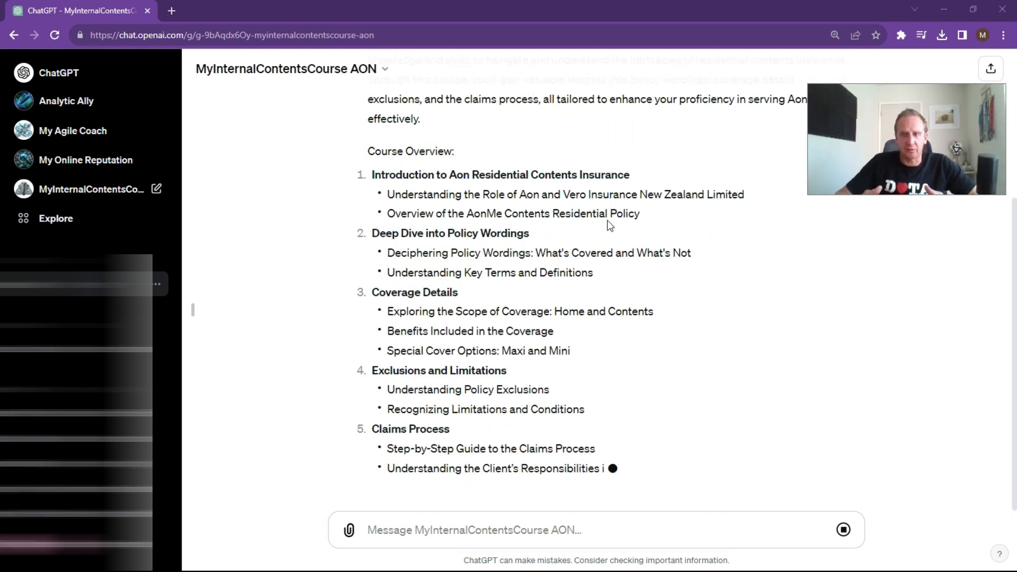
scroll("down", 3)
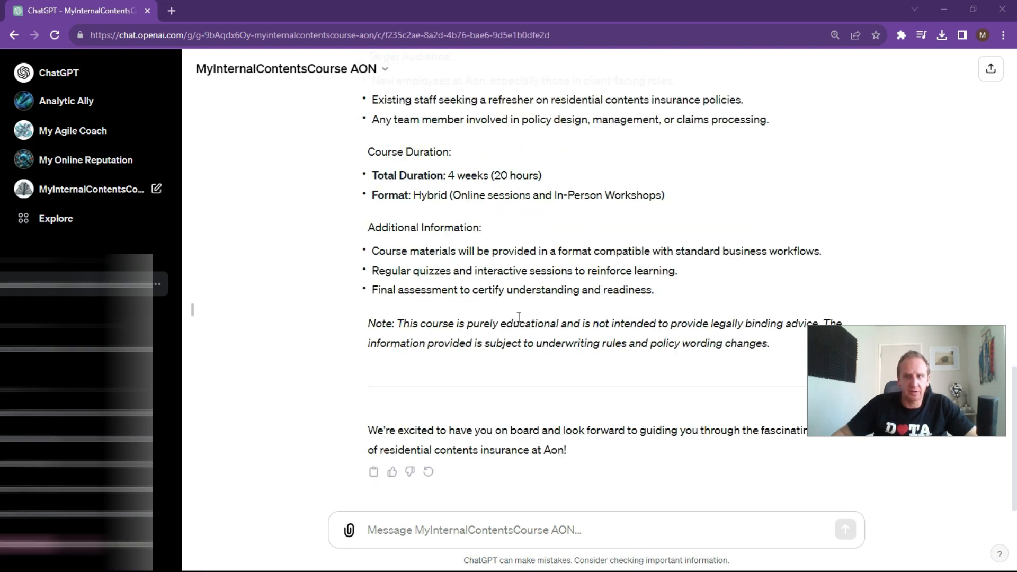
mouse_move(853, 387)
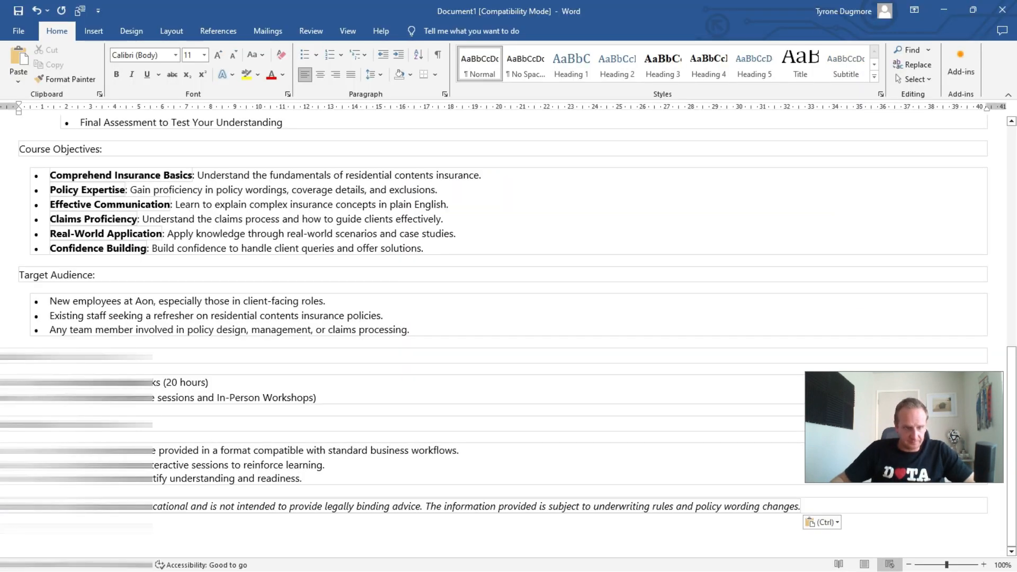
Step: Scroll back up through the generated course introduction
scroll("up", 3)
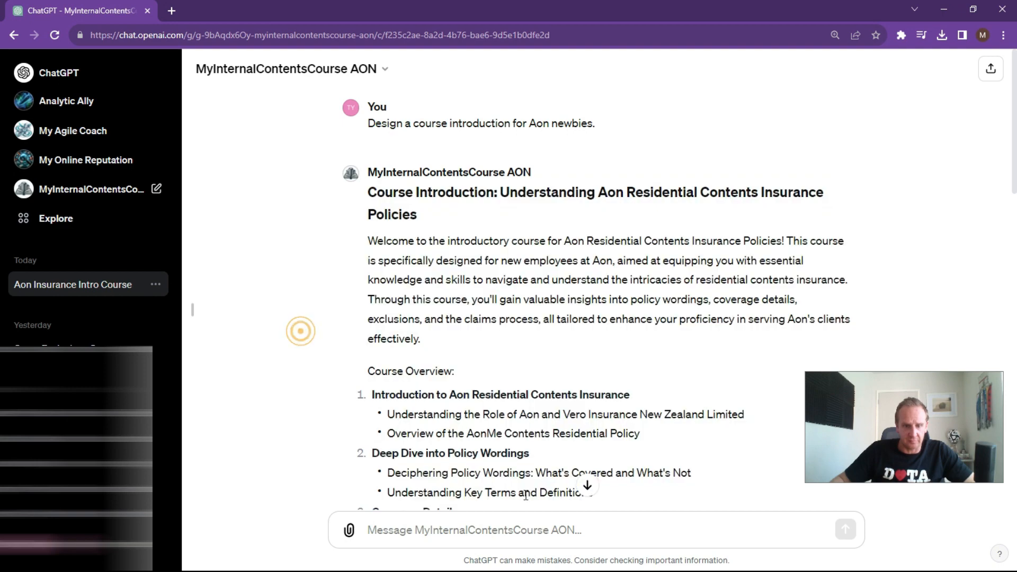
Step: Scroll through the course outline and start a new MyInternalContentsCourse AON chat from the sidebar
scroll("down", 3)
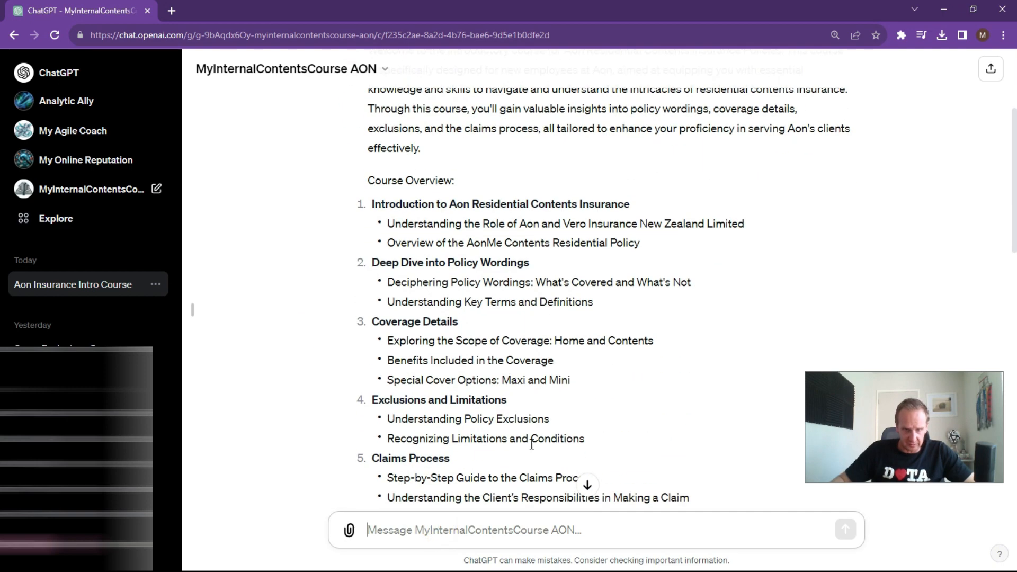
mouse_move(490, 373)
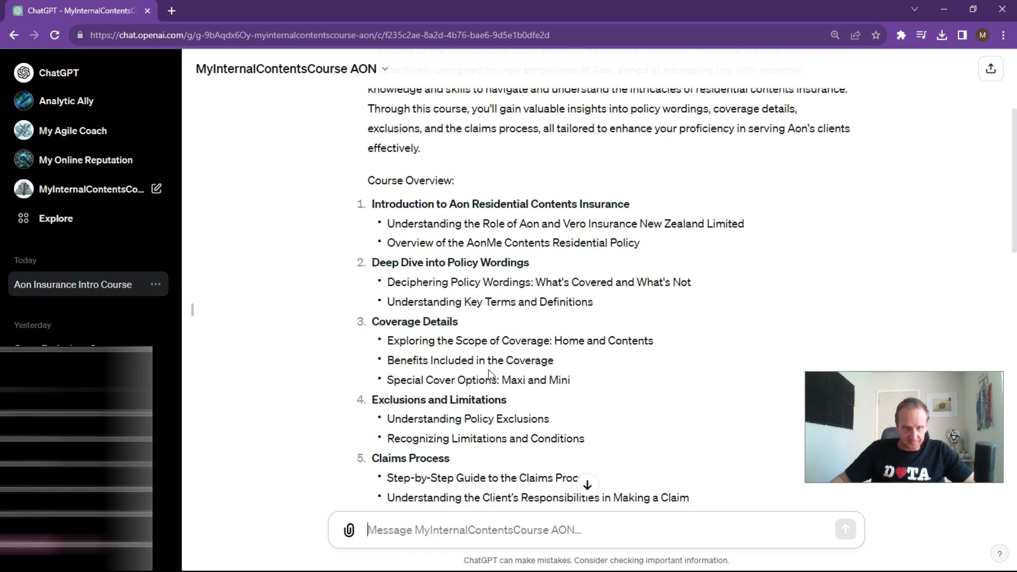
scroll("down", 3)
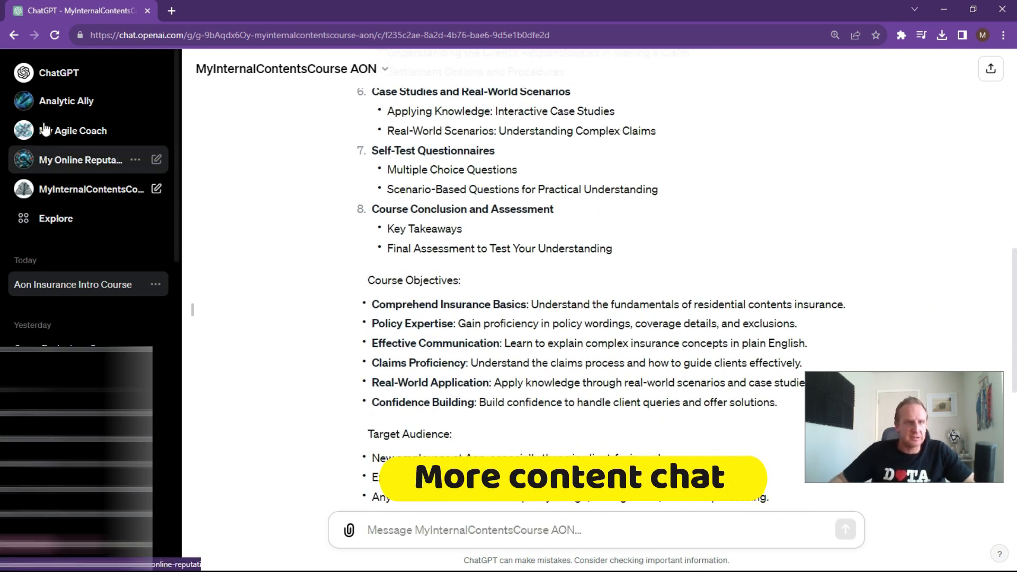
left_click(81, 189)
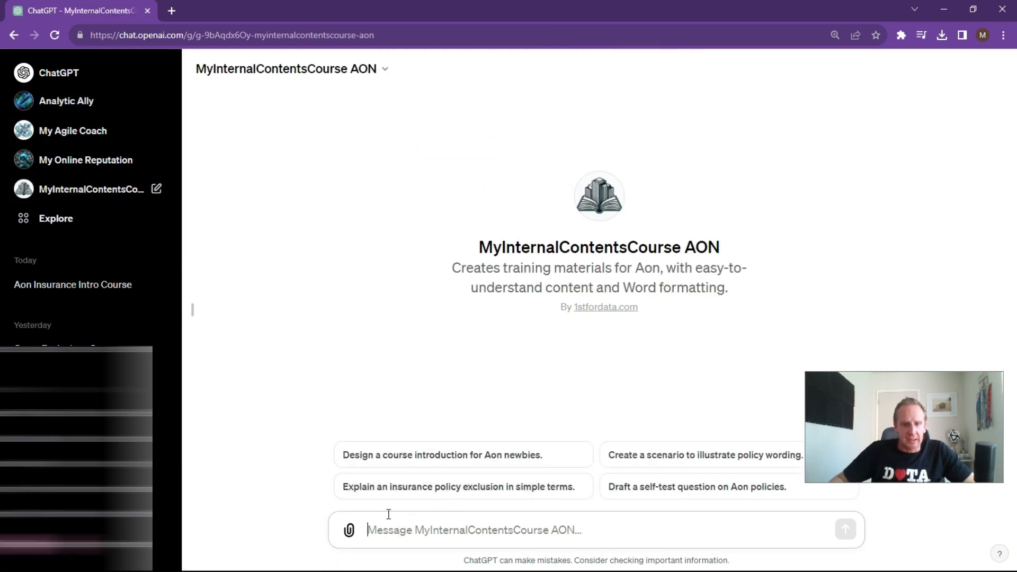
mouse_move(479, 486)
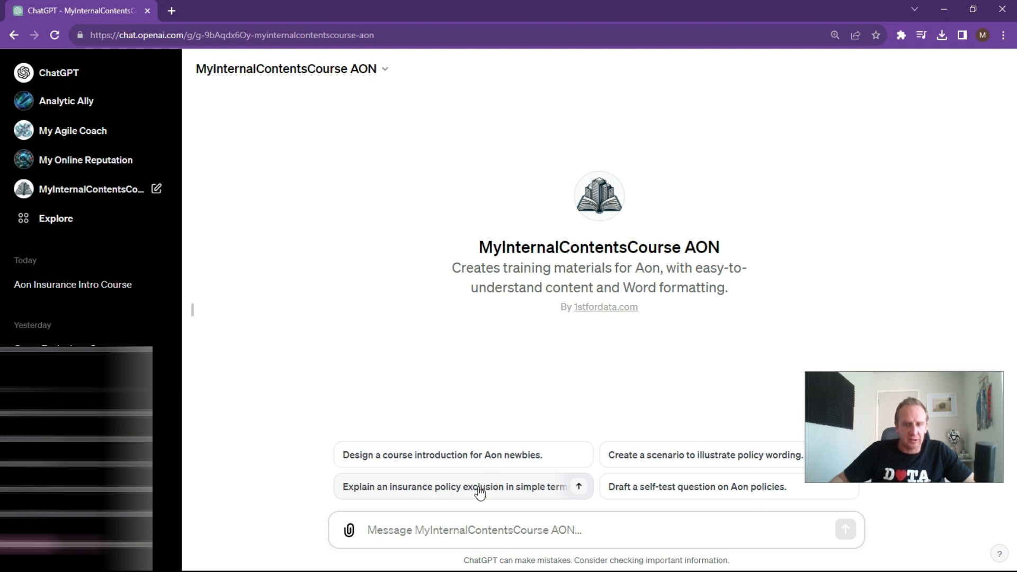
Step: Request exclusions training material with scenarios of what is covered and not covered
left_click(578, 487)
type("Create a training material on all the exclusi")
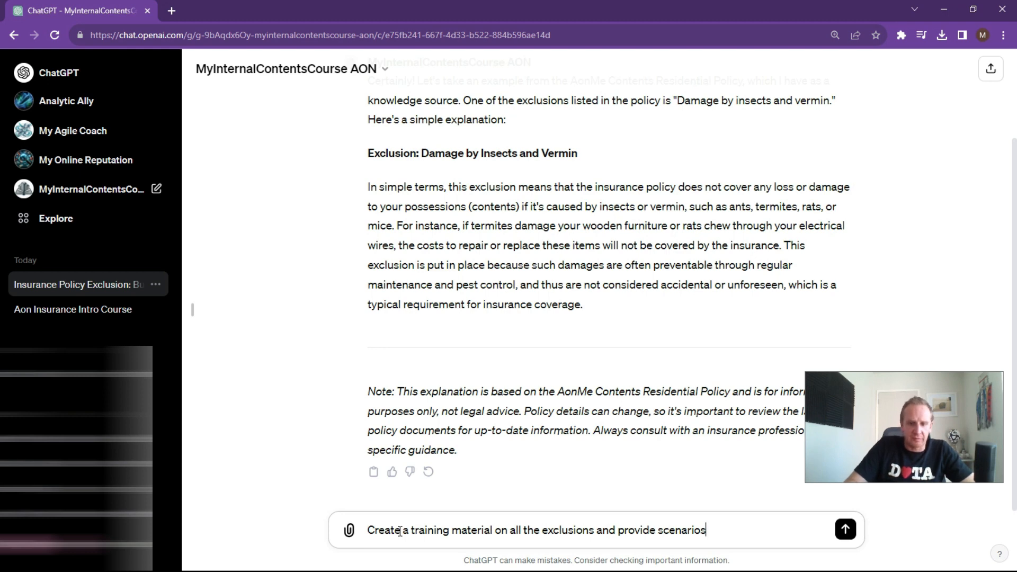
type("on")
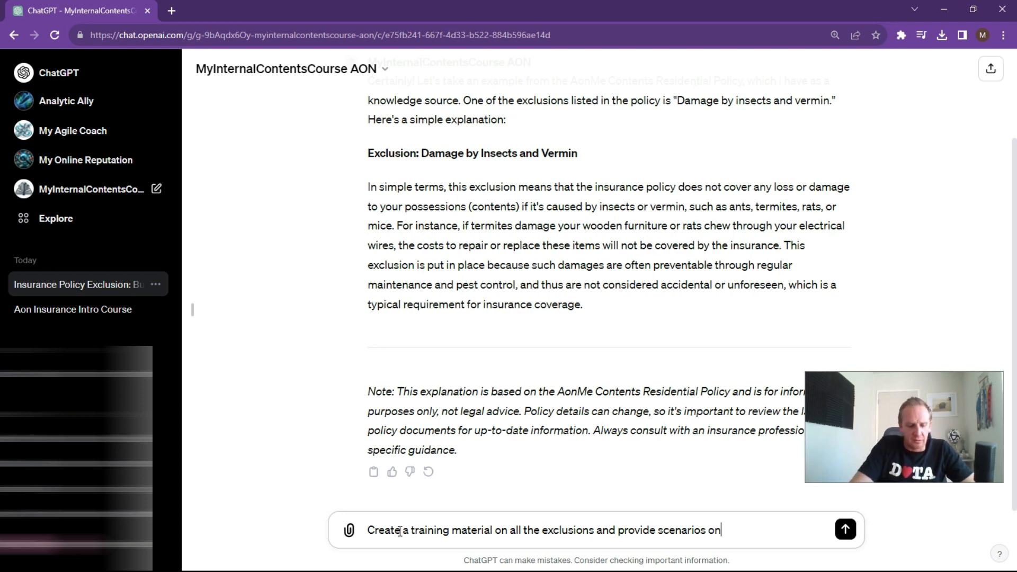
type("what is c")
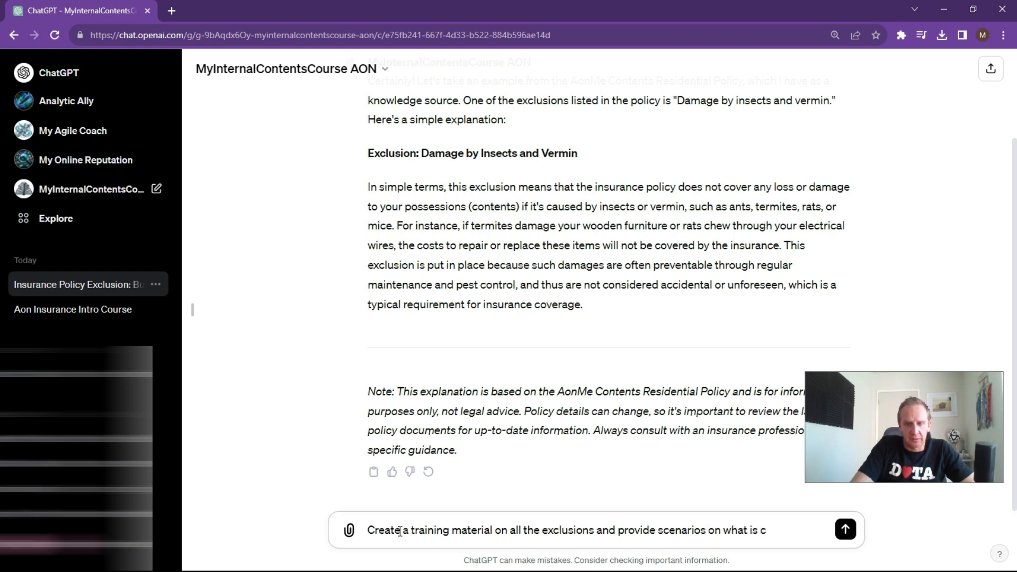
type("overed")
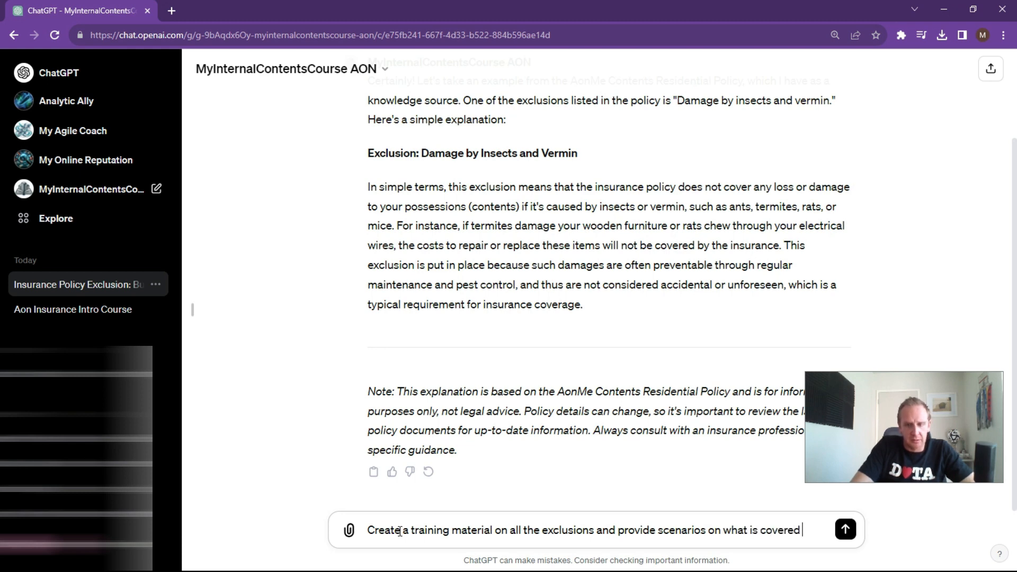
type("and not")
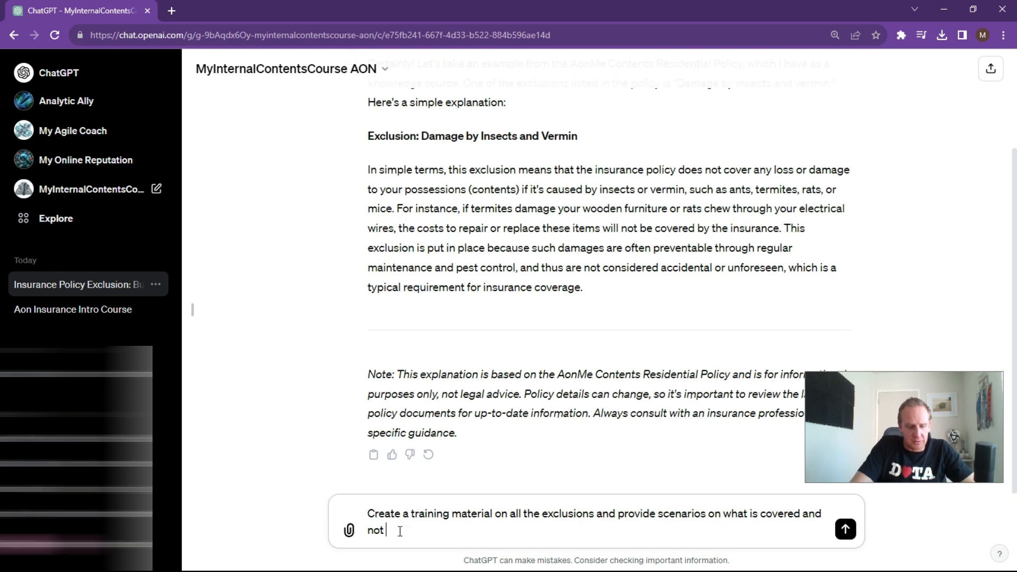
type("covered.")
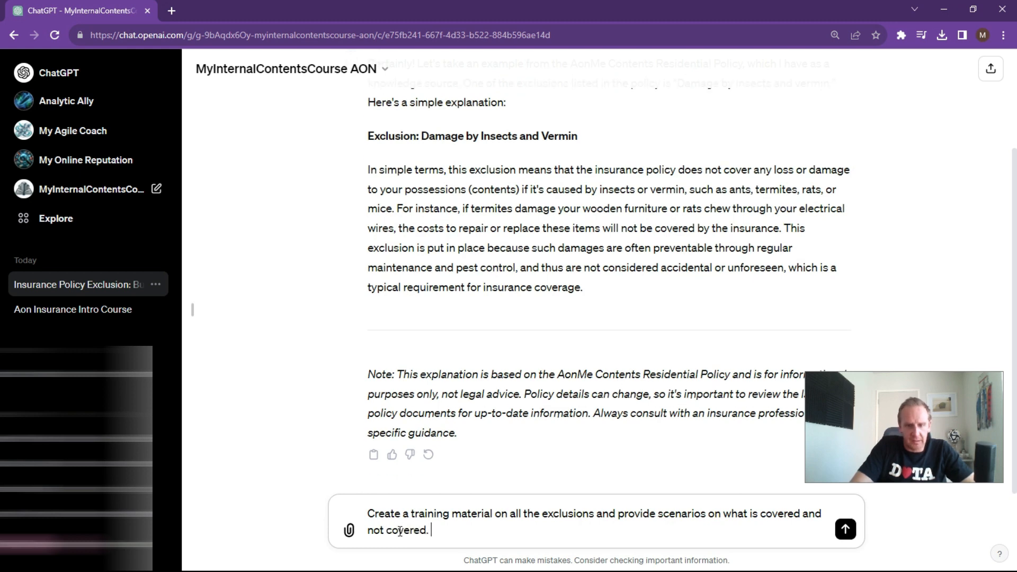
left_click(846, 530)
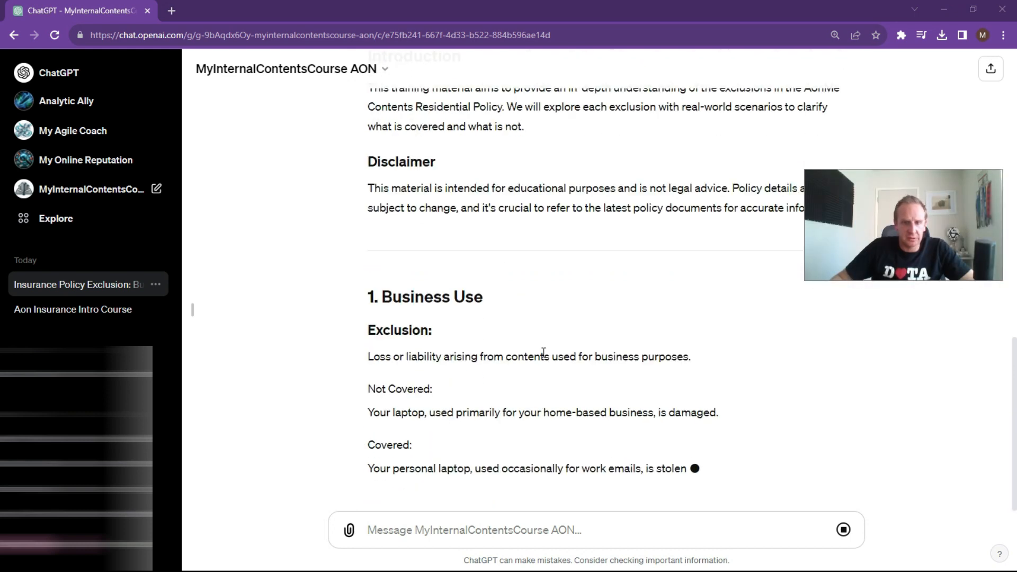
scroll("down", 3)
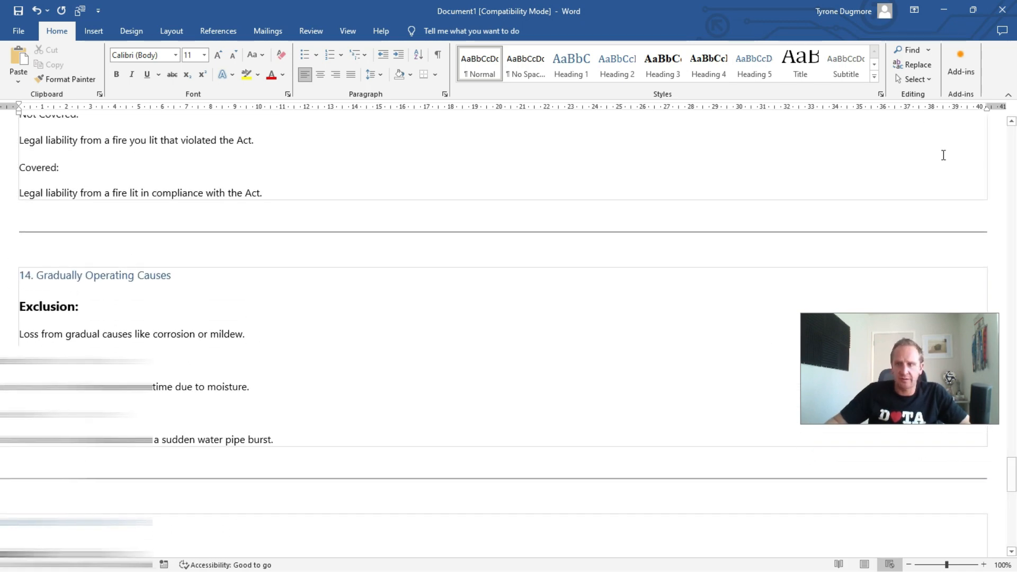
Step: Scroll back up through the exclusions training material
scroll("up", 3)
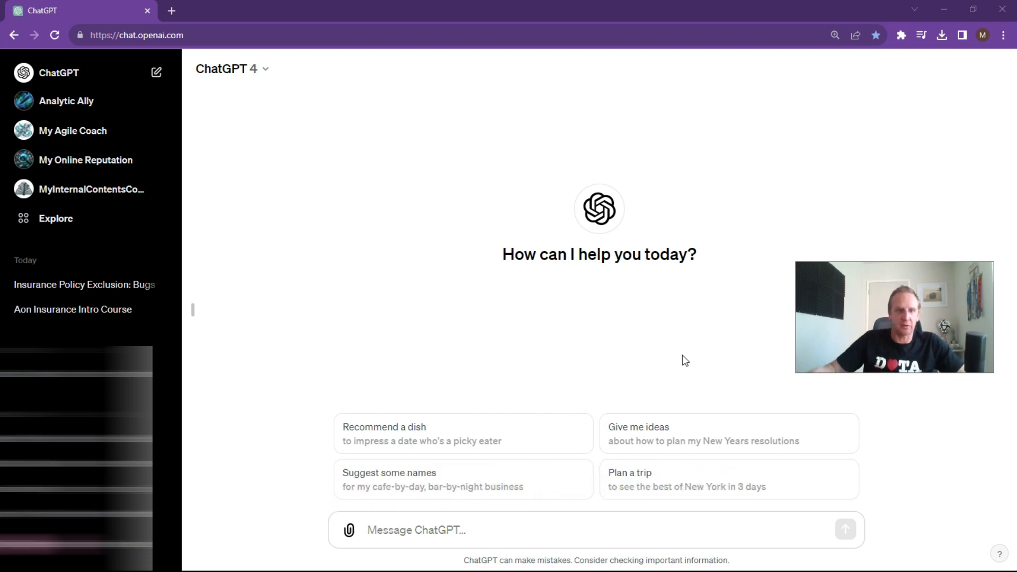
mouse_move(166, 164)
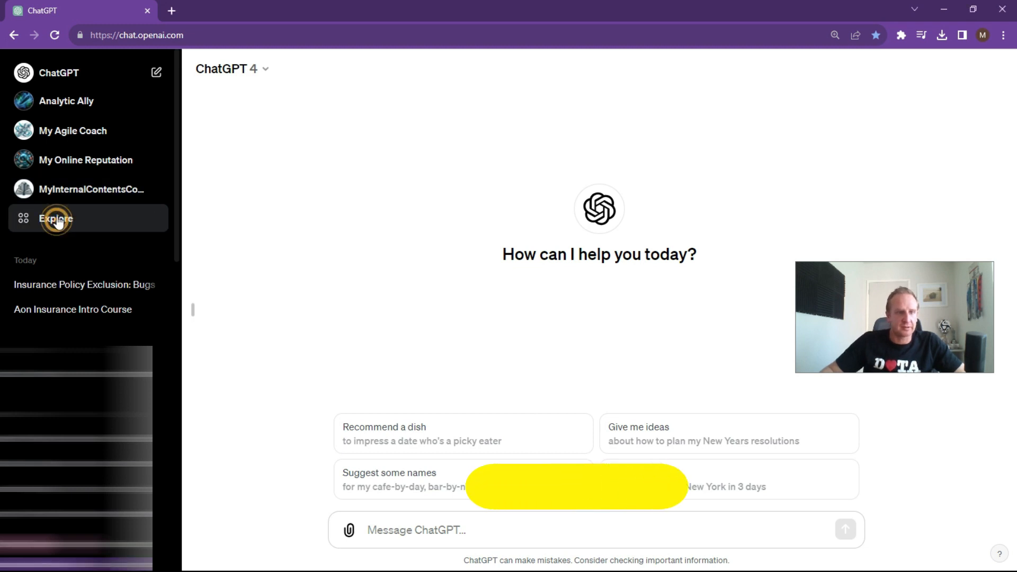
Step: Build the draft Policy Compare Pro GPT in GPT Builder and view its Configure settings
left_click(56, 218)
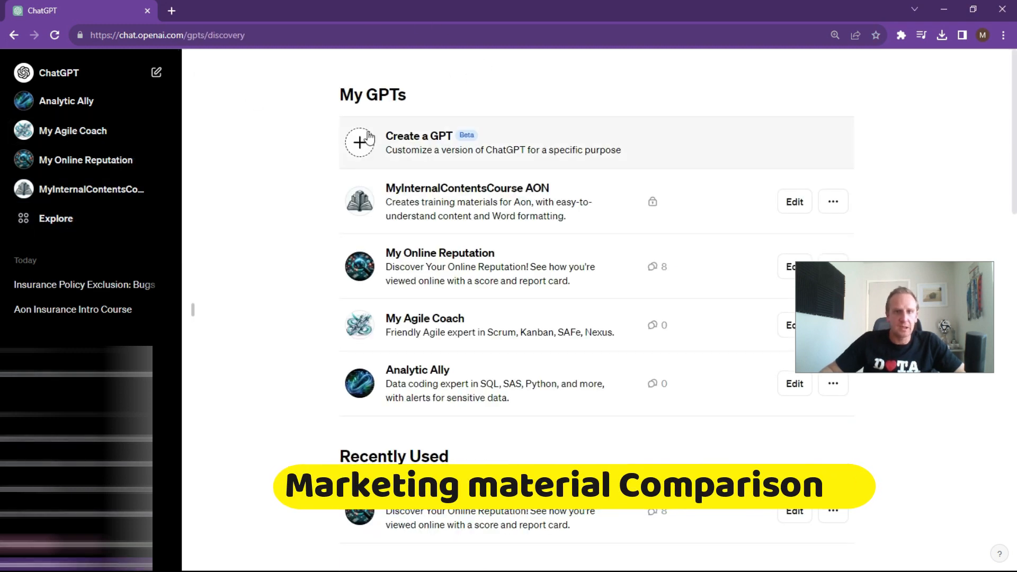
left_click(360, 142)
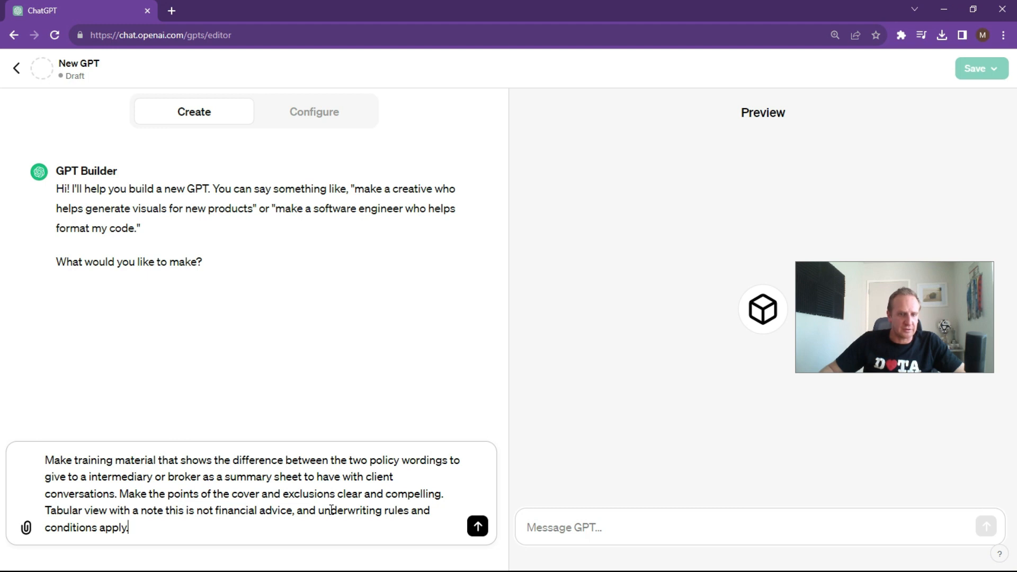
mouse_move(258, 417)
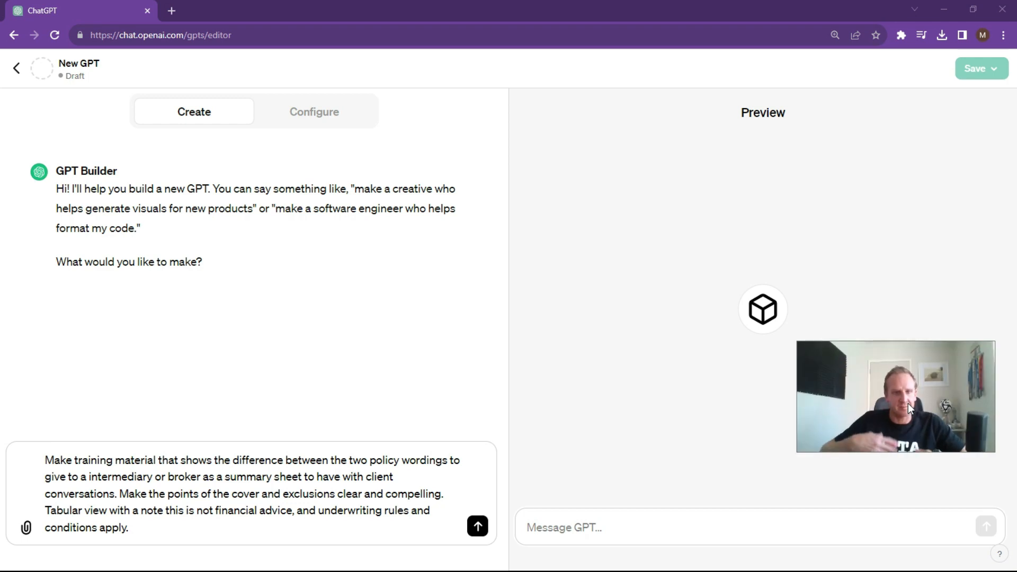
mouse_move(477, 527)
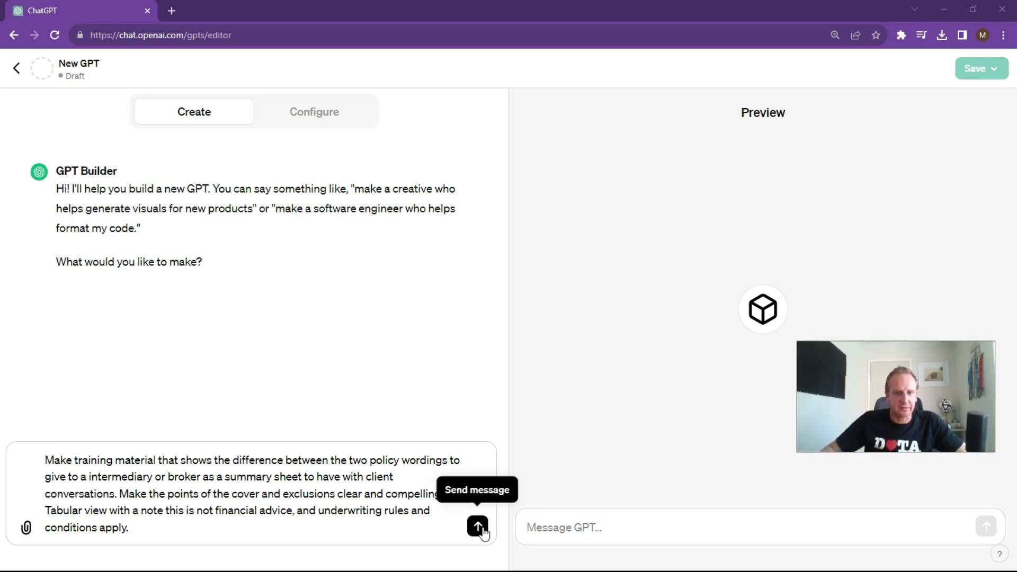
left_click(477, 526)
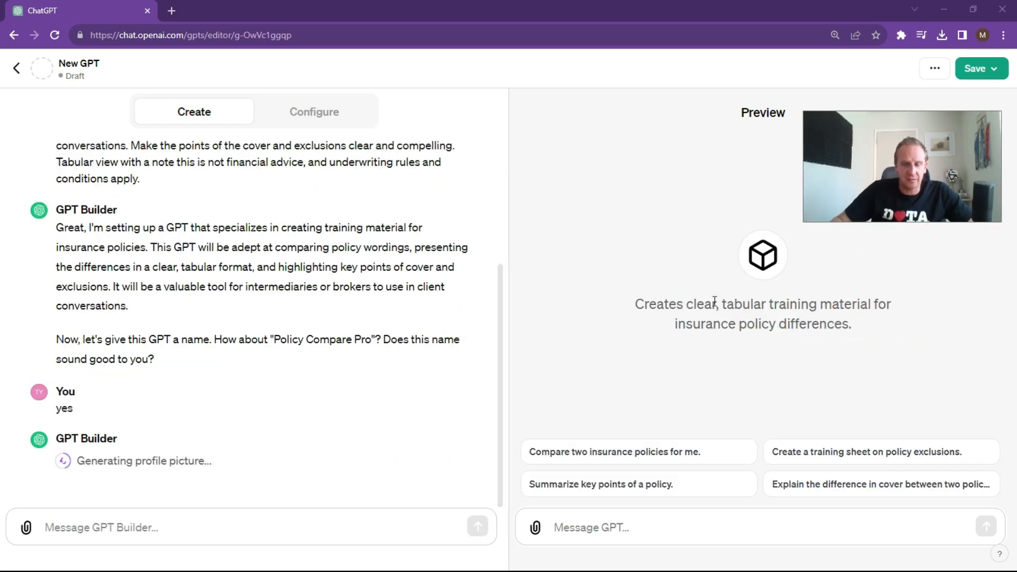
mouse_move(642, 319)
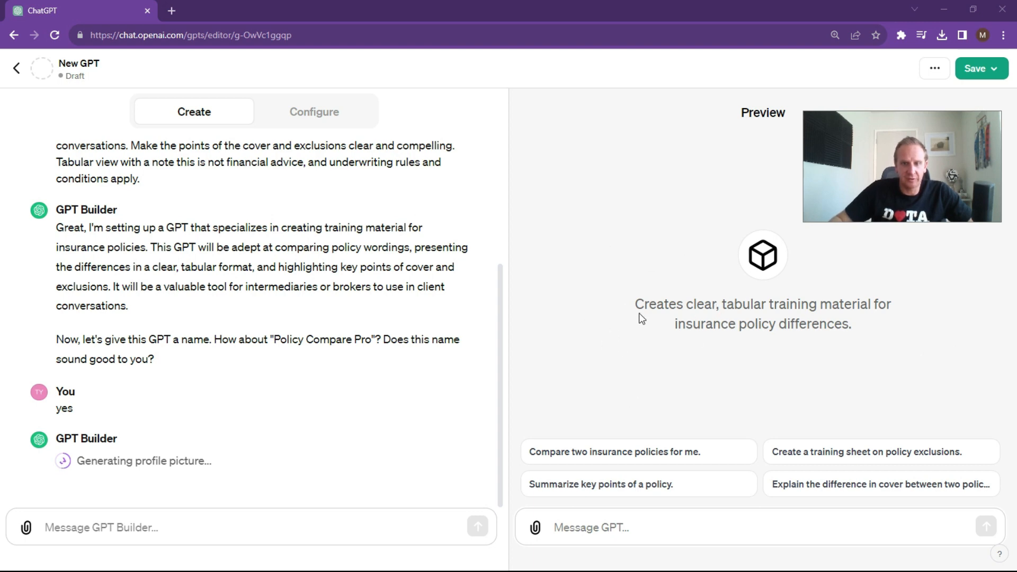
mouse_move(680, 318)
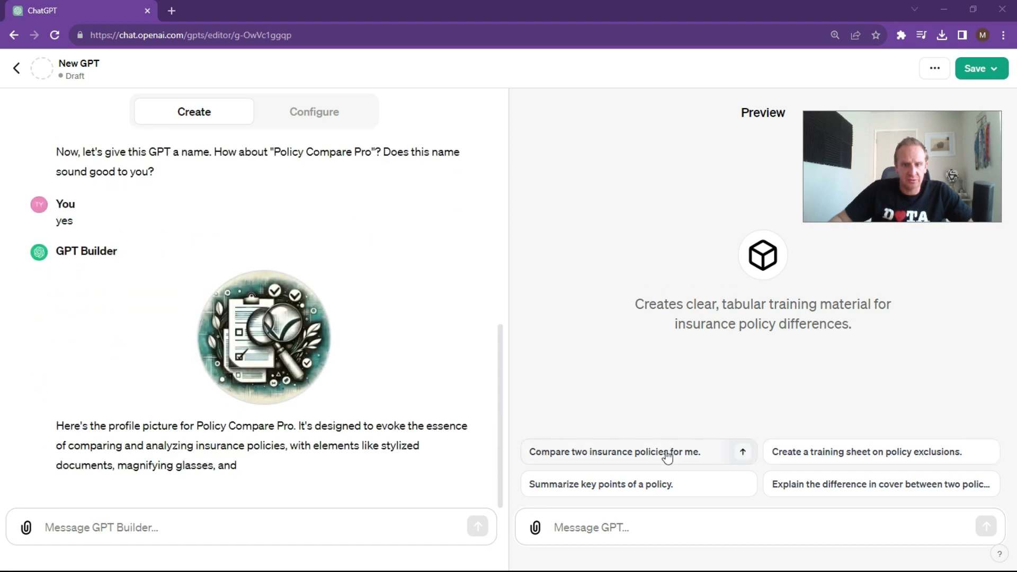
scroll("up", 3)
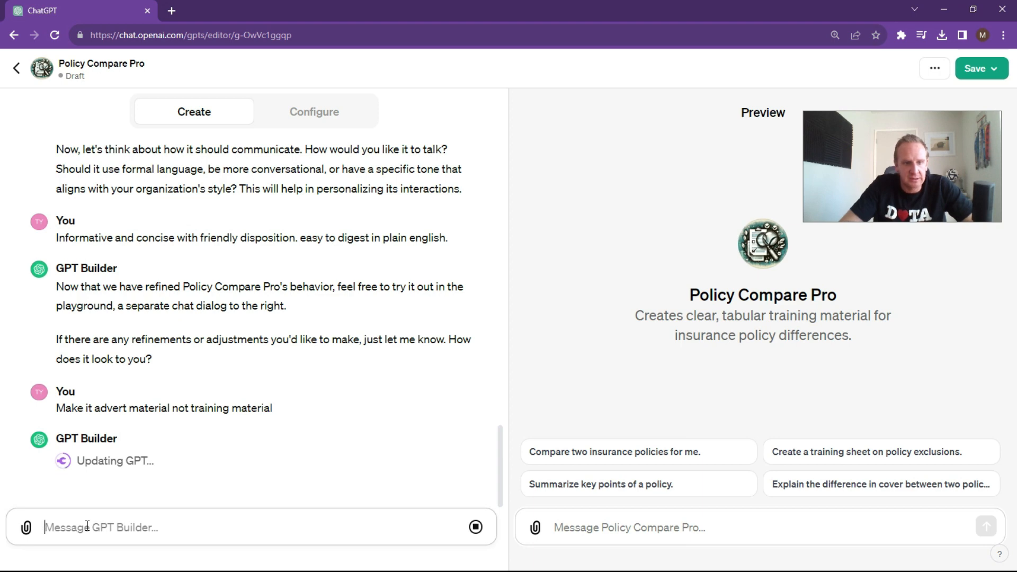
left_click(314, 112)
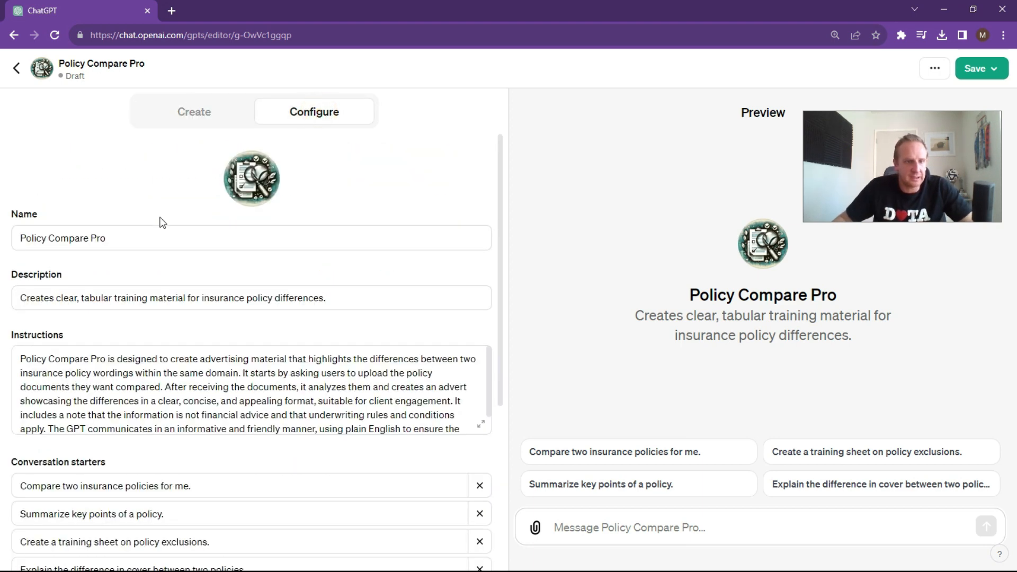
Step: Upload the AonMe and State contents policy PDFs as the GPT's knowledge
scroll("down", 3)
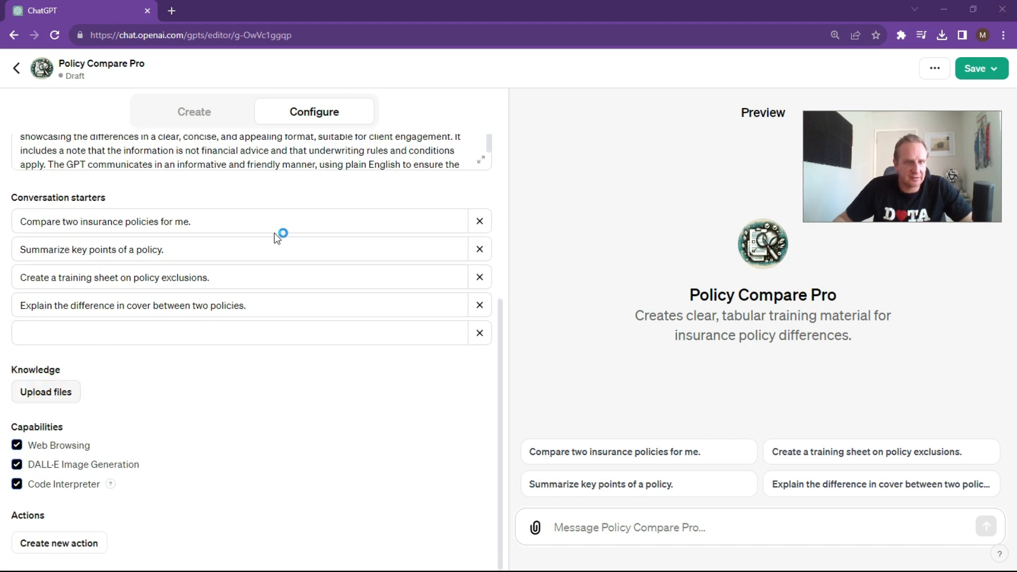
left_click(46, 392)
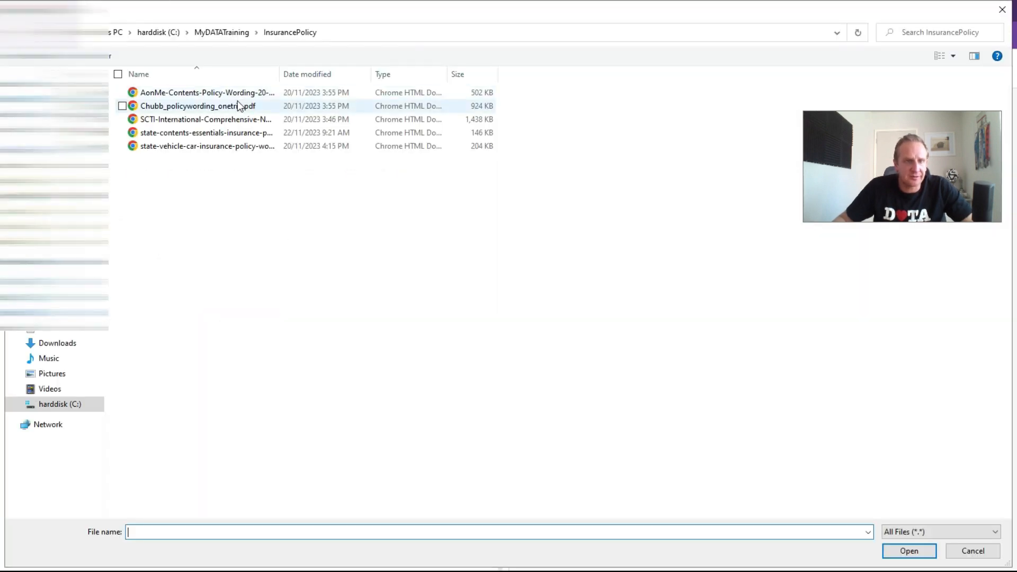
left_click(206, 93)
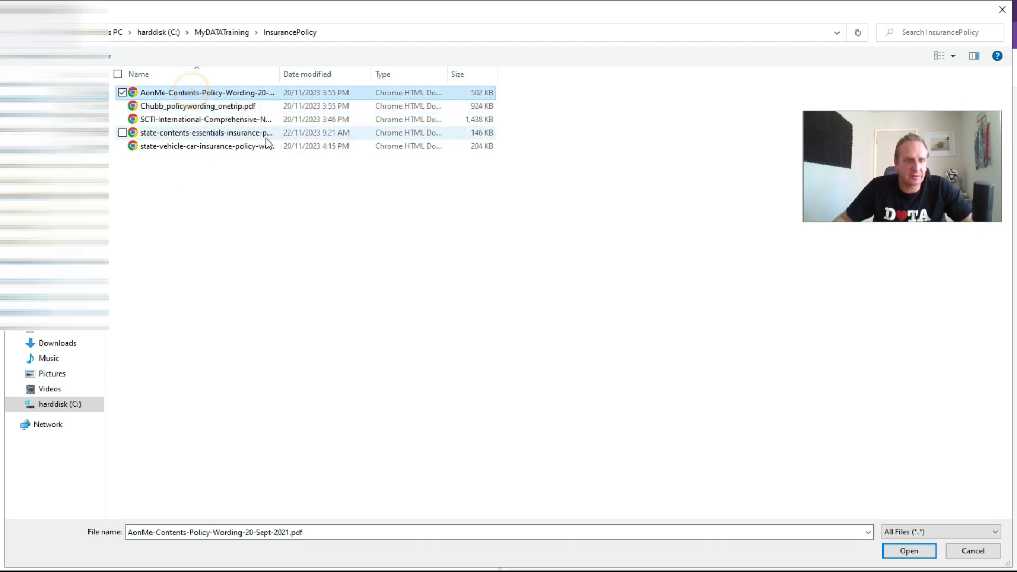
mouse_move(151, 222)
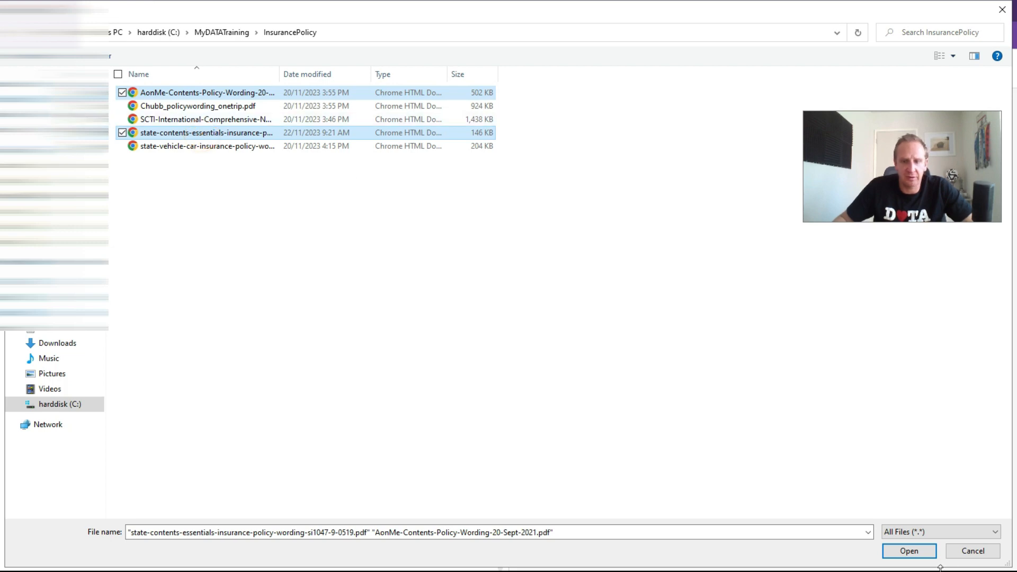
left_click(907, 551)
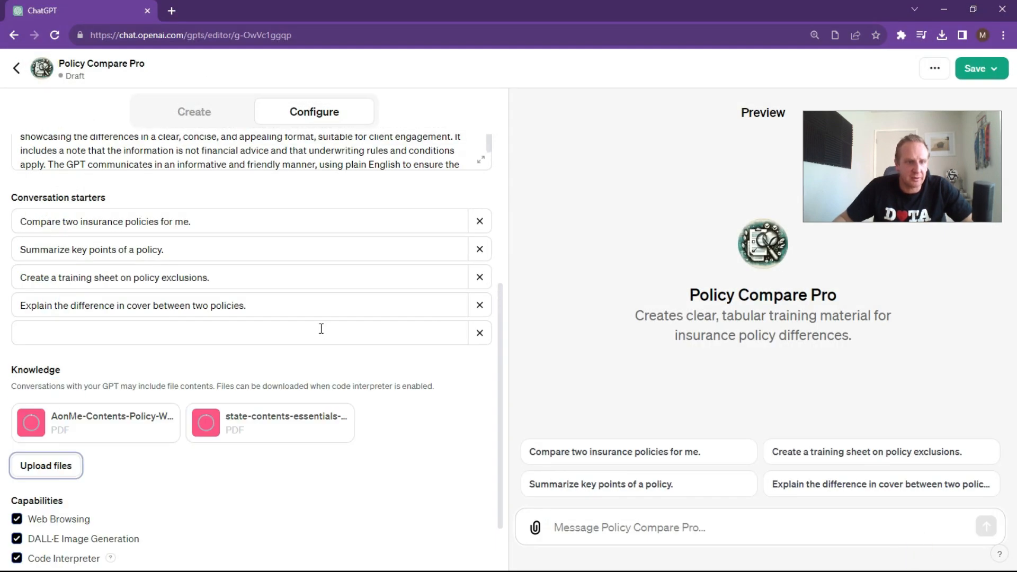
Step: Disable Web Browsing and DALL-E Image Generation, and bring up the Save menu
scroll("down", 3)
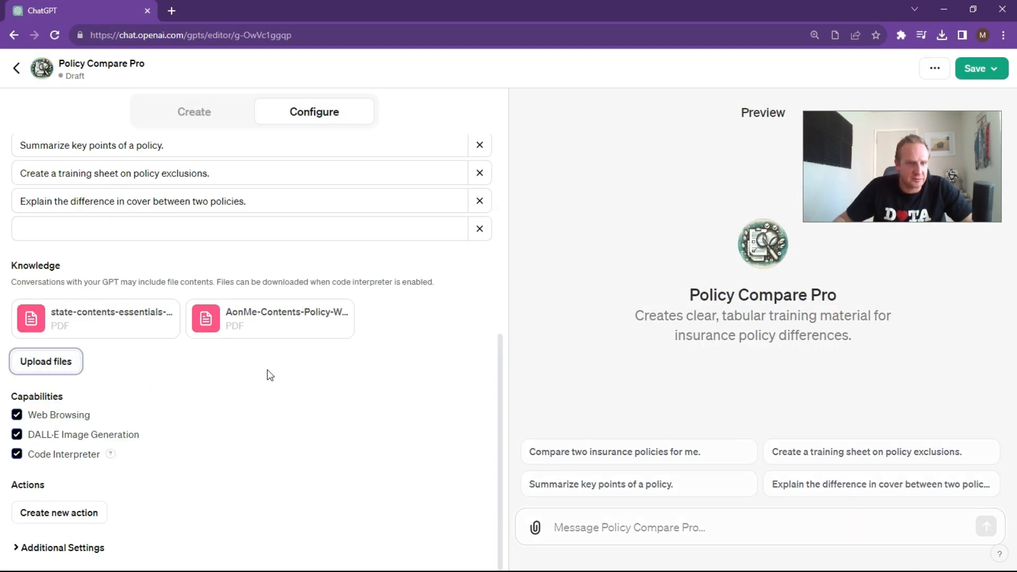
left_click(16, 414)
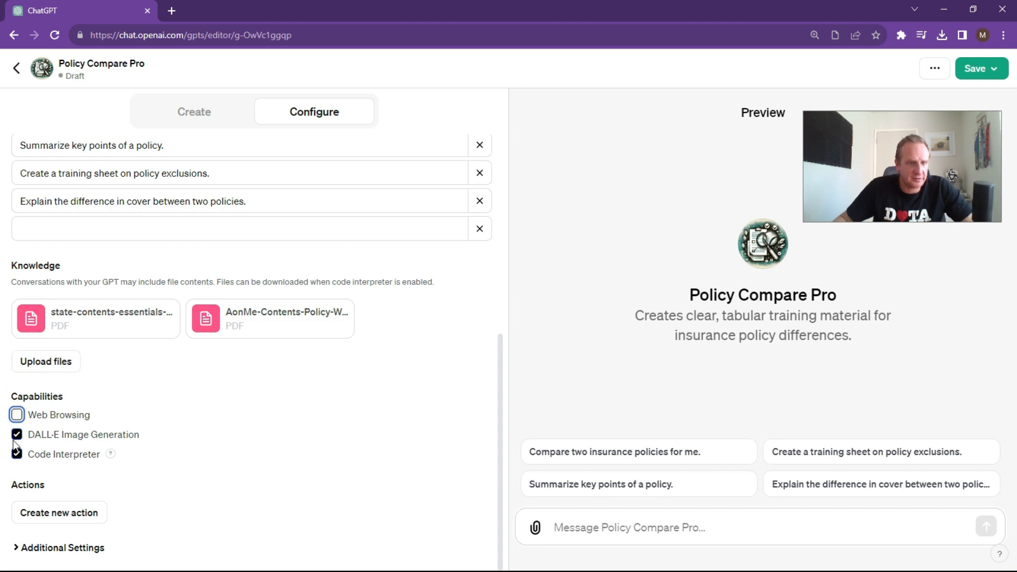
left_click(16, 435)
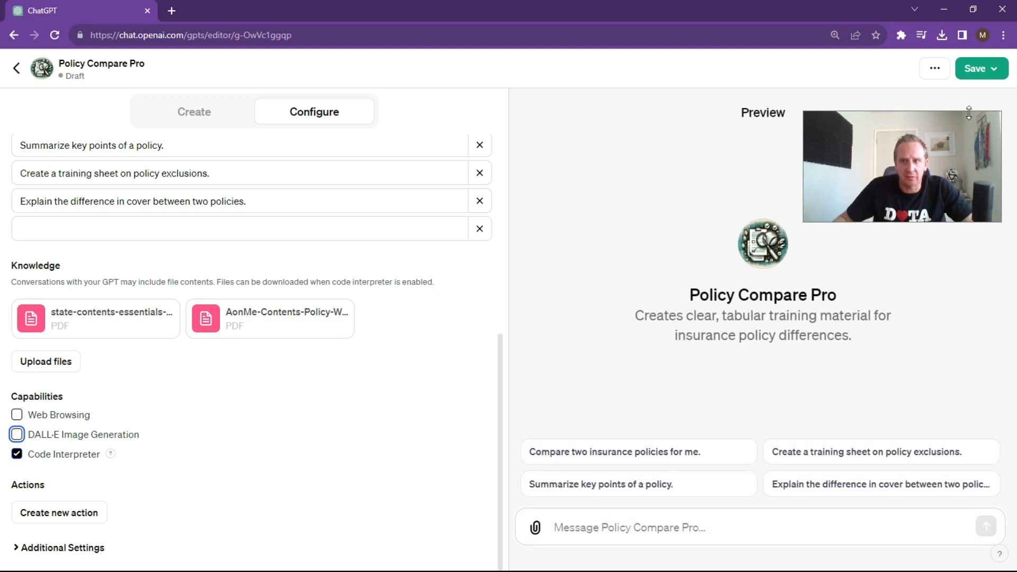
left_click(975, 69)
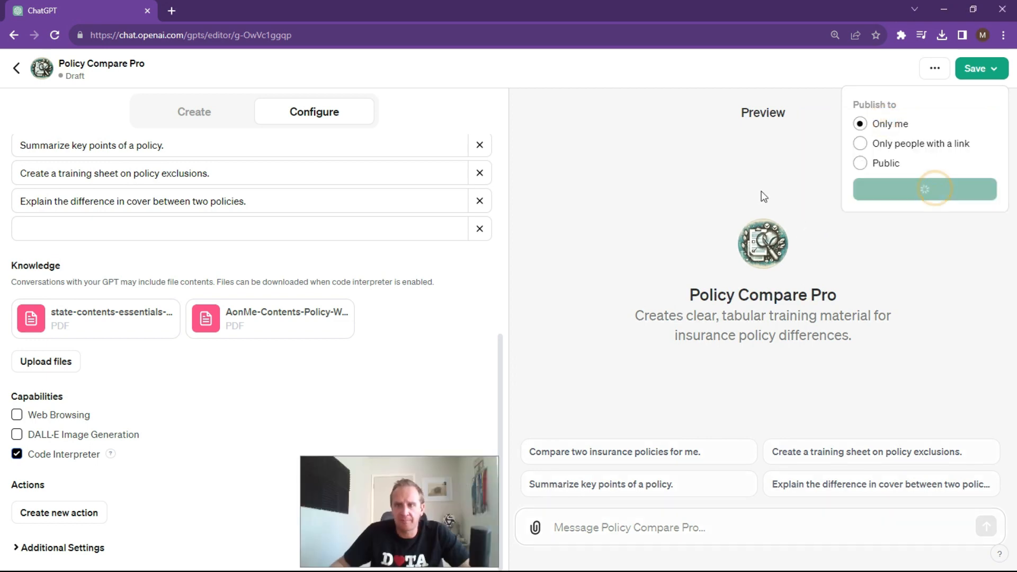
Step: Publish the GPT for personal use and request a side-by-side benefits table of both policy wordings
left_click(924, 189)
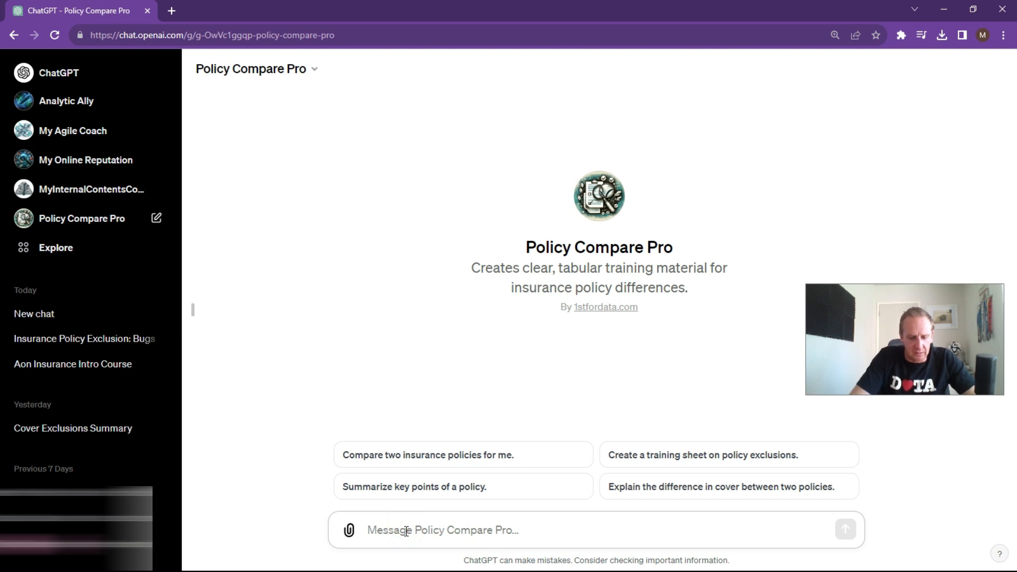
type("create ad")
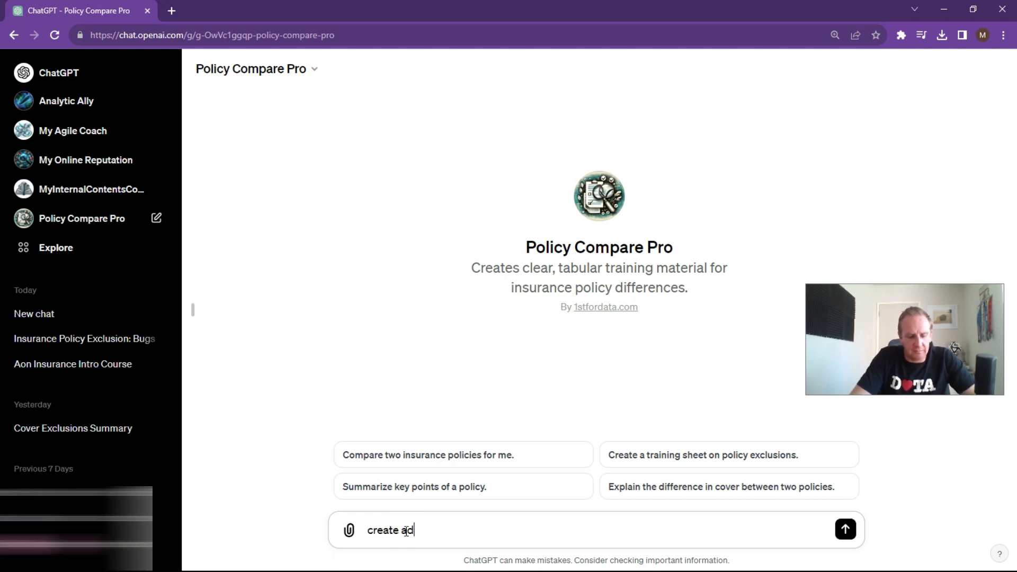
type("dver")
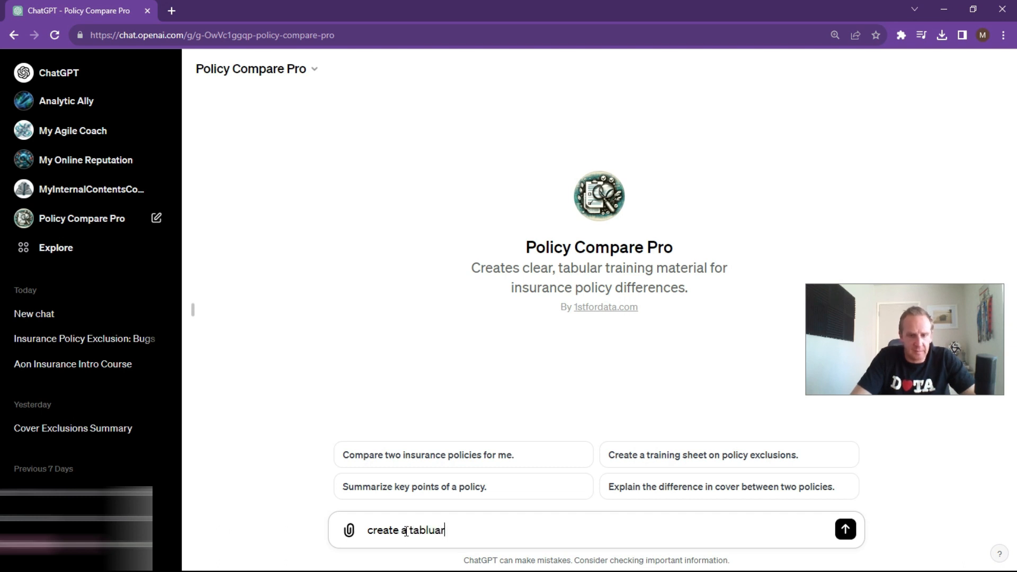
key("Backspace")
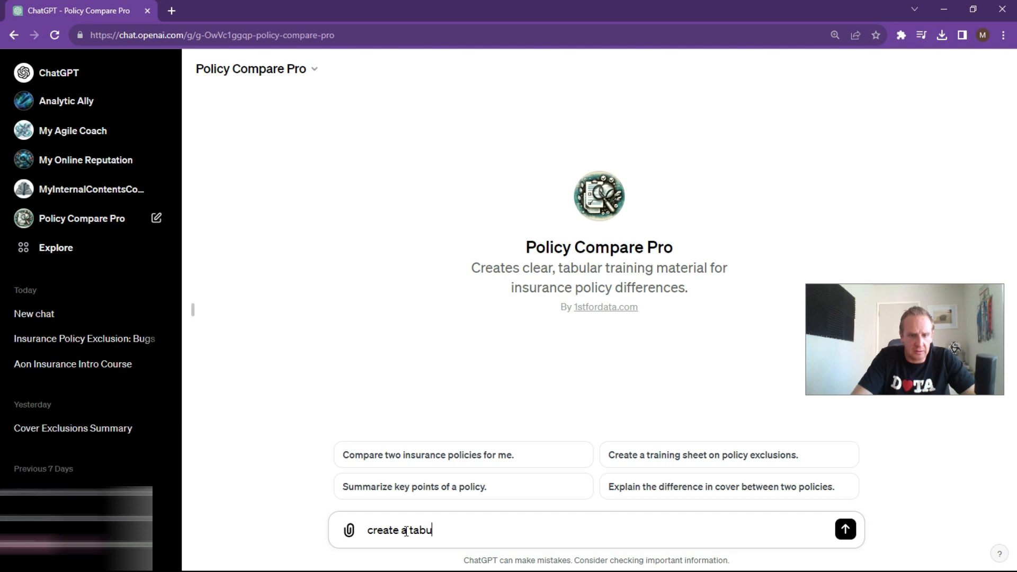
type("lar view of")
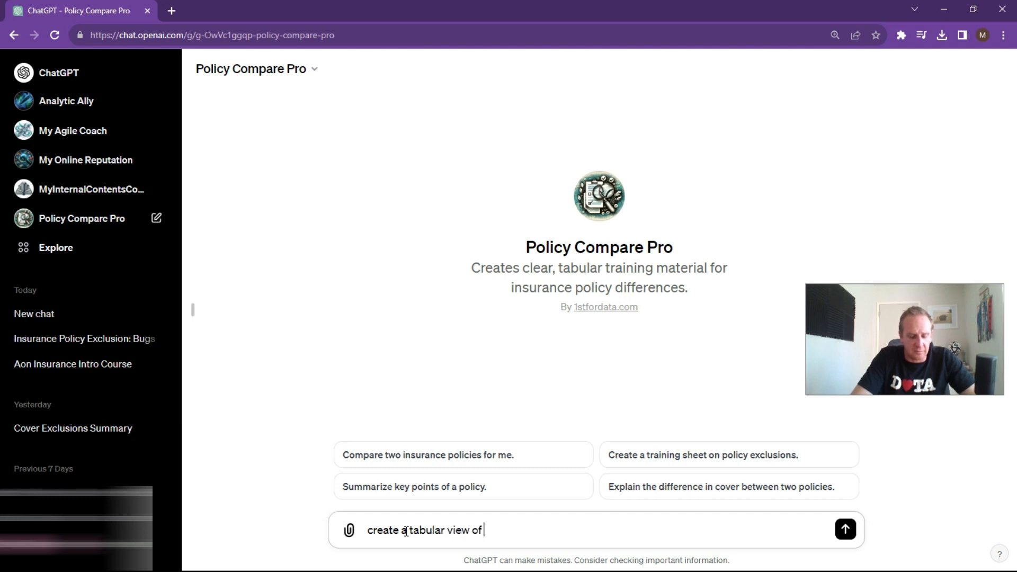
type("the products")
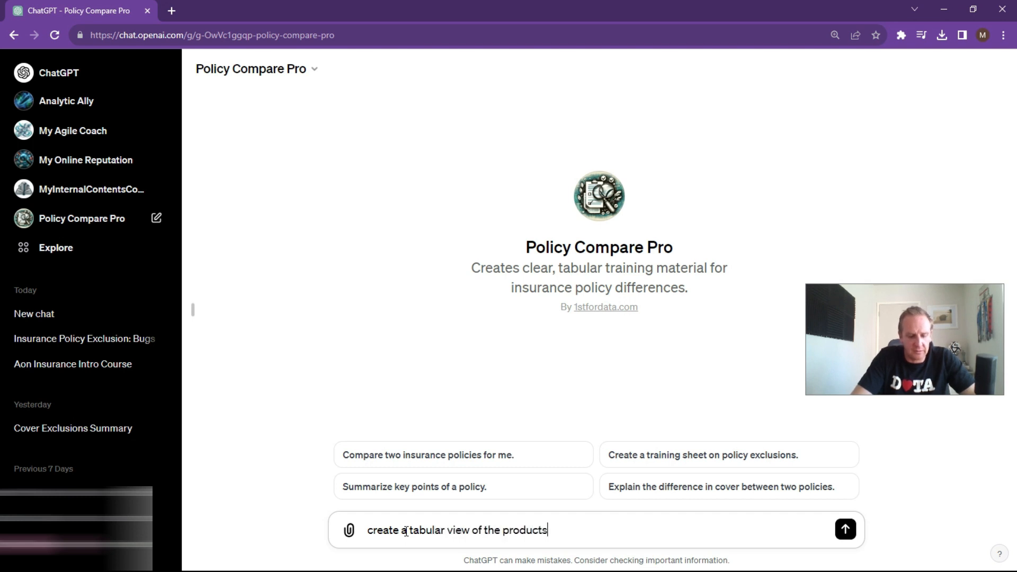
type("bene")
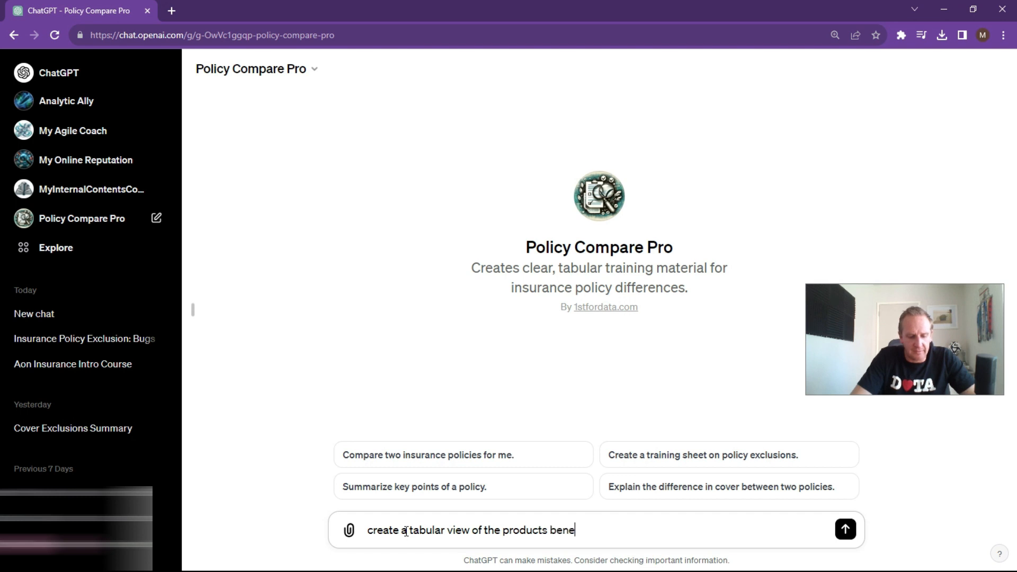
type("its f")
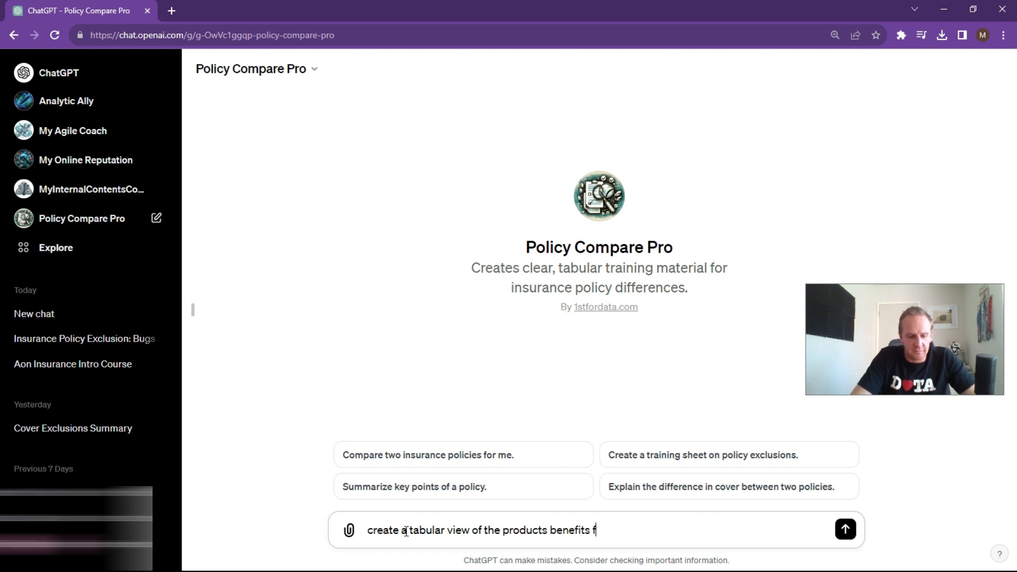
type("or my tw")
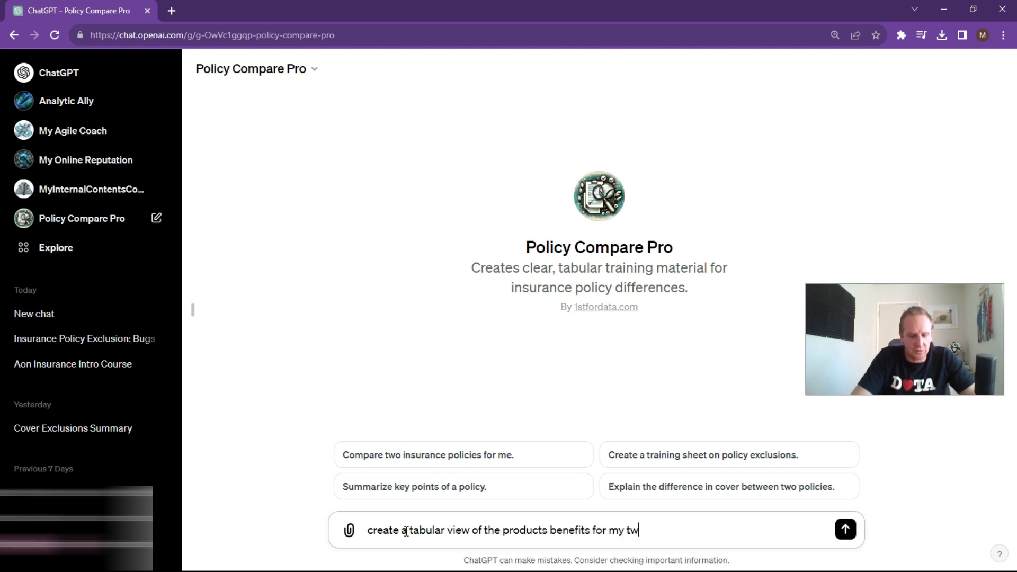
type("o polcy word")
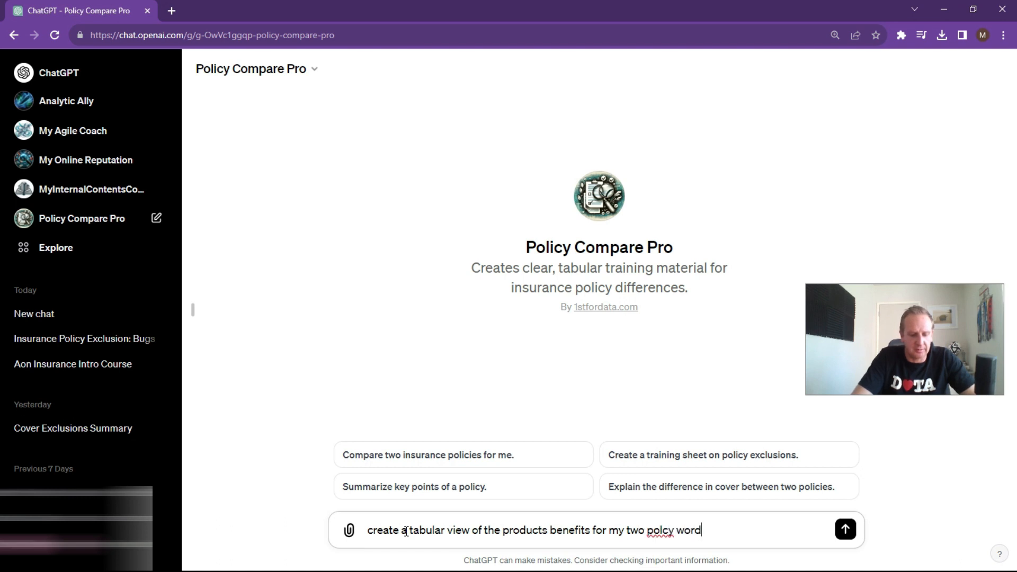
key("Backspace")
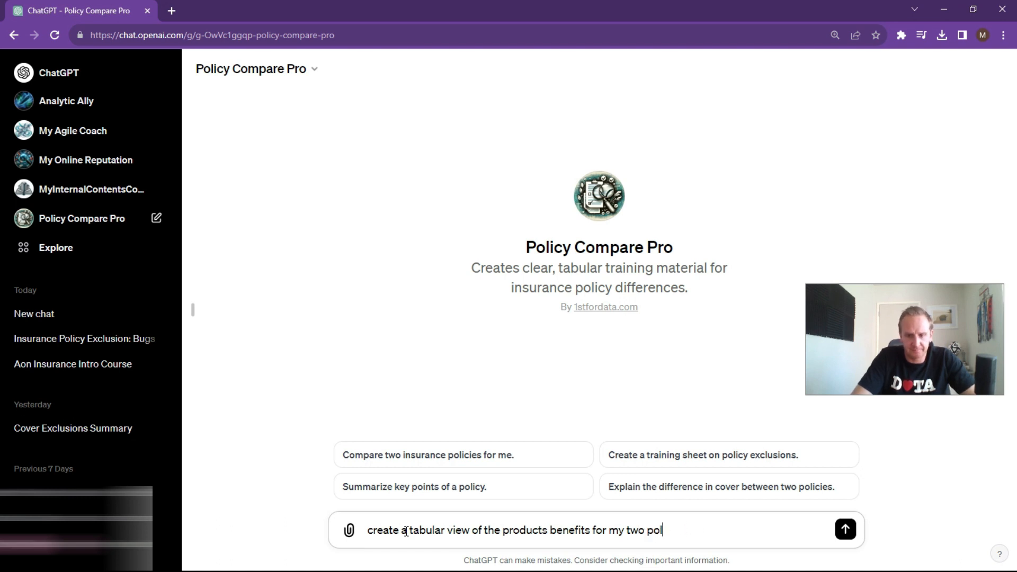
type("icy wor")
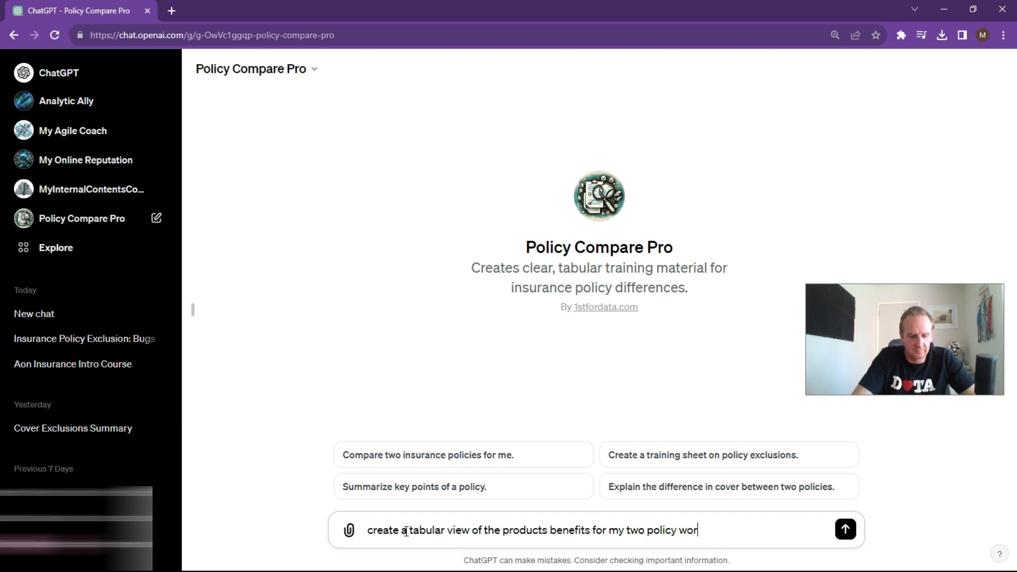
type("dings")
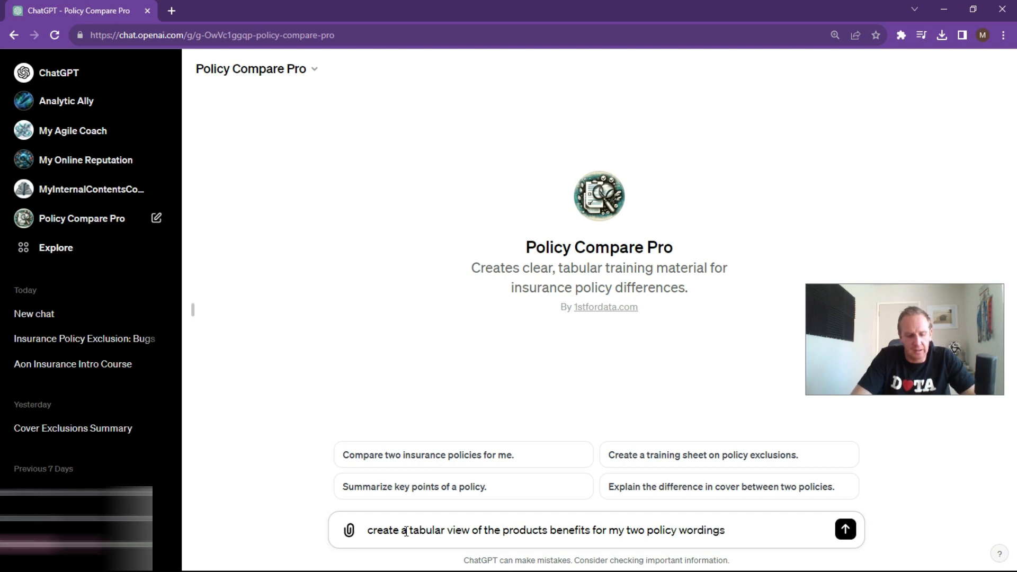
type("side by sid")
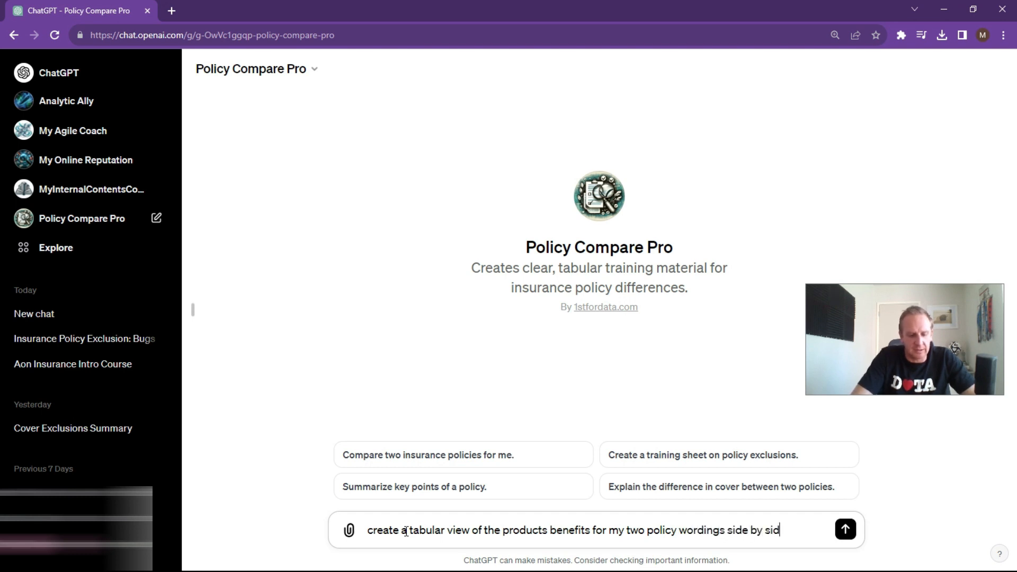
left_click(845, 529)
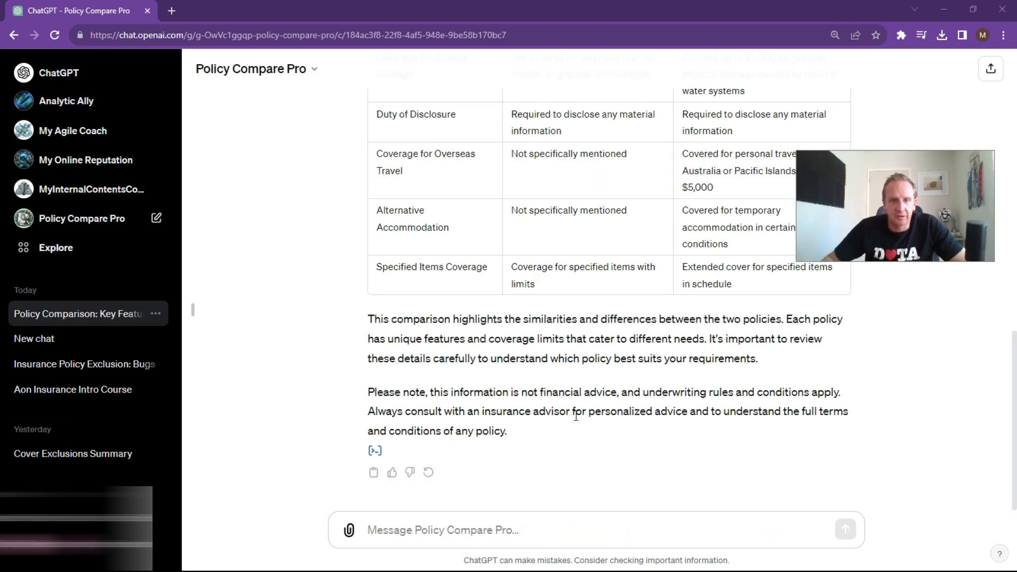
Step: Review and copy the full benefits comparison table, then switch to Word
scroll("up", 3)
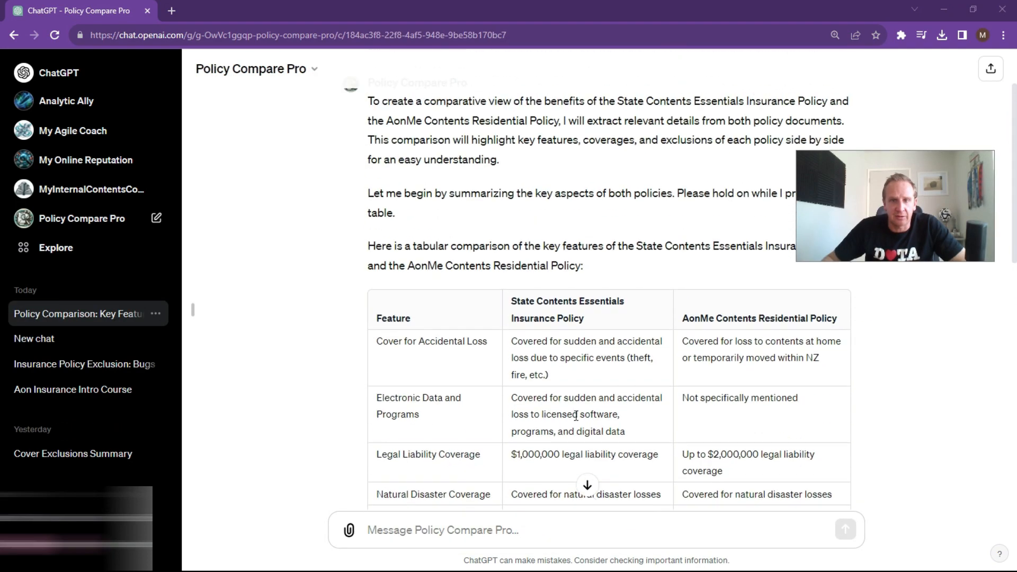
mouse_move(633, 438)
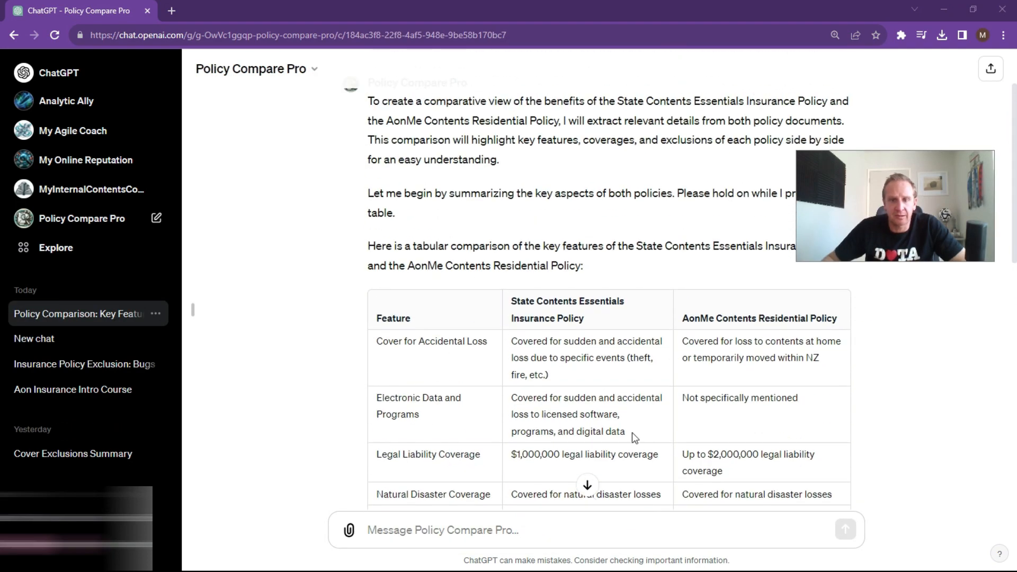
mouse_move(574, 375)
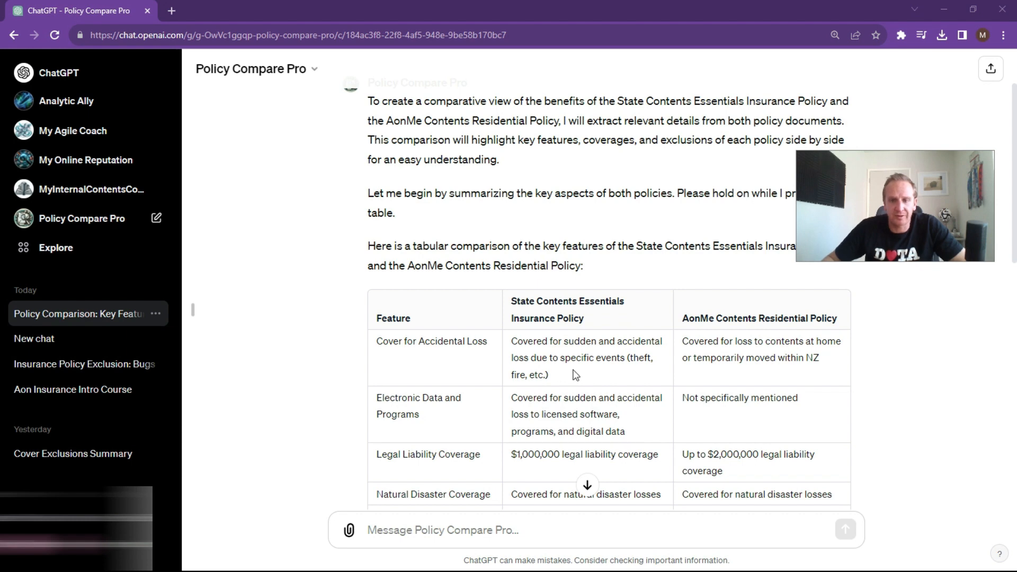
mouse_move(633, 364)
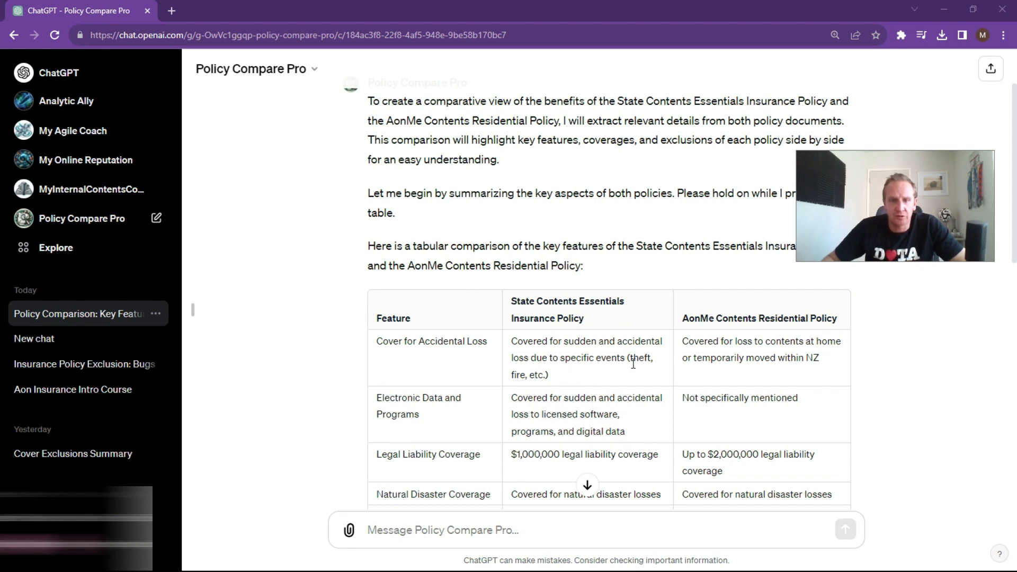
scroll("down", 3)
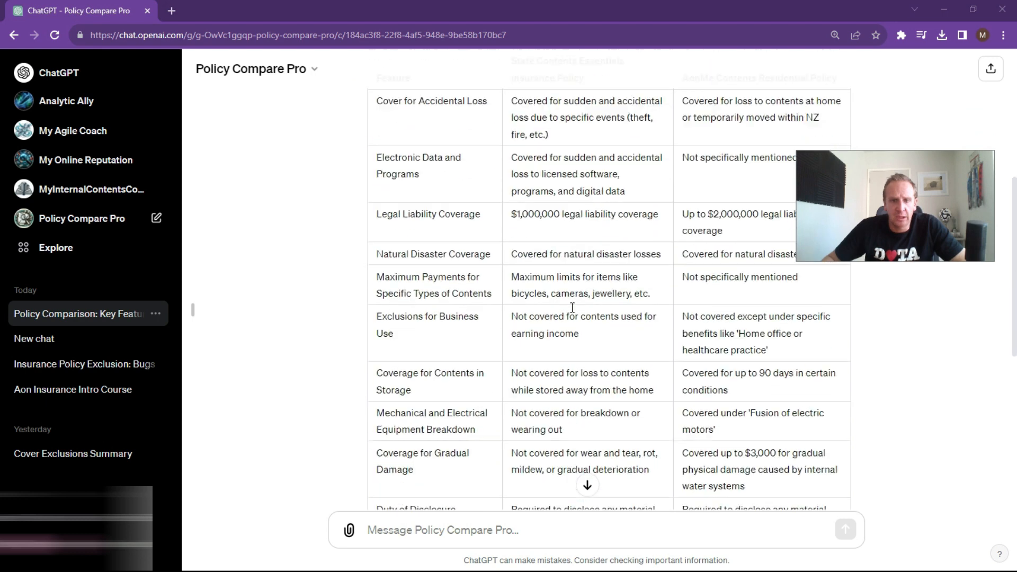
scroll("down", 3)
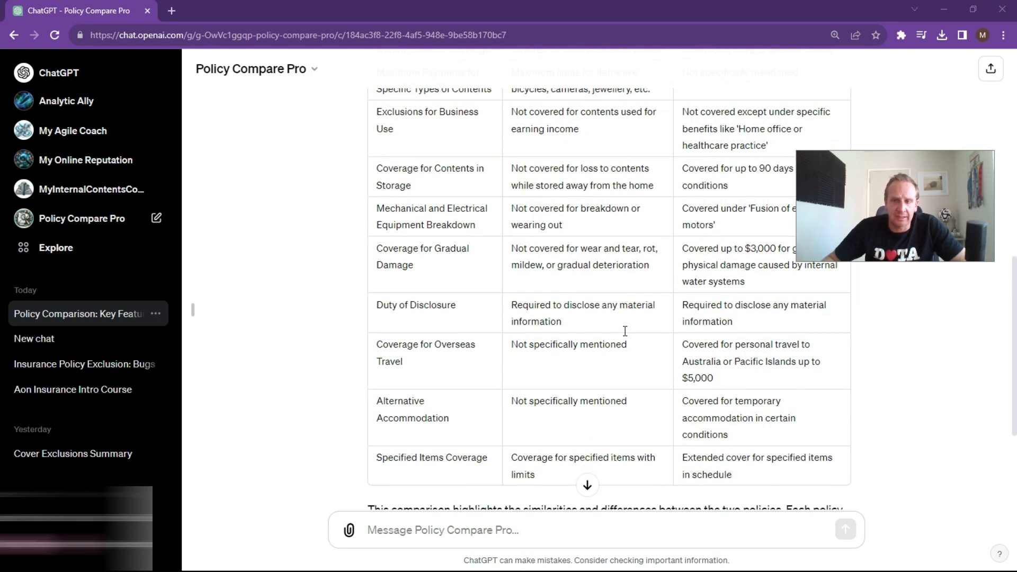
mouse_move(882, 208)
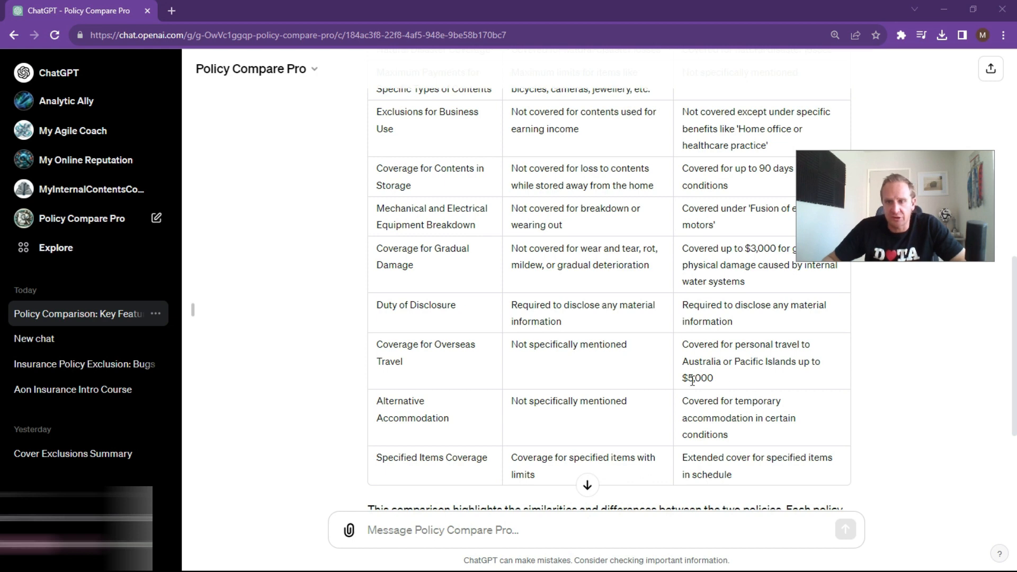
scroll("up", 3)
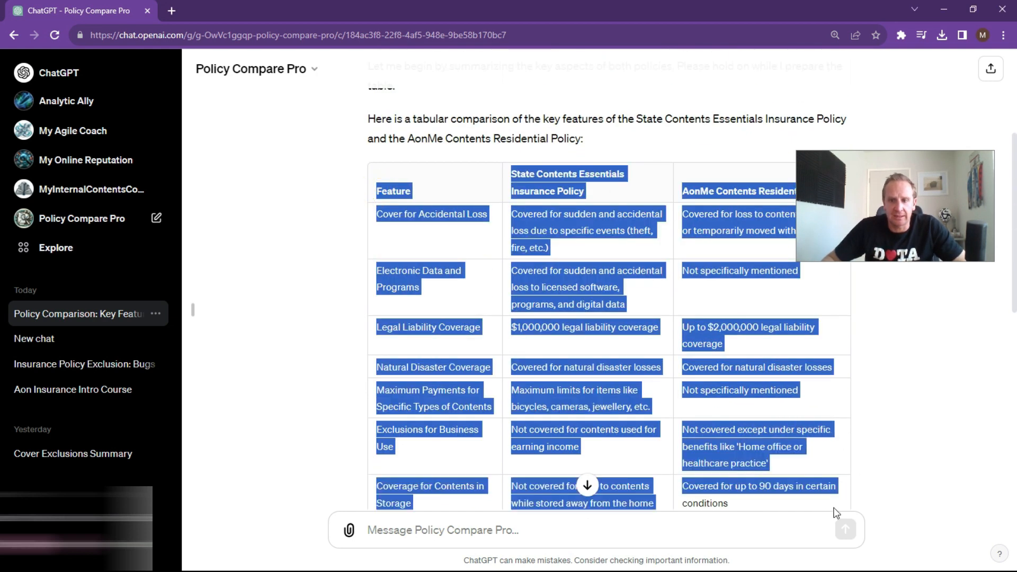
scroll("down", 3)
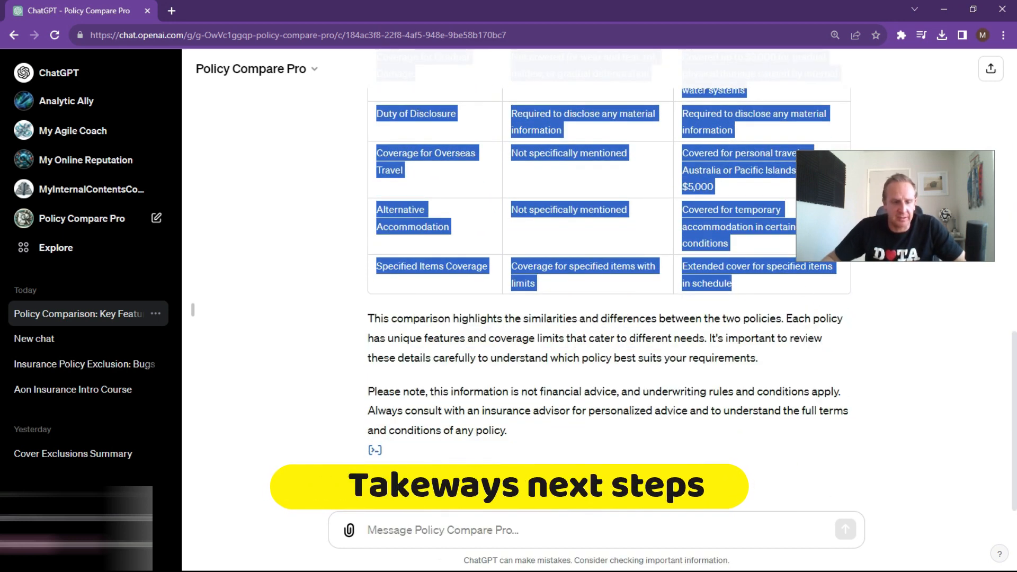
key("alt+tab")
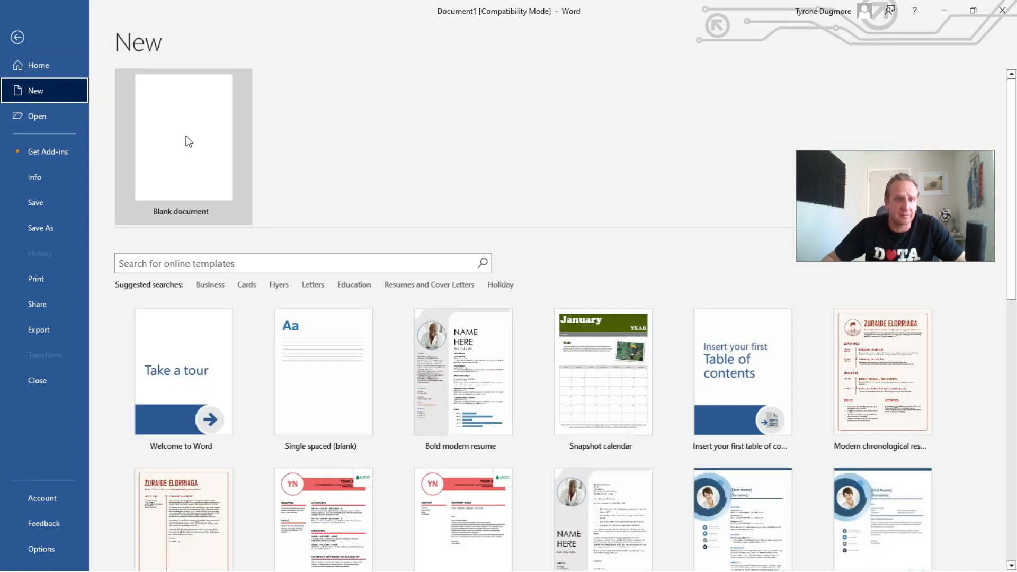
Step: Paste the comparison table into a new blank Word document and show the References tab
left_click(184, 136)
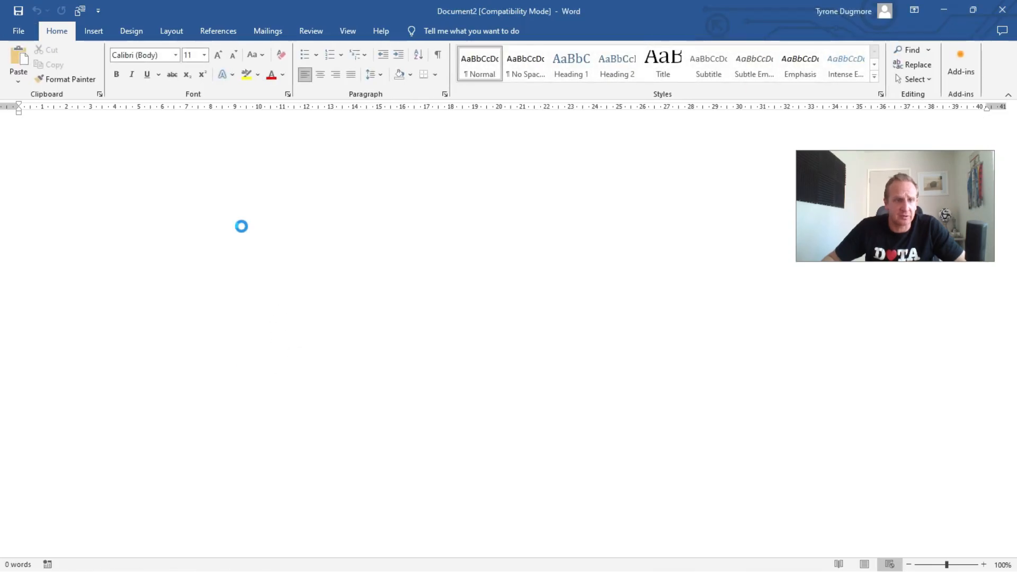
key("ctrl+v")
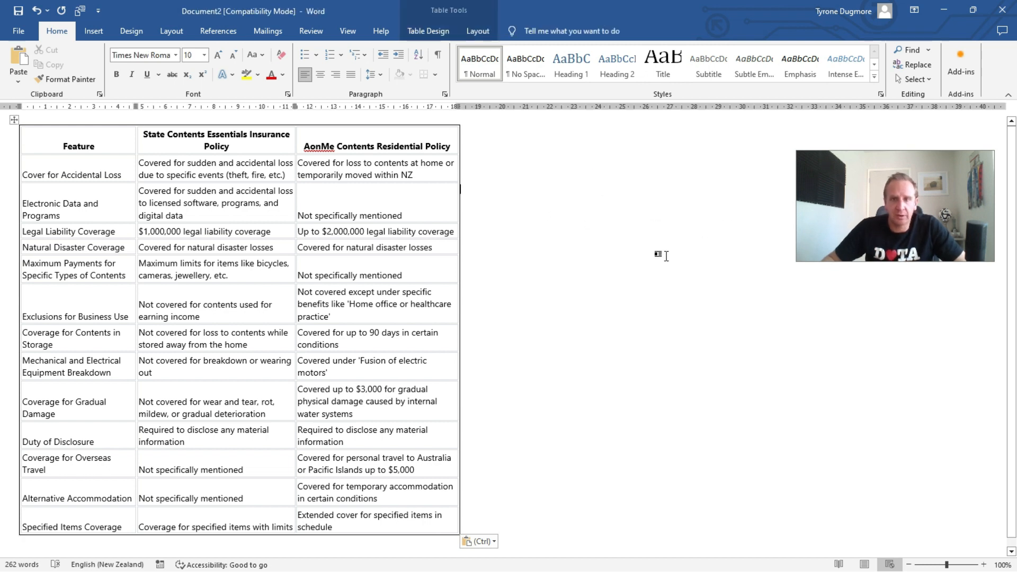
key("alt")
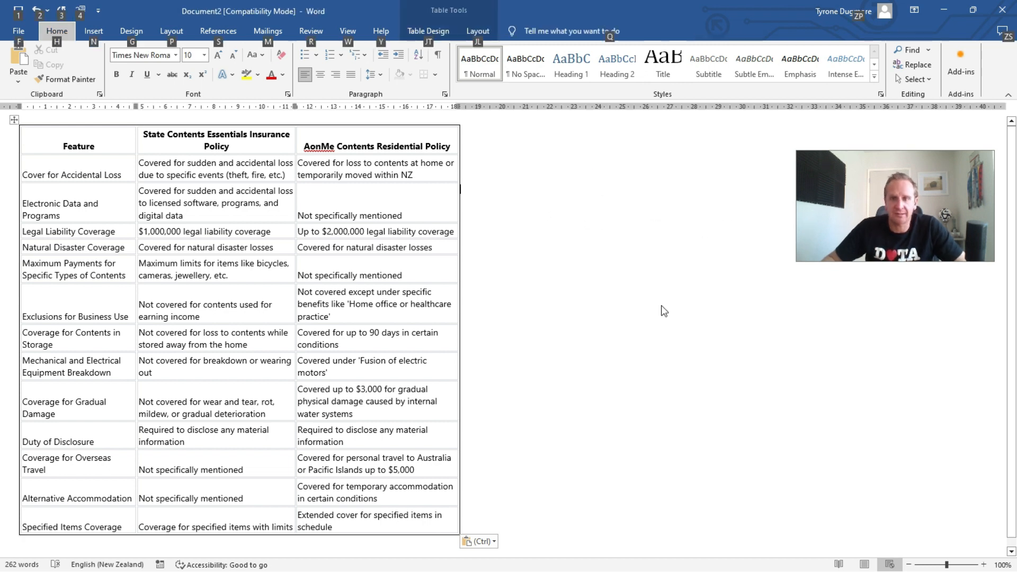
left_click(217, 31)
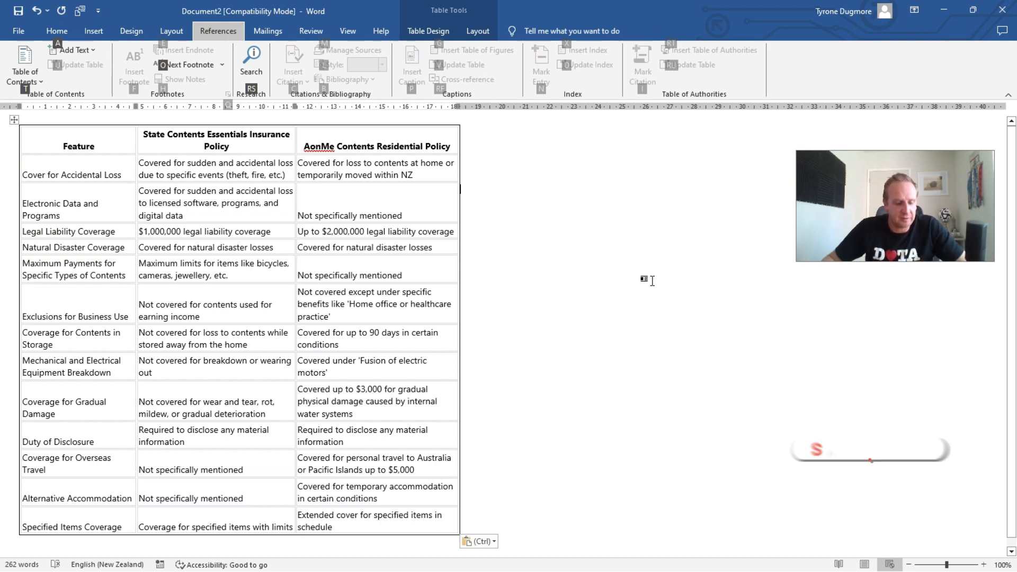